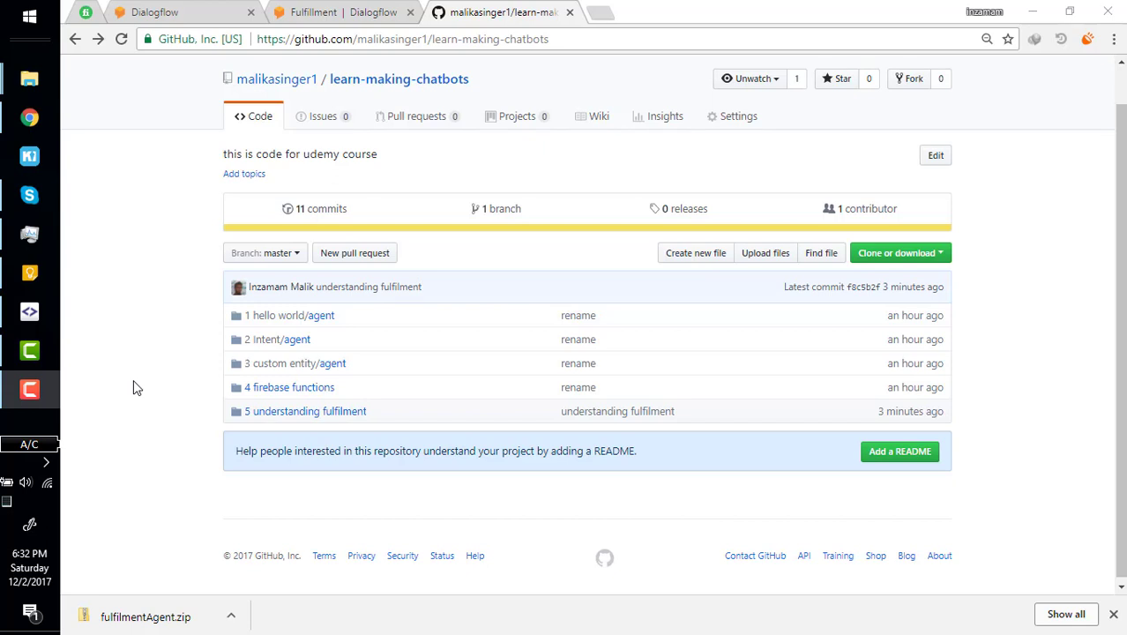
mouse_move(277, 339)
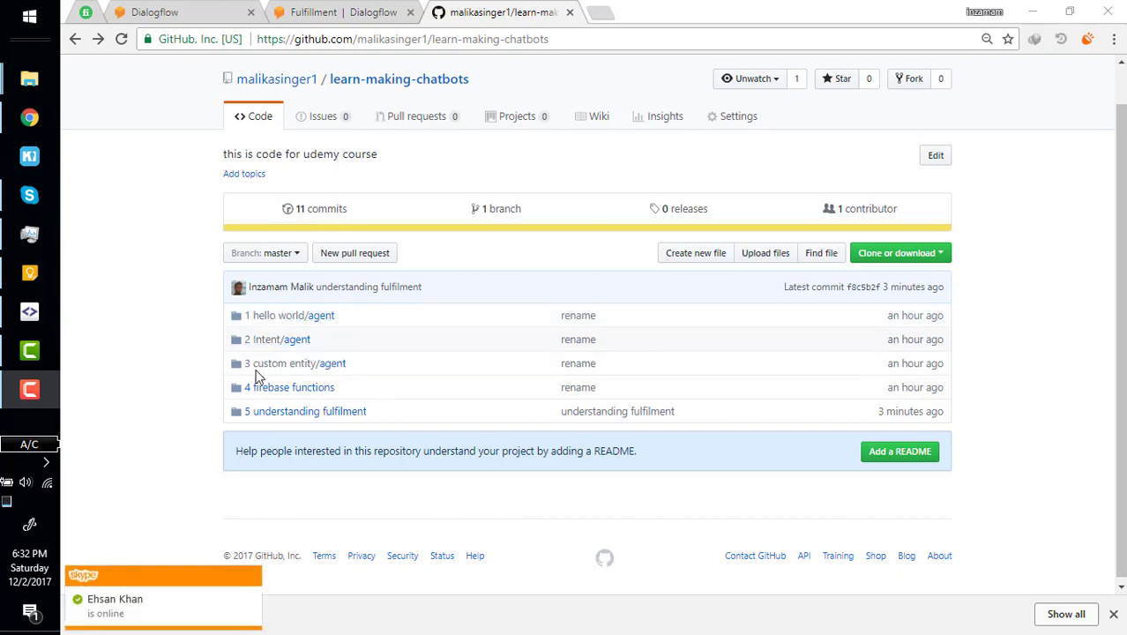
mouse_move(169, 381)
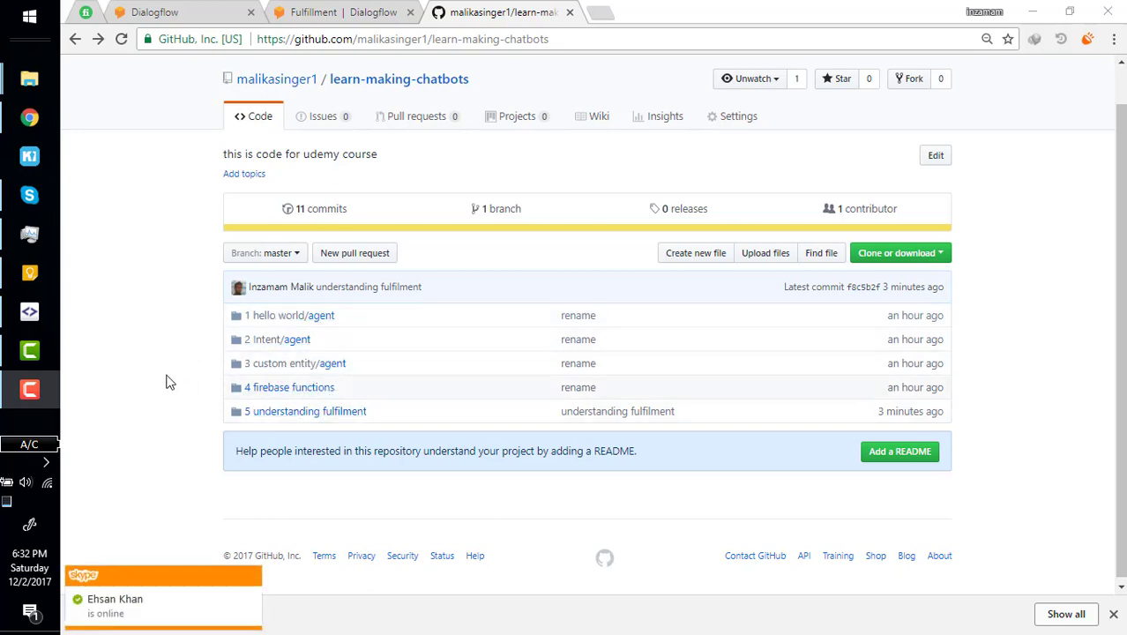
mouse_move(289, 388)
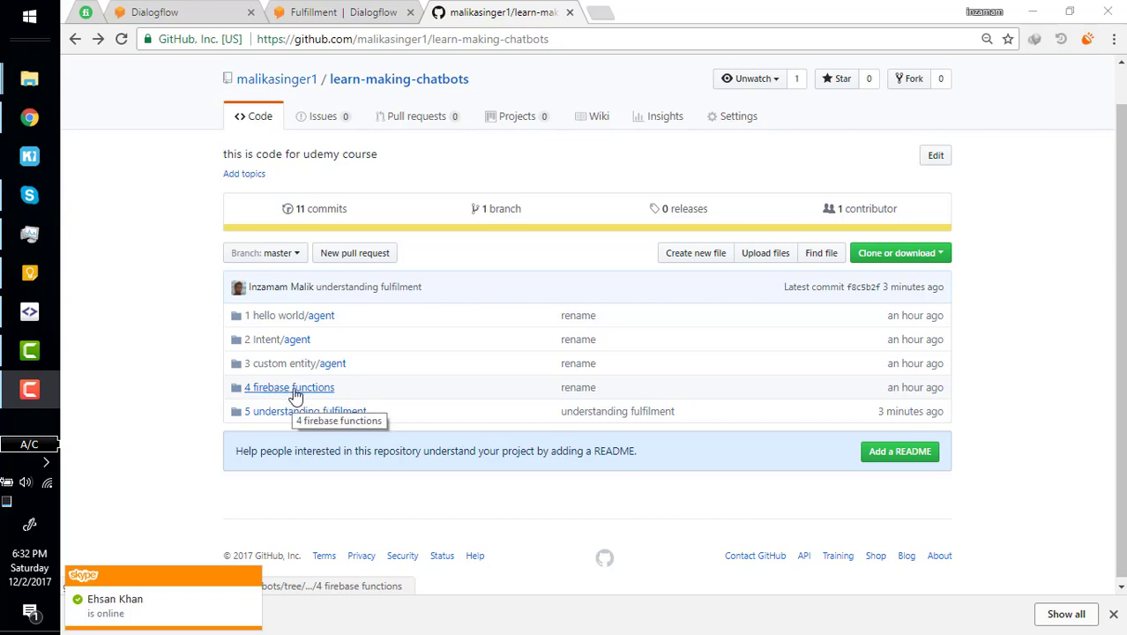
mouse_move(278, 426)
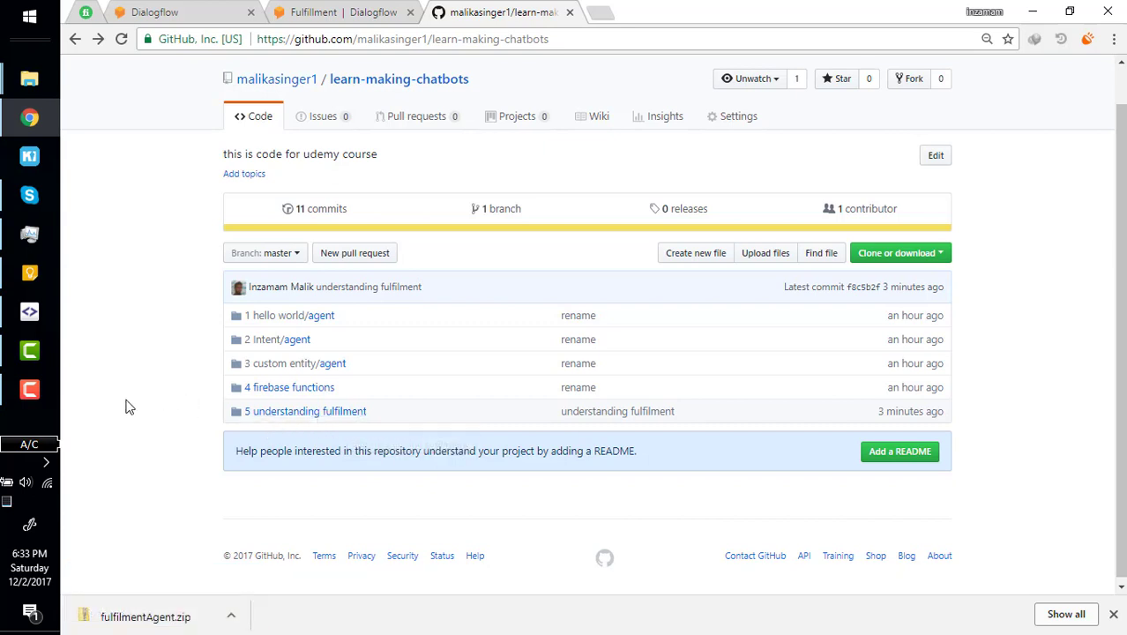
mouse_move(277, 411)
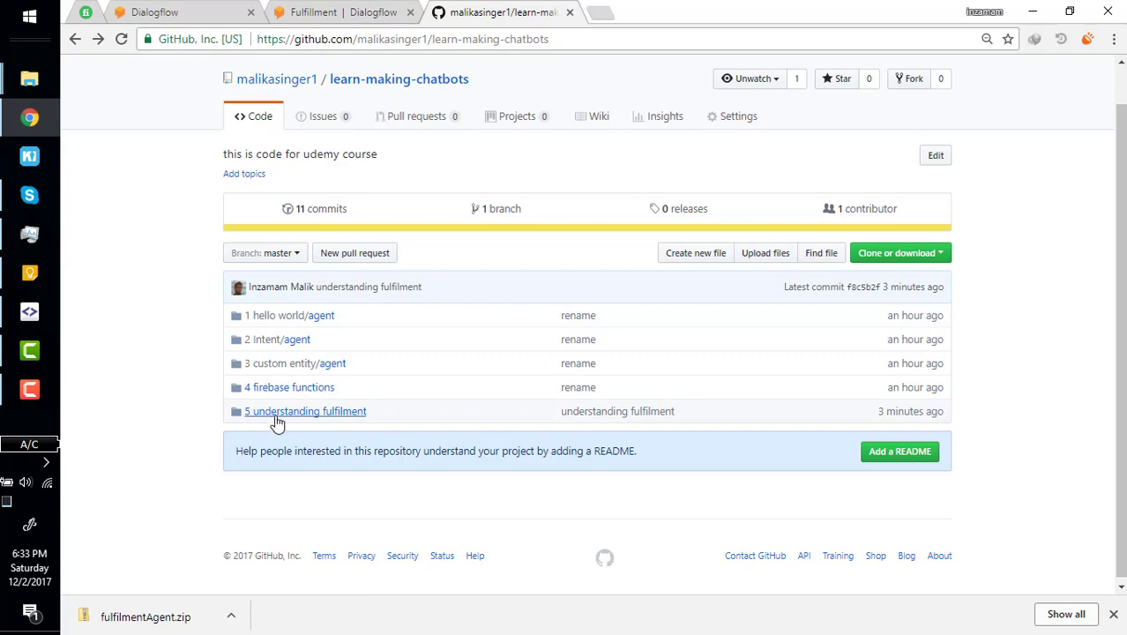
mouse_move(178, 409)
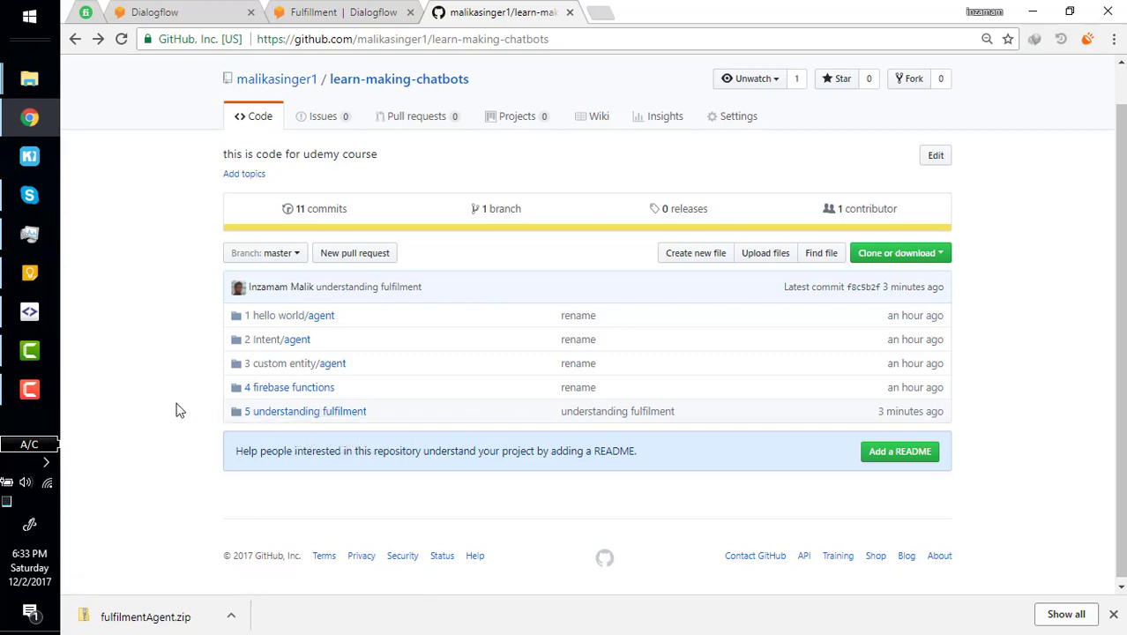
mouse_move(173, 377)
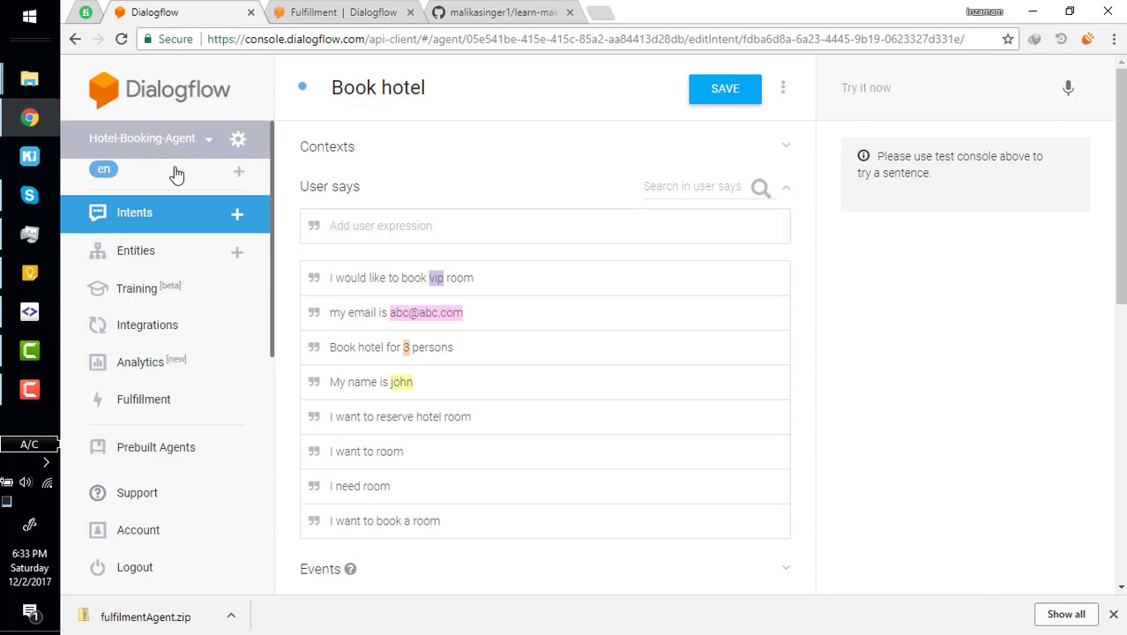
mouse_move(296, 303)
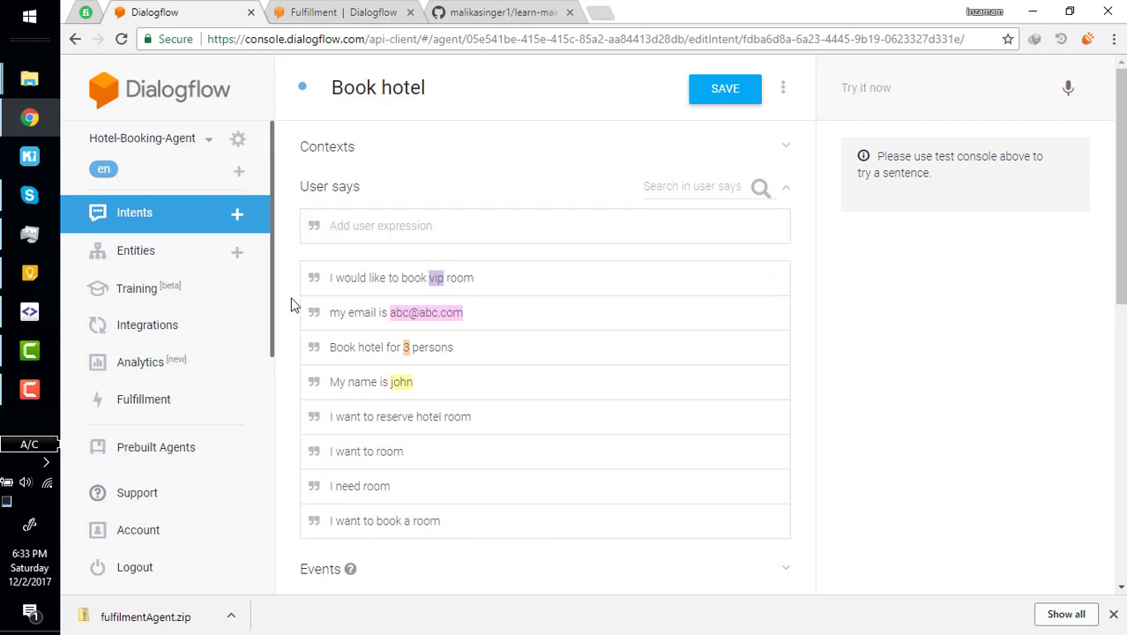
mouse_move(300, 266)
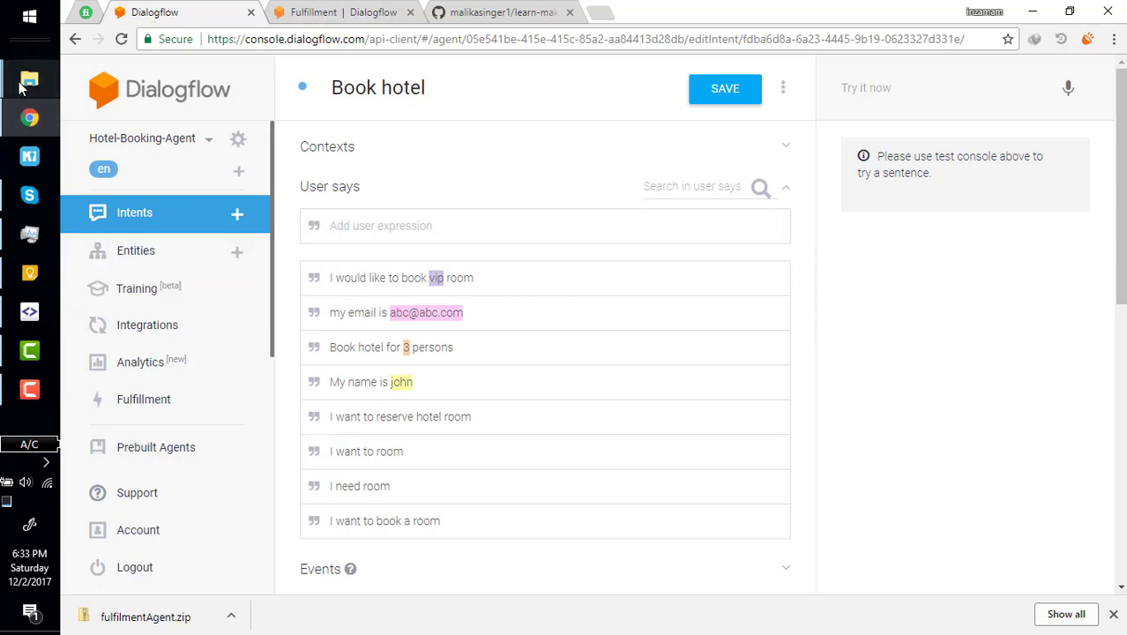
Create a folder named '6 using fulfilment webhook' in learn-making-chatbots and enter it
click(28, 78)
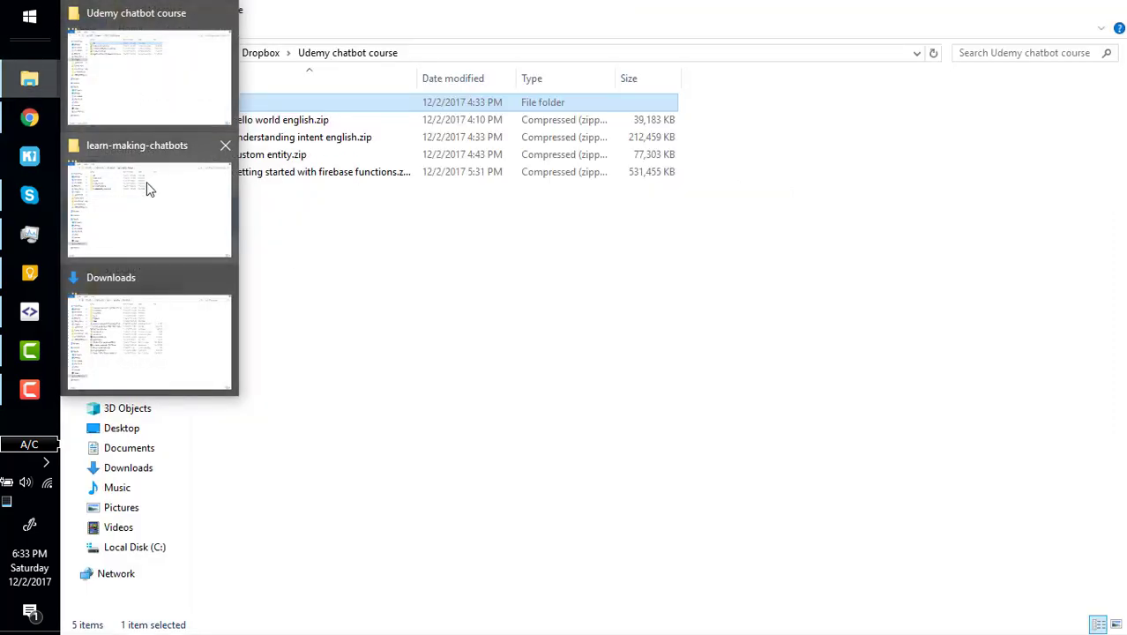
click(148, 210)
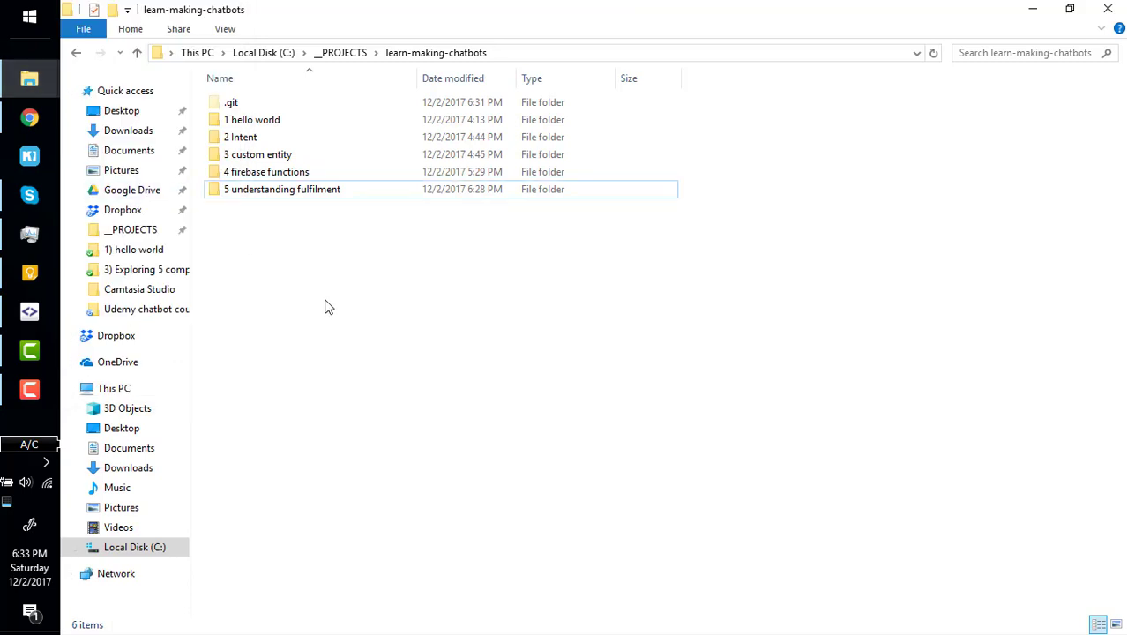
text(6)
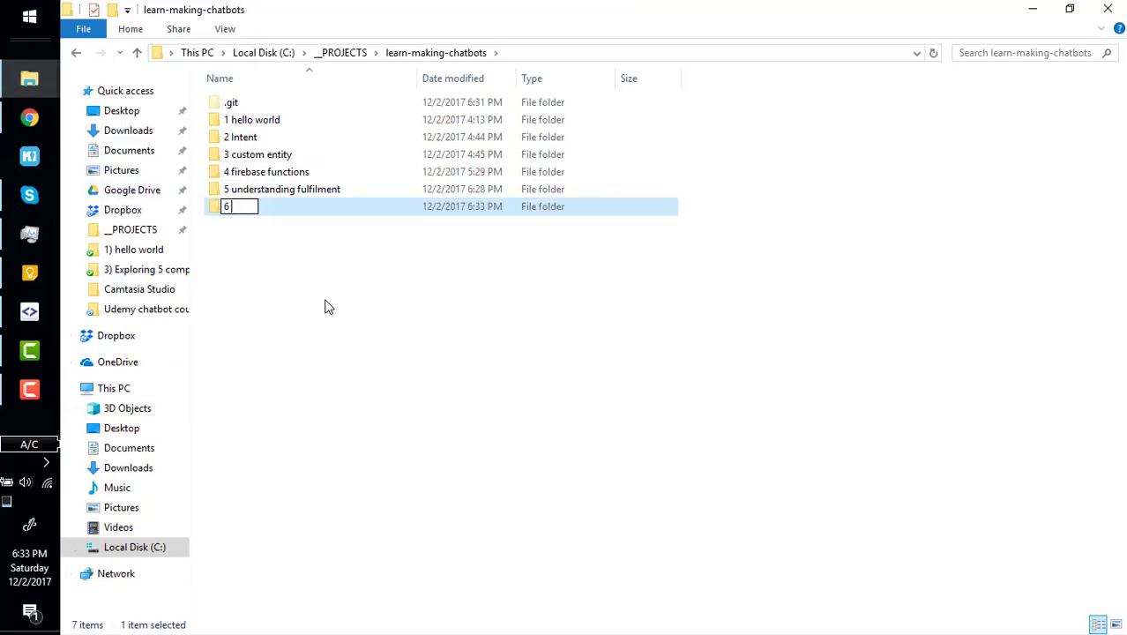
text(using)
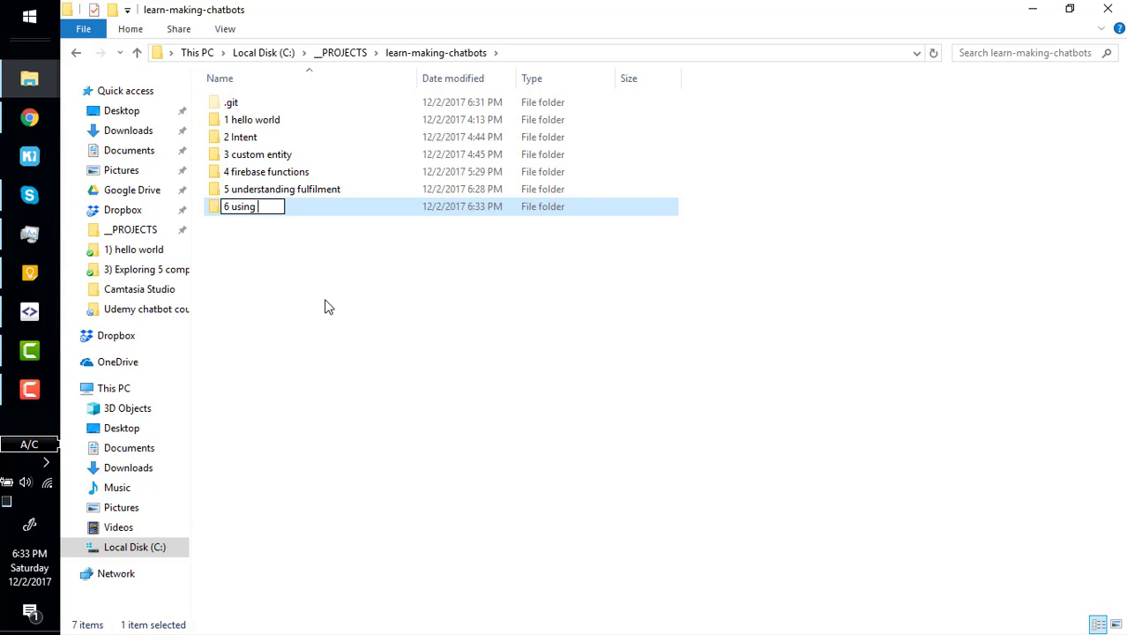
text(fulfi)
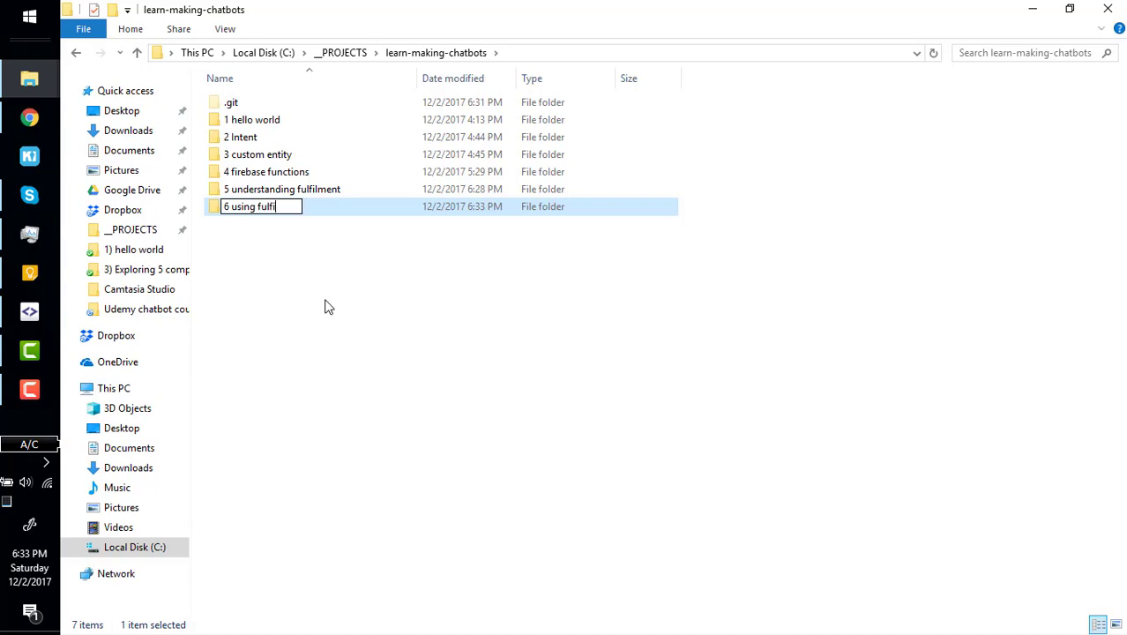
text(lment)
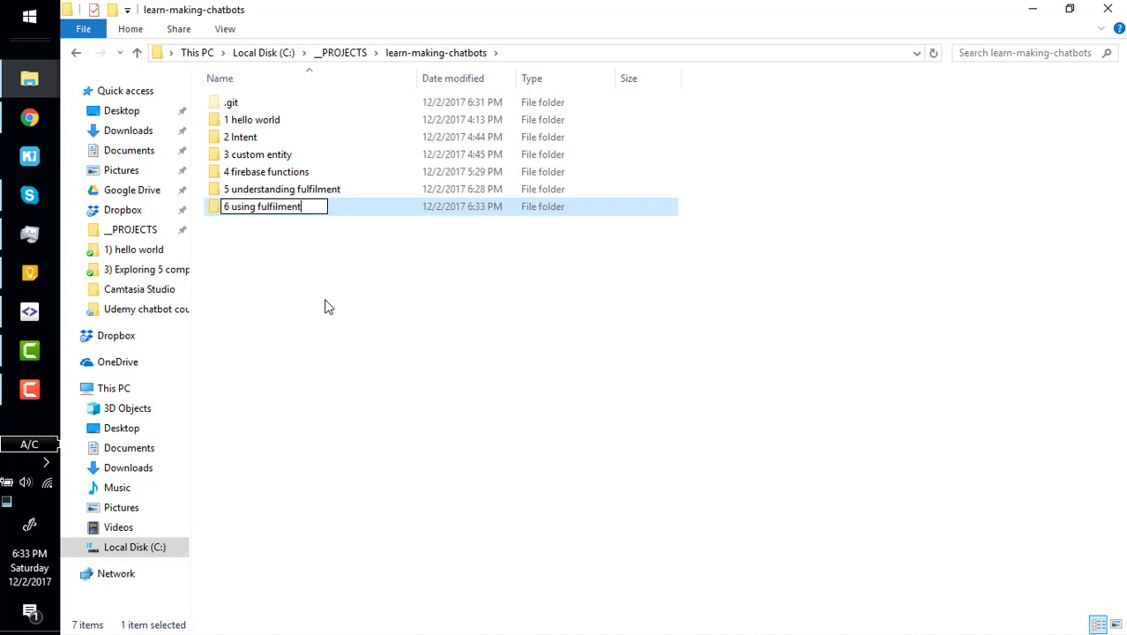
text(webhook)
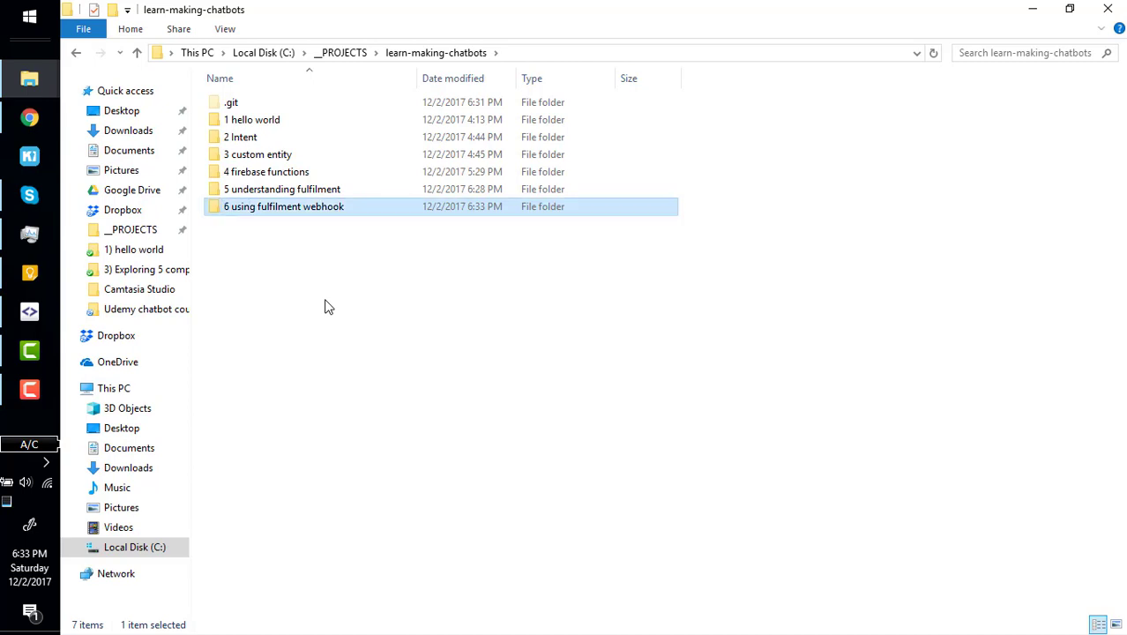
double_click(282, 204)
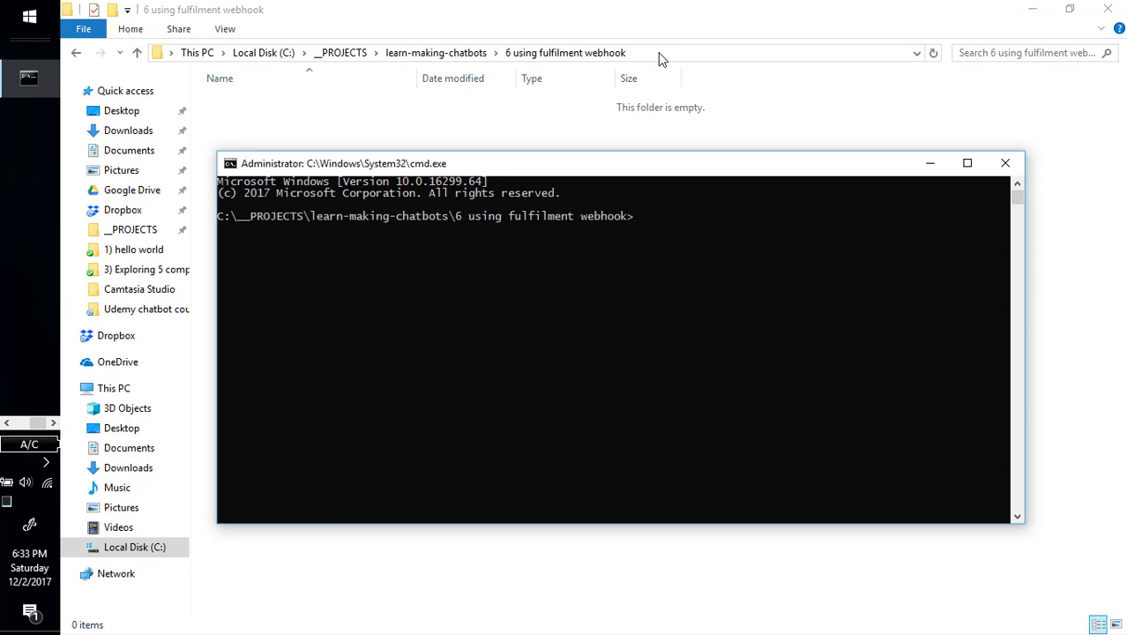
Run 'firebase init function' in Command Prompt inside the new webhook folder
text(firebase)
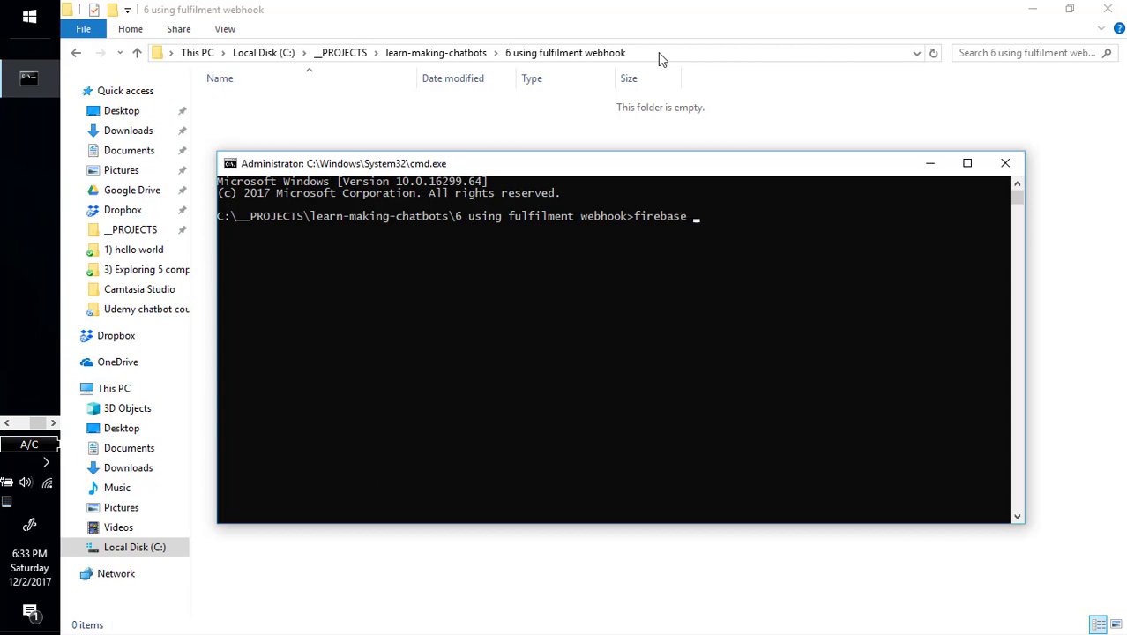
text(init func)
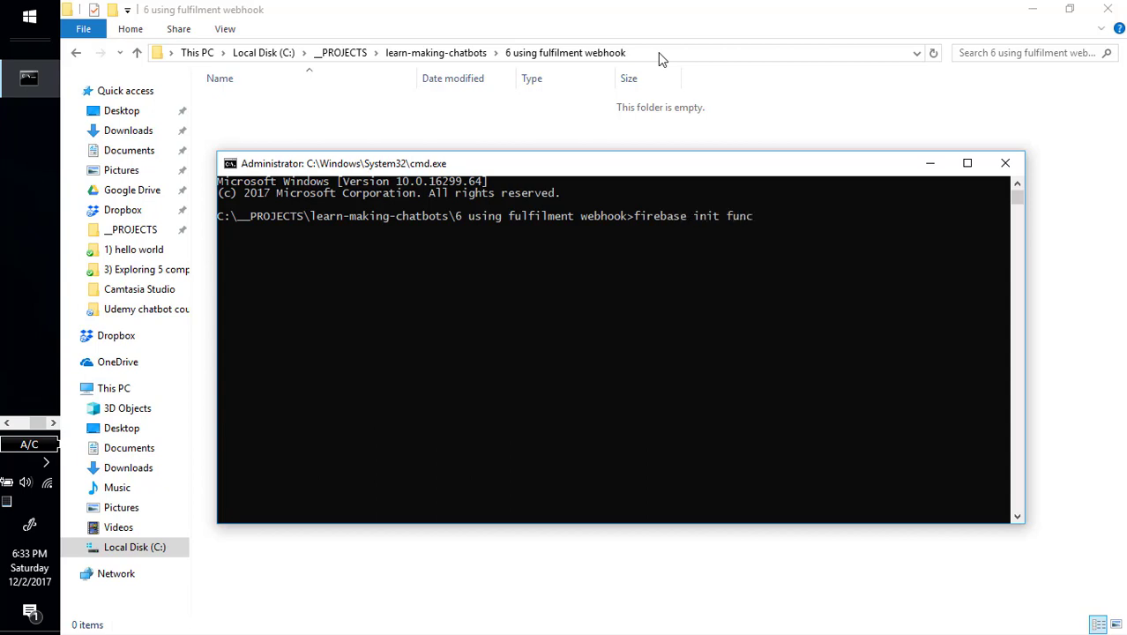
text(tion)
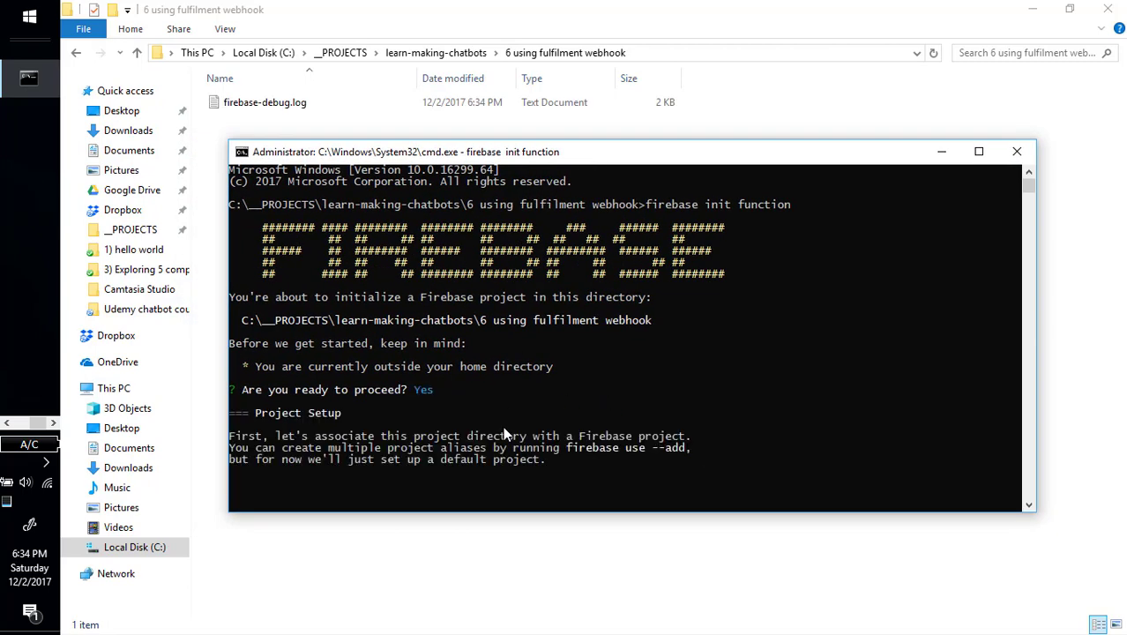
mouse_move(600, 155)
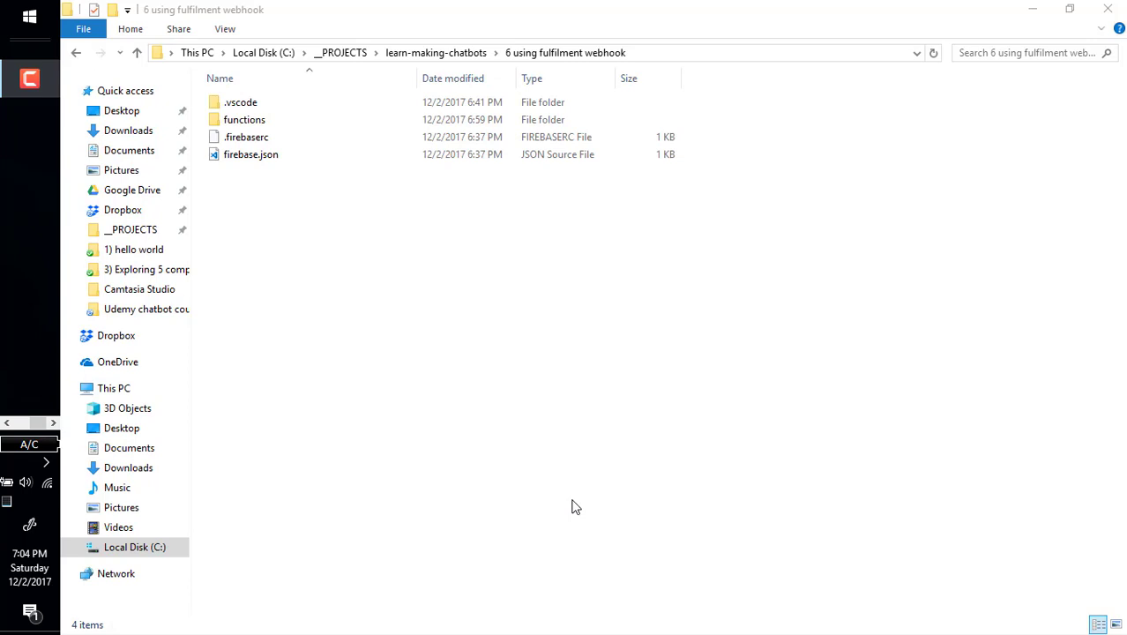
mouse_move(247, 237)
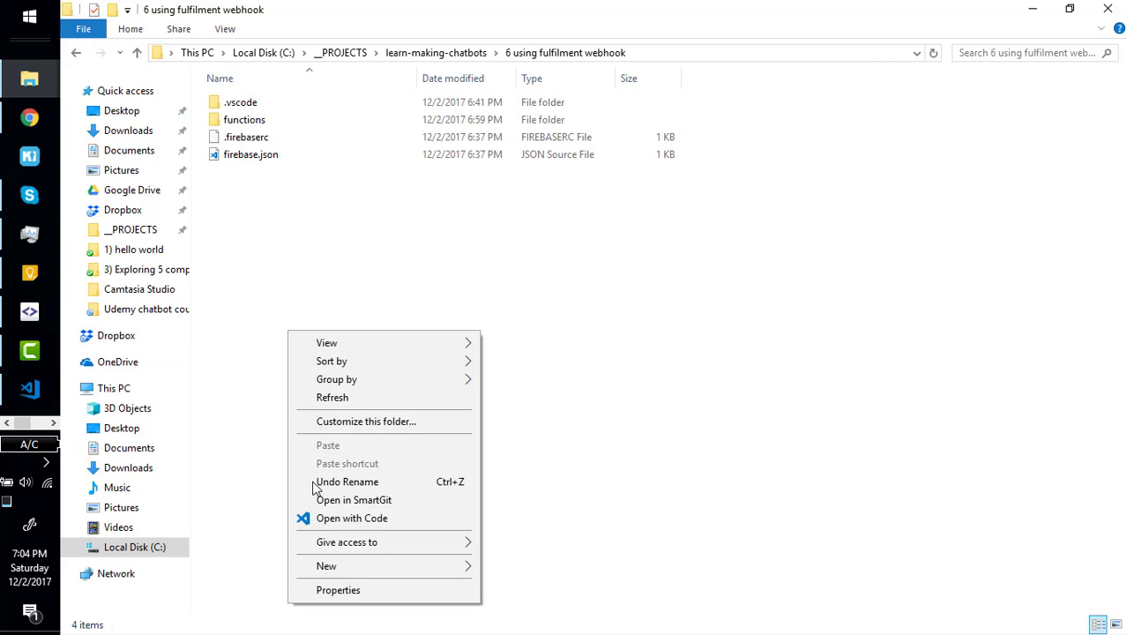
Launch the initialized webhook project folder in Visual Studio Code
click(353, 518)
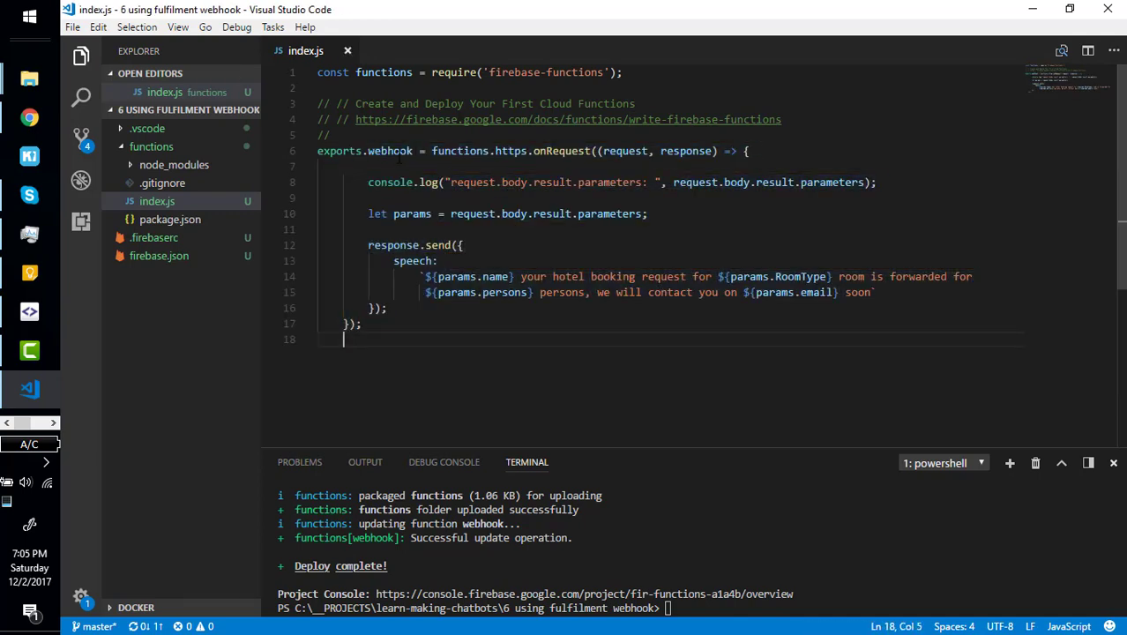
Inspect index.js and the 'Deploy complete!' output, then return to Chrome
double_click(459, 151)
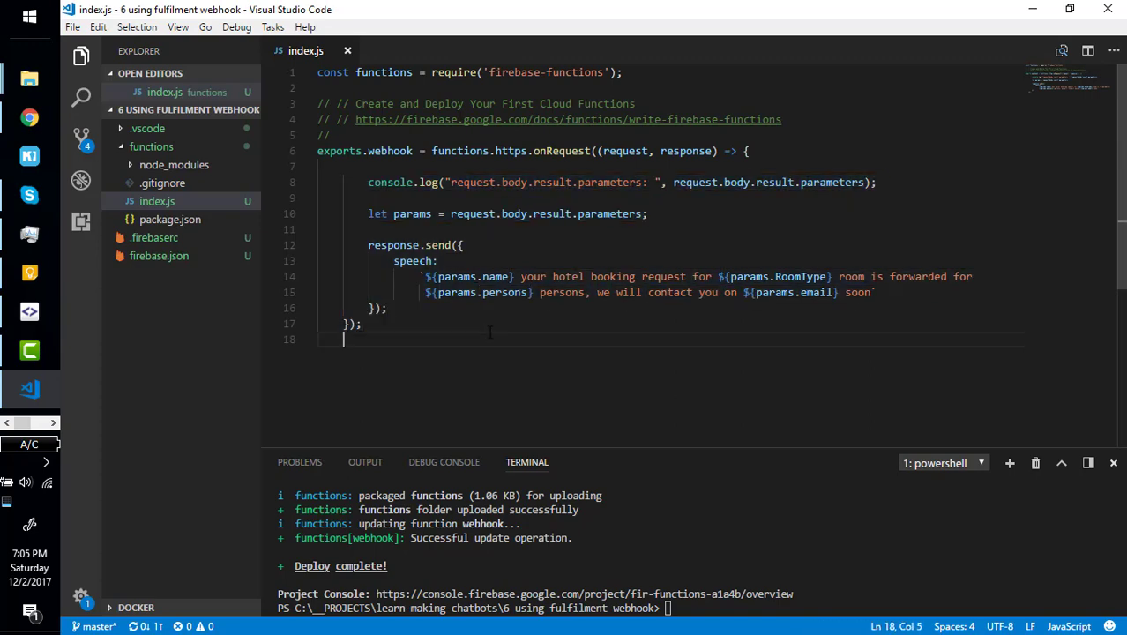
click(28, 117)
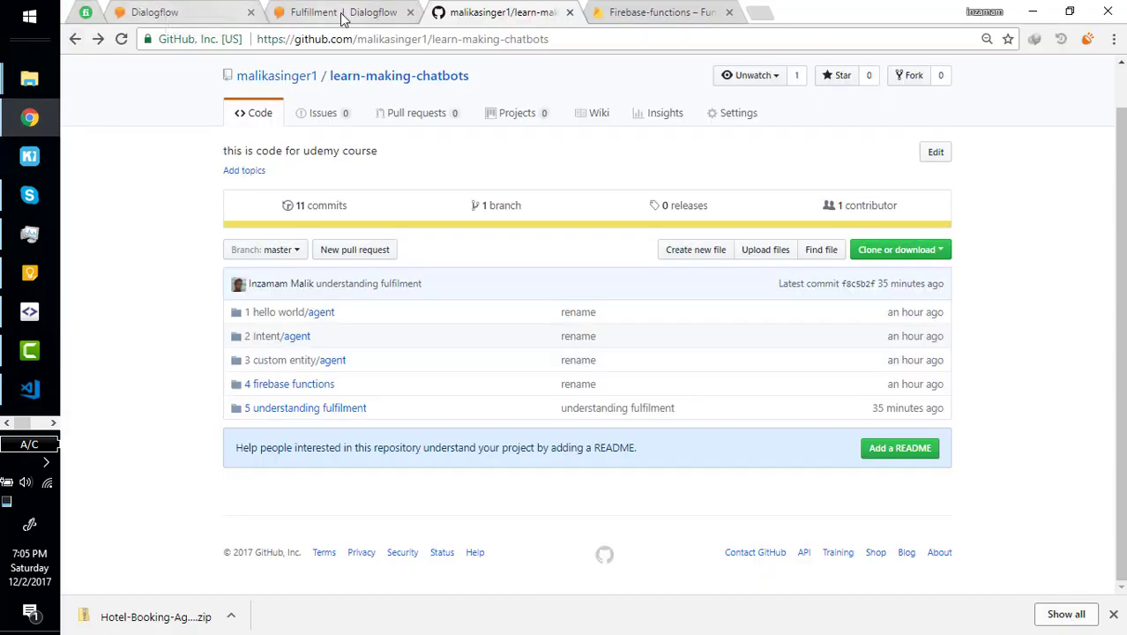
Review the Book hotel intent's phrases, parameters and response, down to its webhook fulfillment setting
click(155, 13)
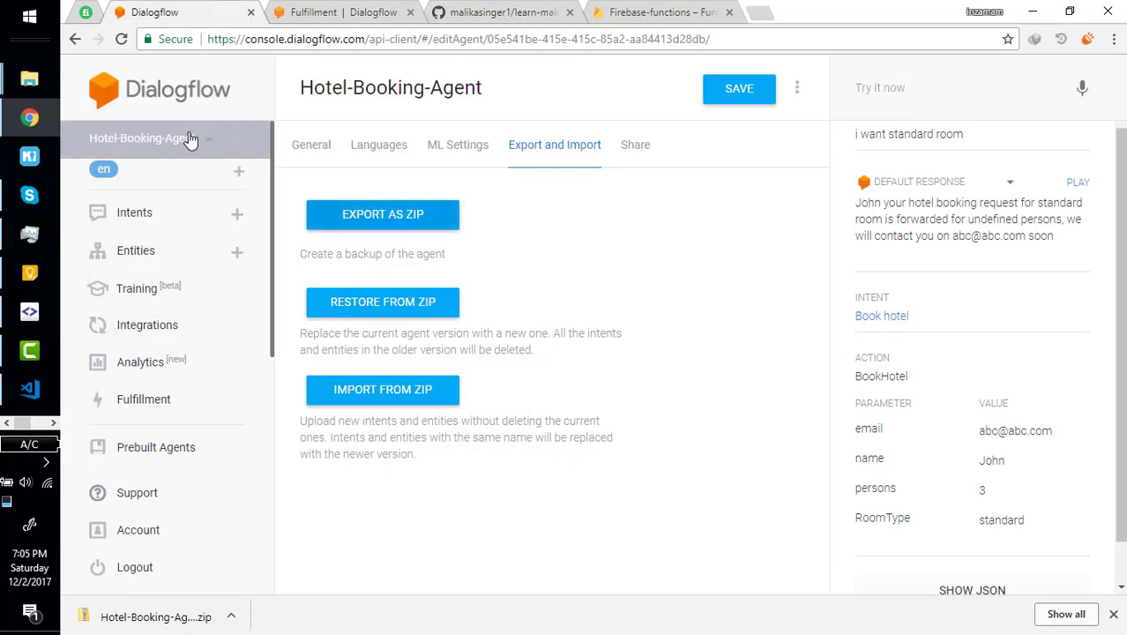
mouse_move(134, 219)
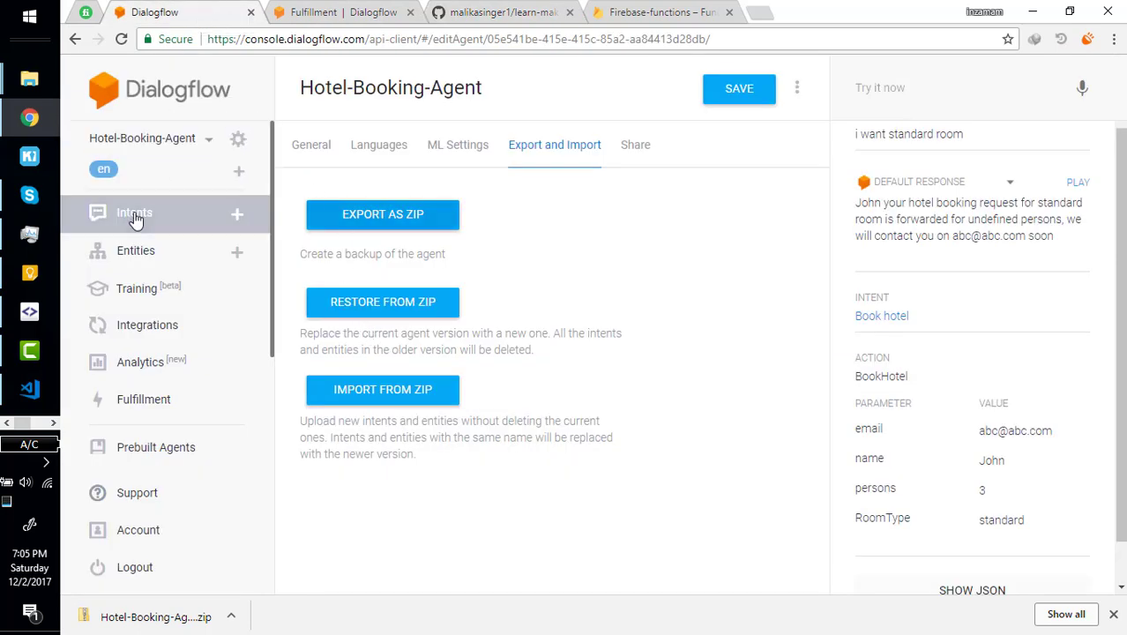
click(134, 212)
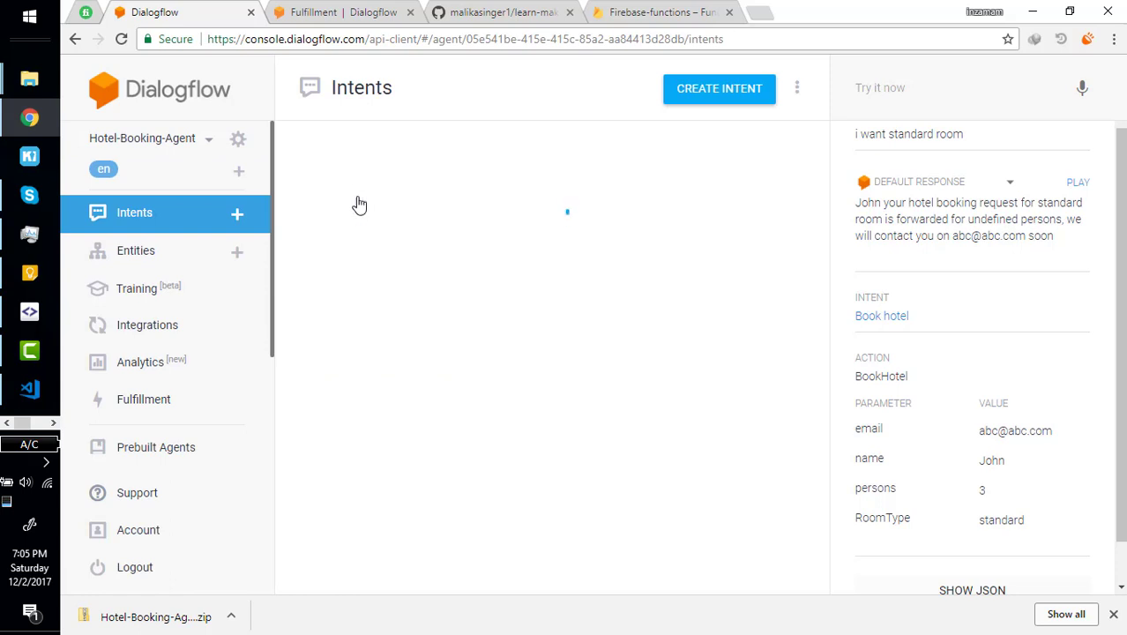
click(882, 316)
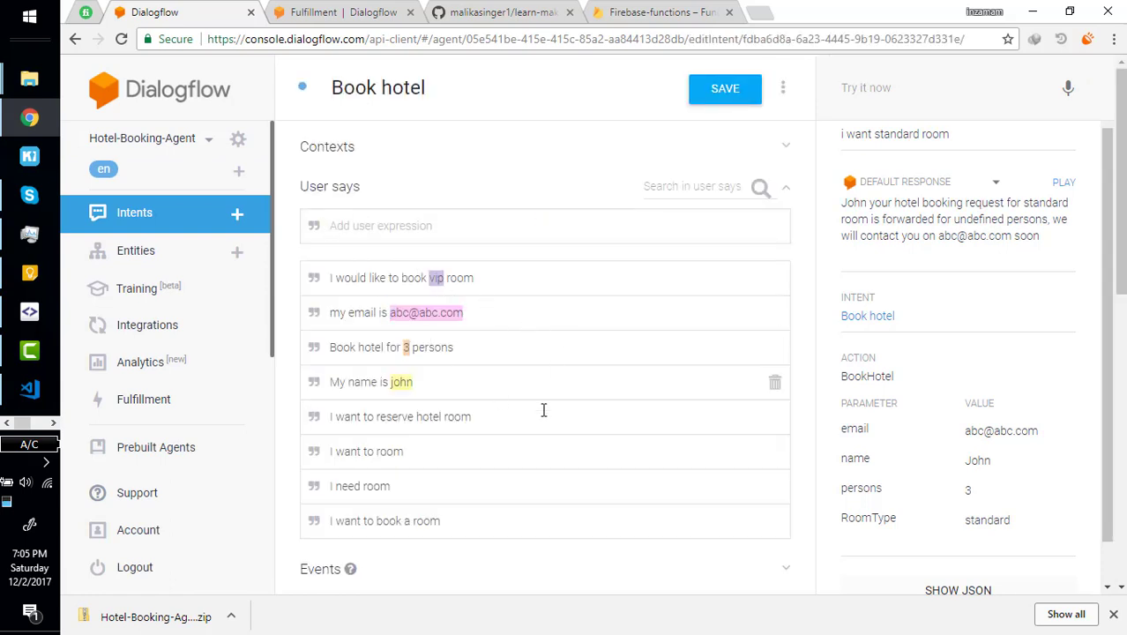
scroll(down, 3)
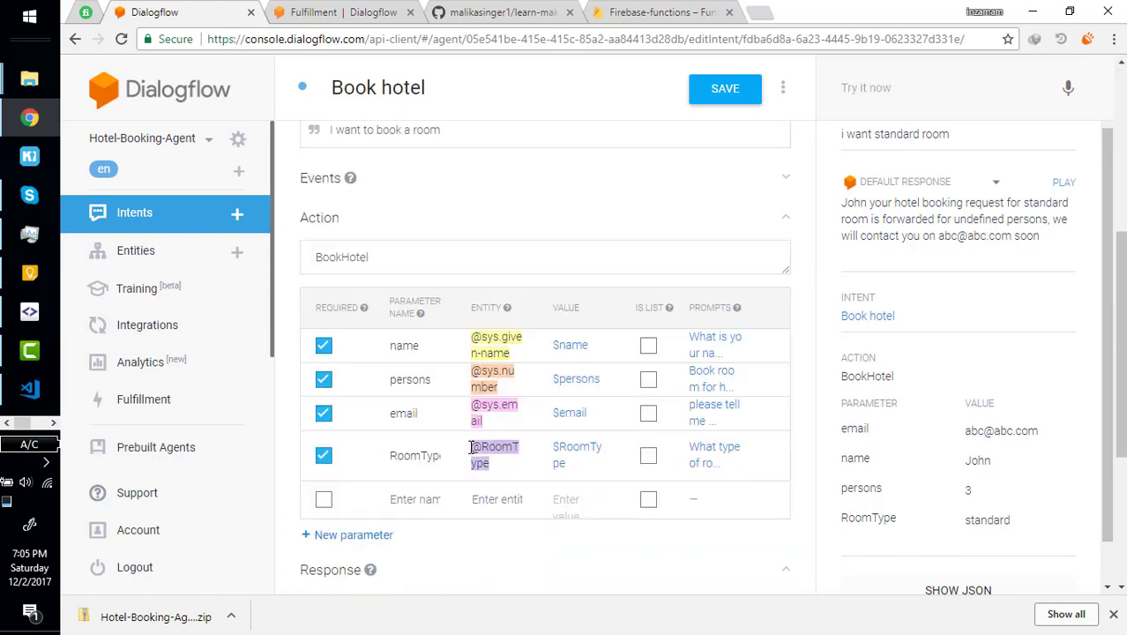
scroll(down, 3)
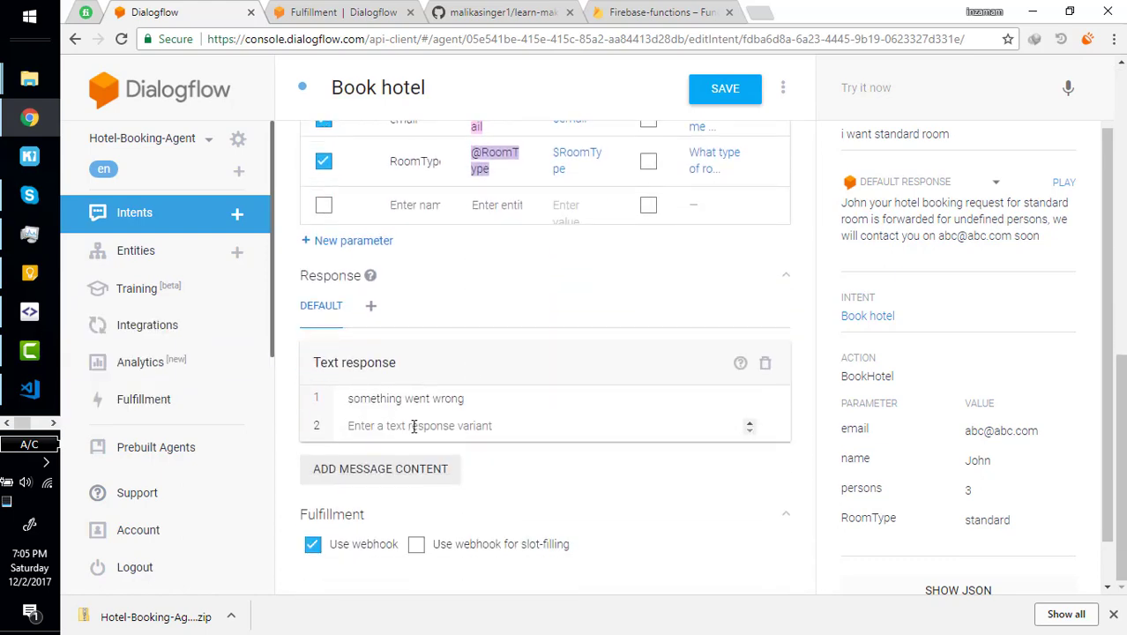
click(143, 399)
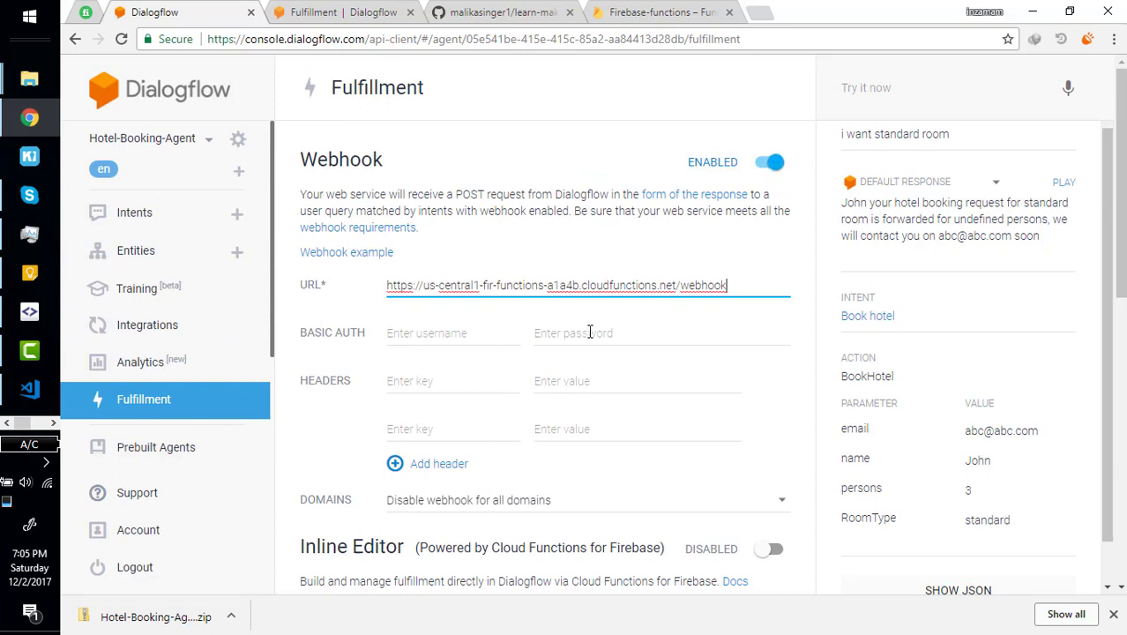
Select the webhook Cloud Functions URL, then return to the intents list
triple_click(556, 286)
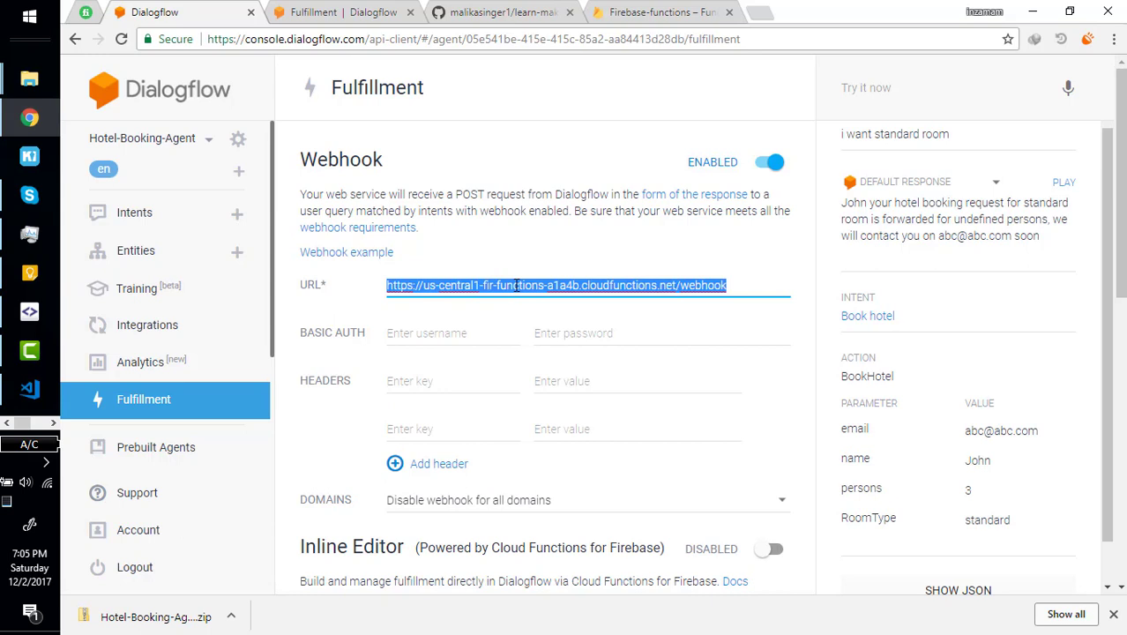
click(134, 211)
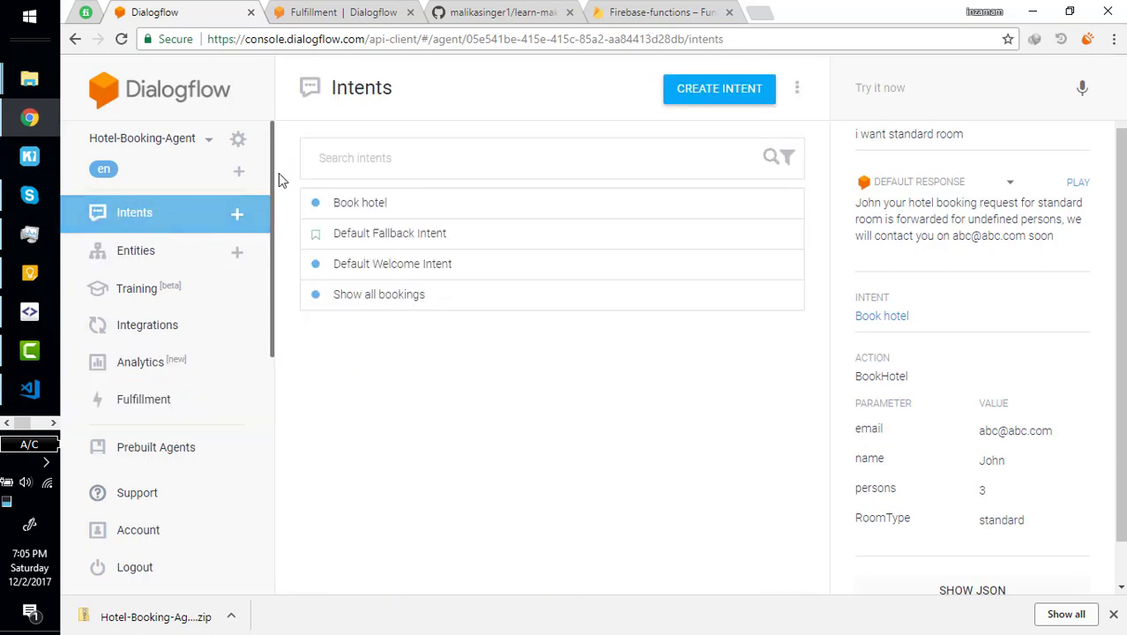
Check the persons parameter name in the Book hotel intent's action parameters
click(360, 201)
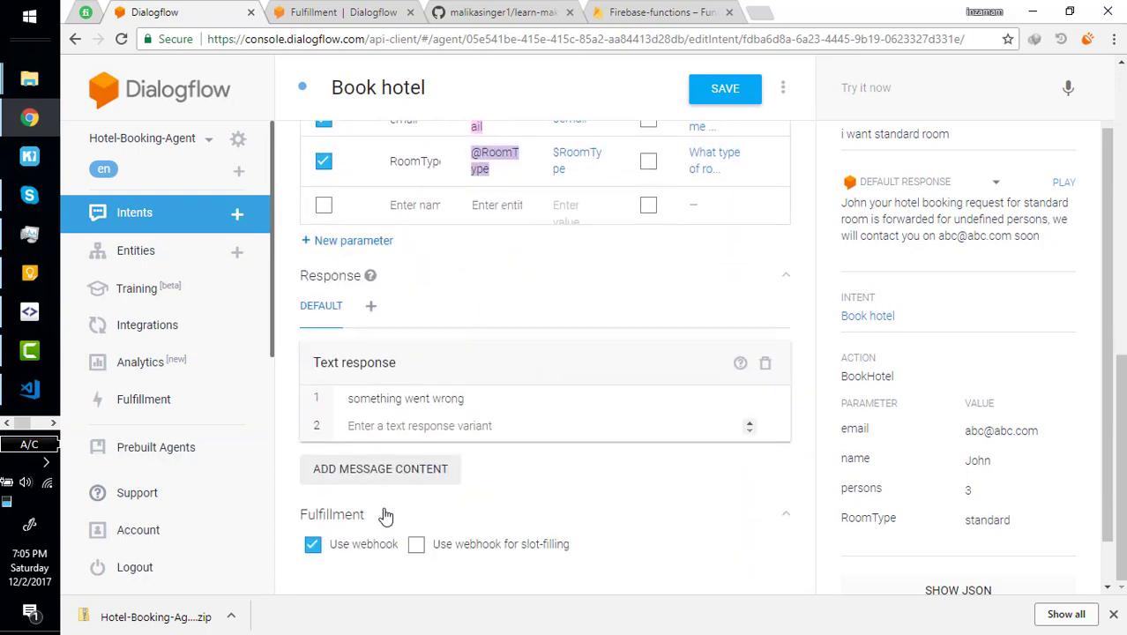
mouse_move(310, 515)
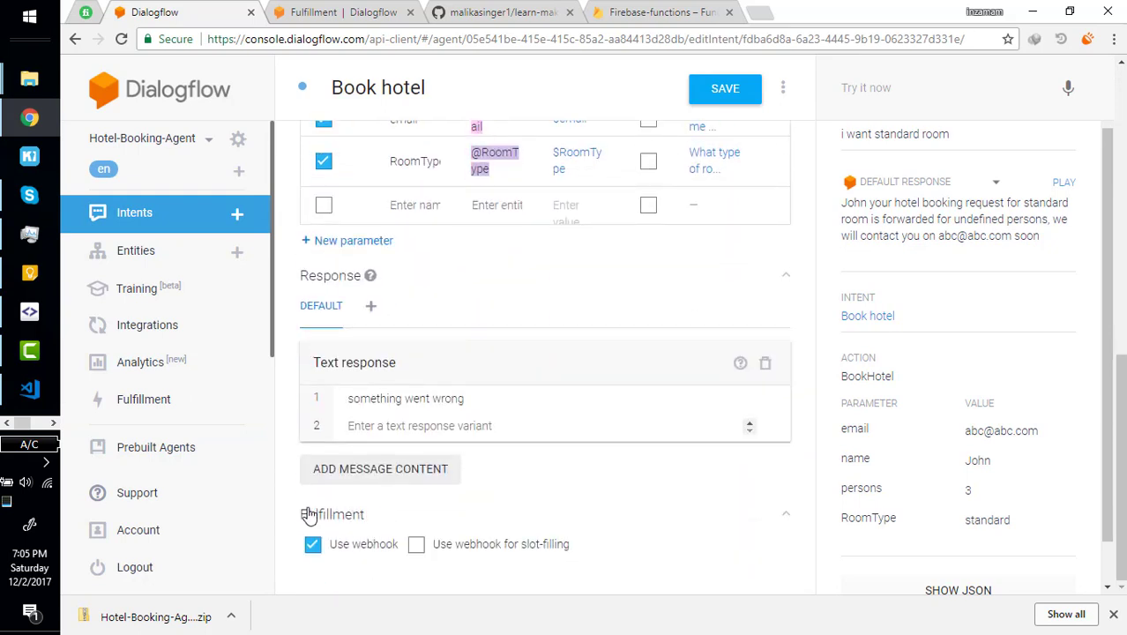
mouse_move(339, 545)
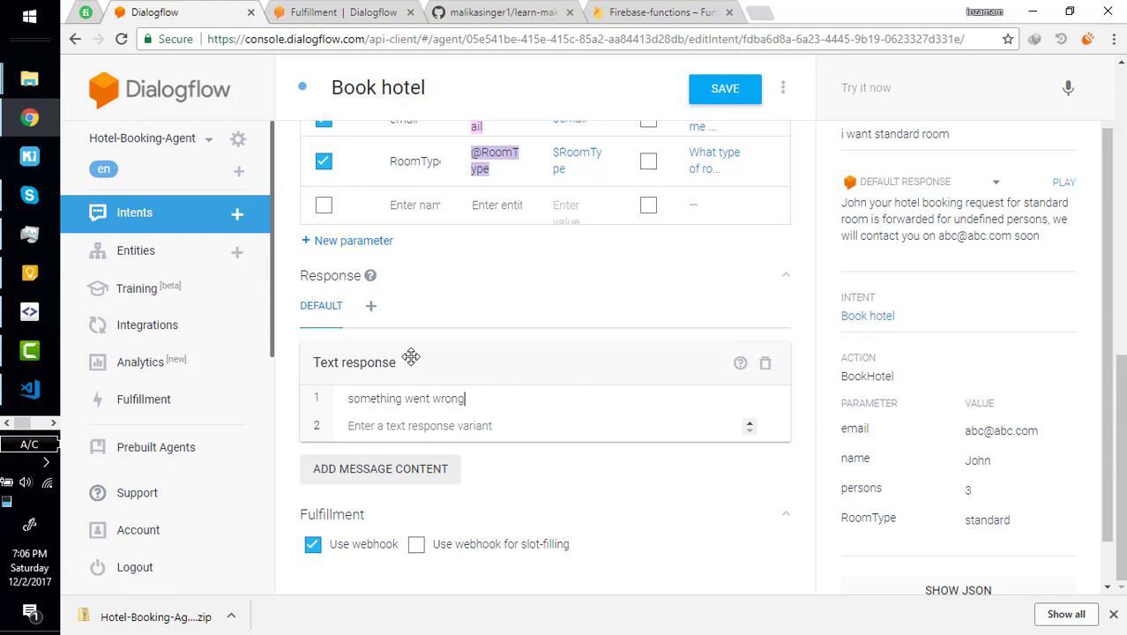
scroll(up, 3)
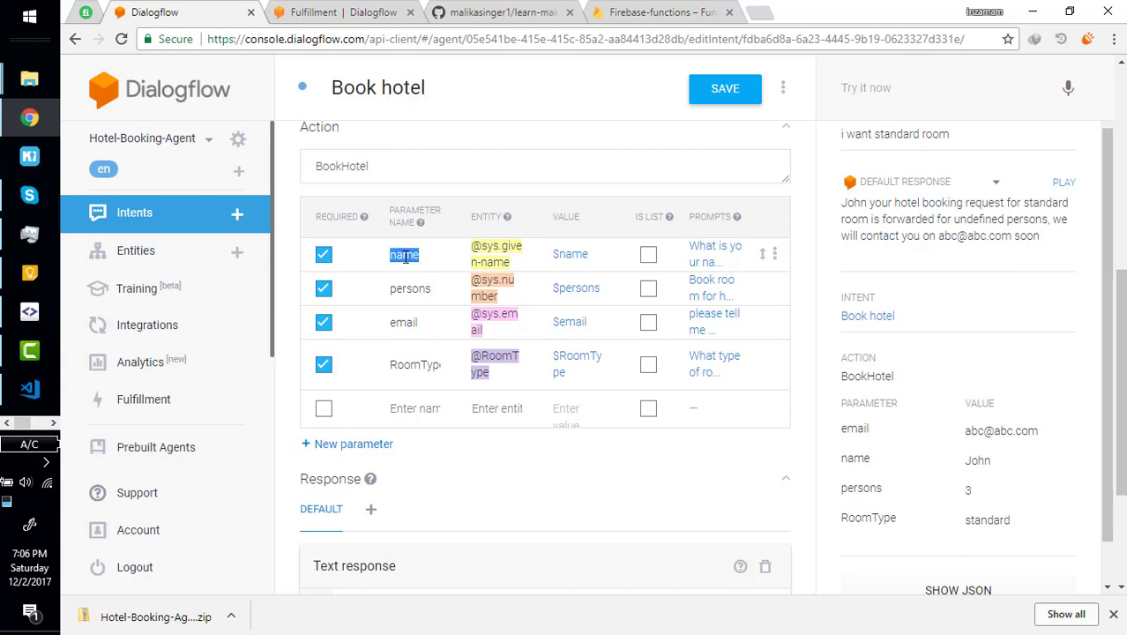
mouse_move(426, 304)
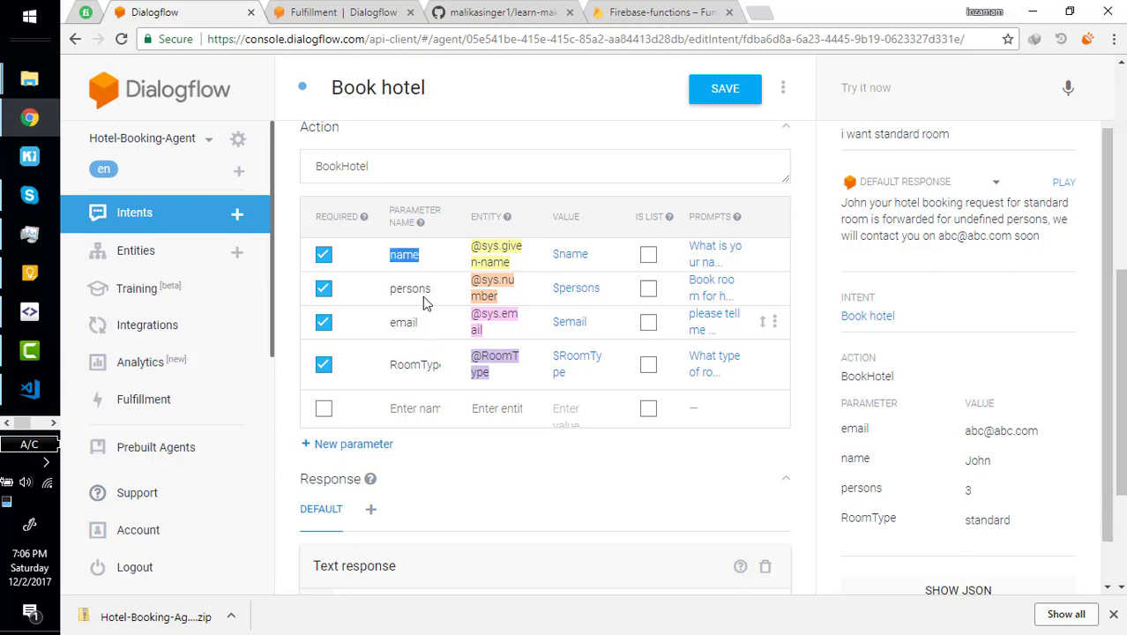
click(409, 289)
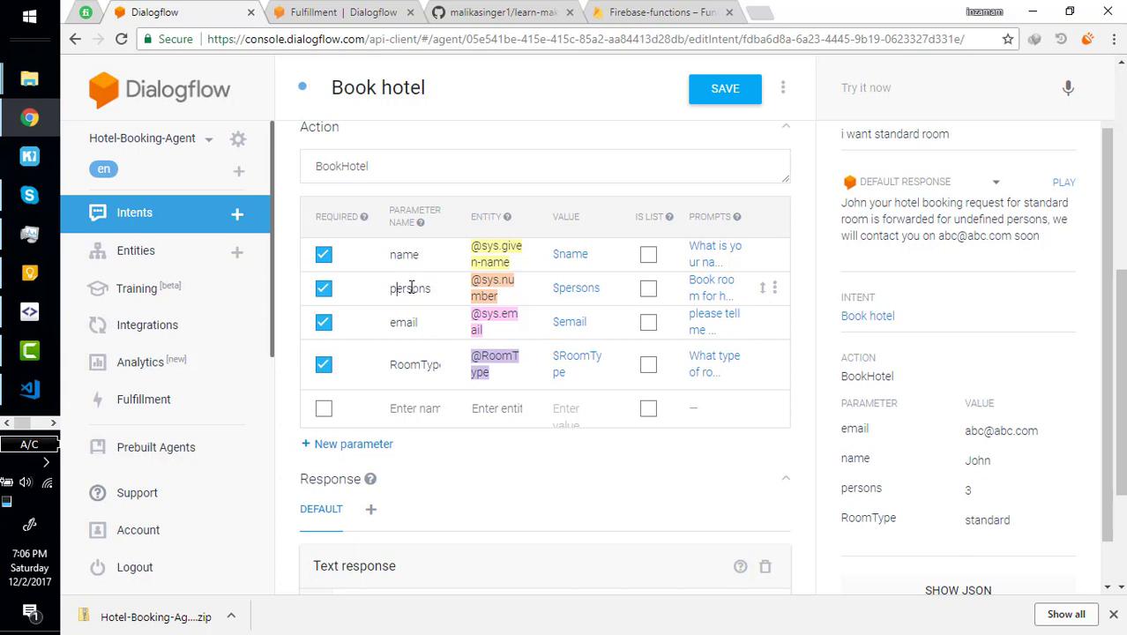
double_click(409, 288)
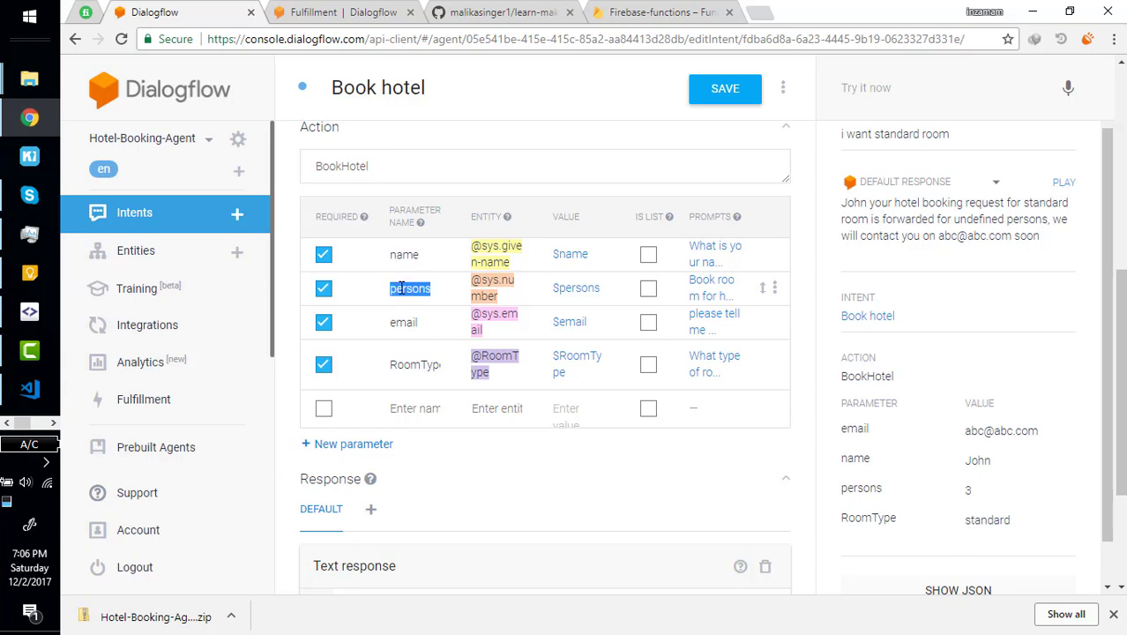
mouse_move(406, 268)
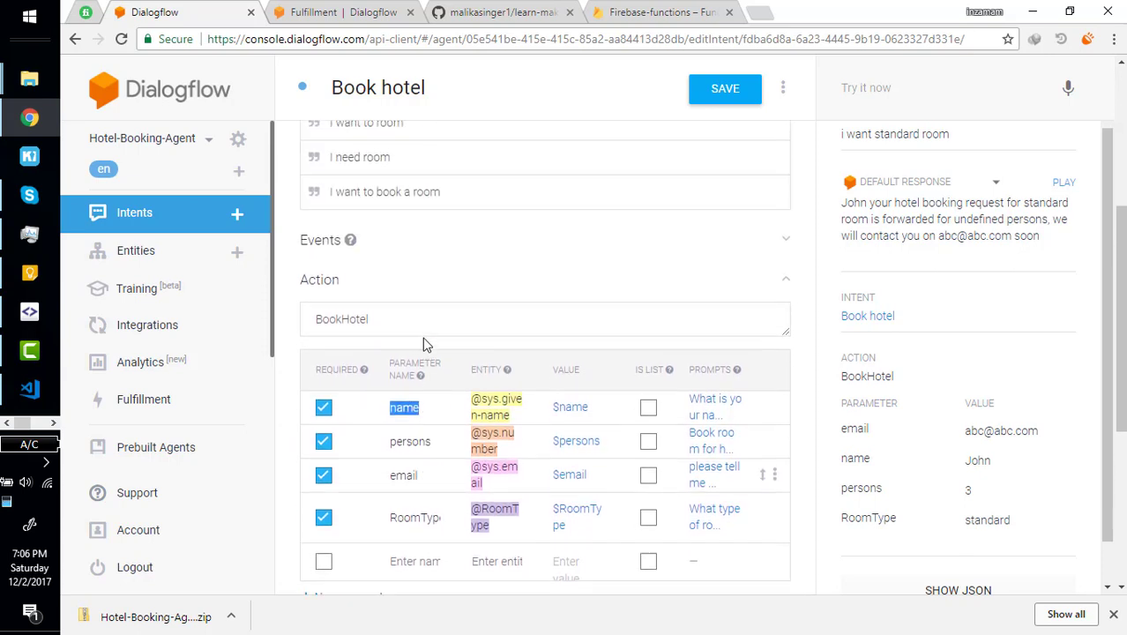
scroll(up, 3)
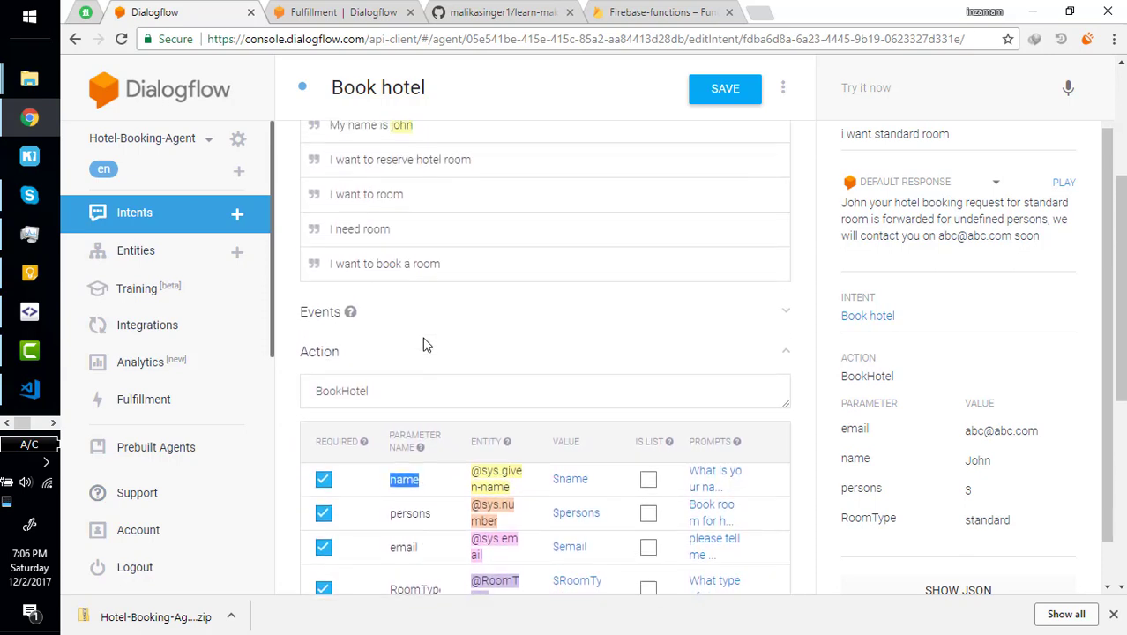
scroll(up, 3)
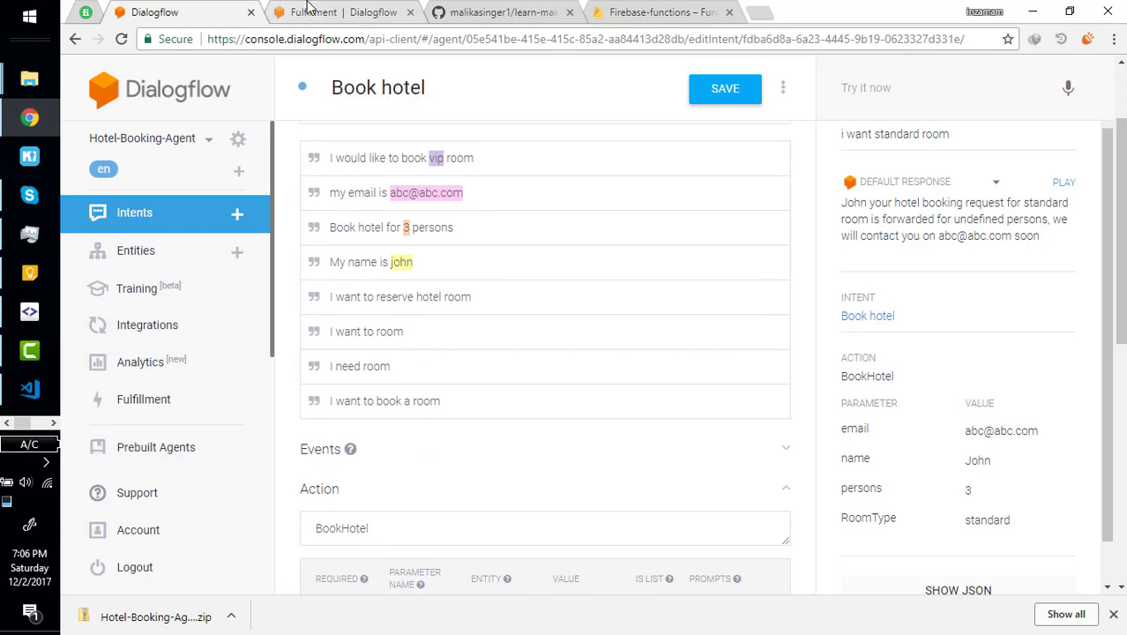
Locate result.parameters in the webhook REQUEST format of the Fulfillment docs
click(344, 12)
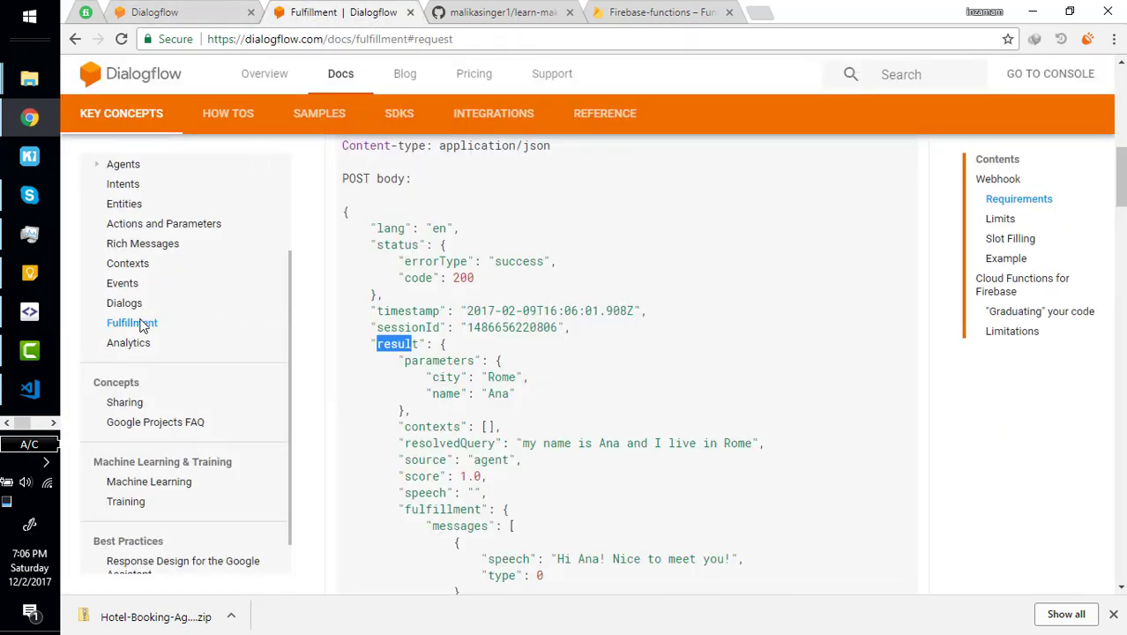
scroll(up, 3)
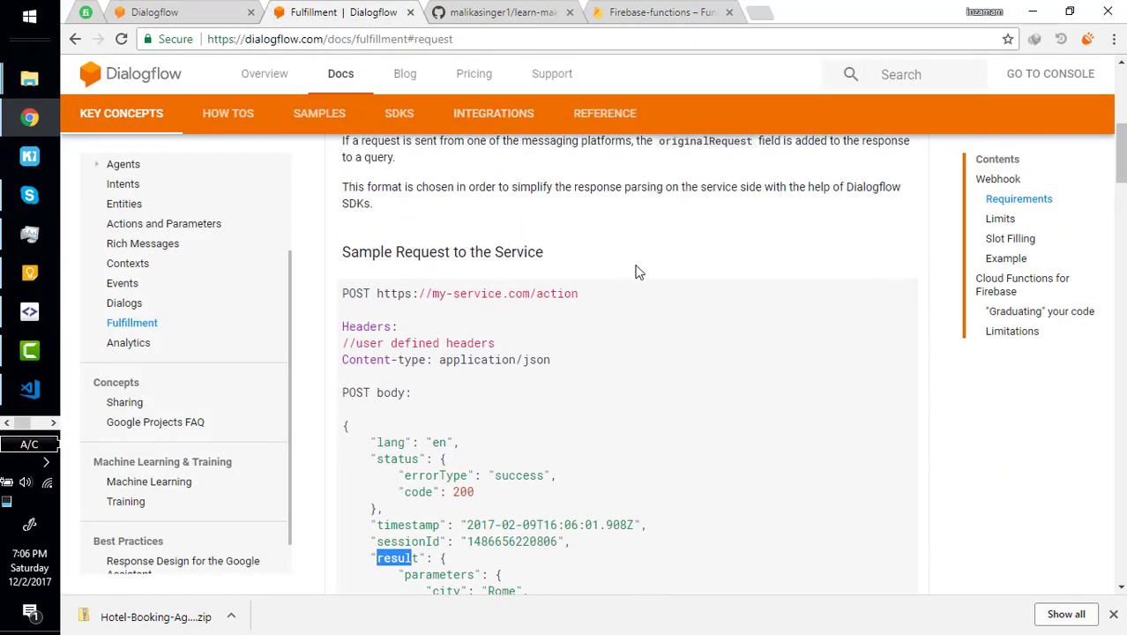
click(599, 367)
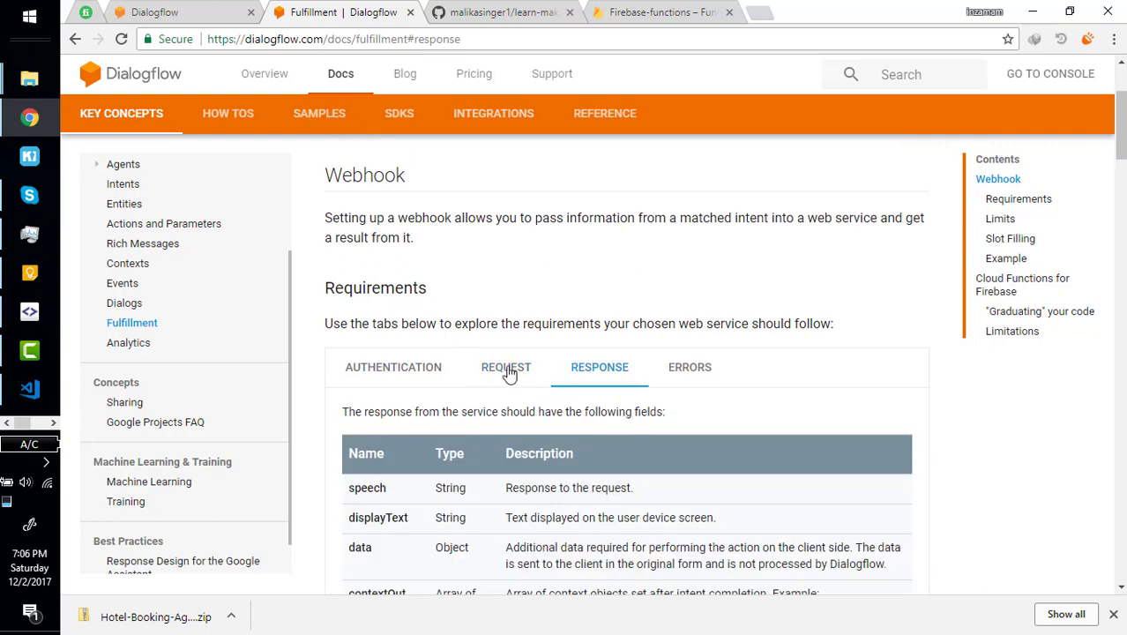
click(505, 367)
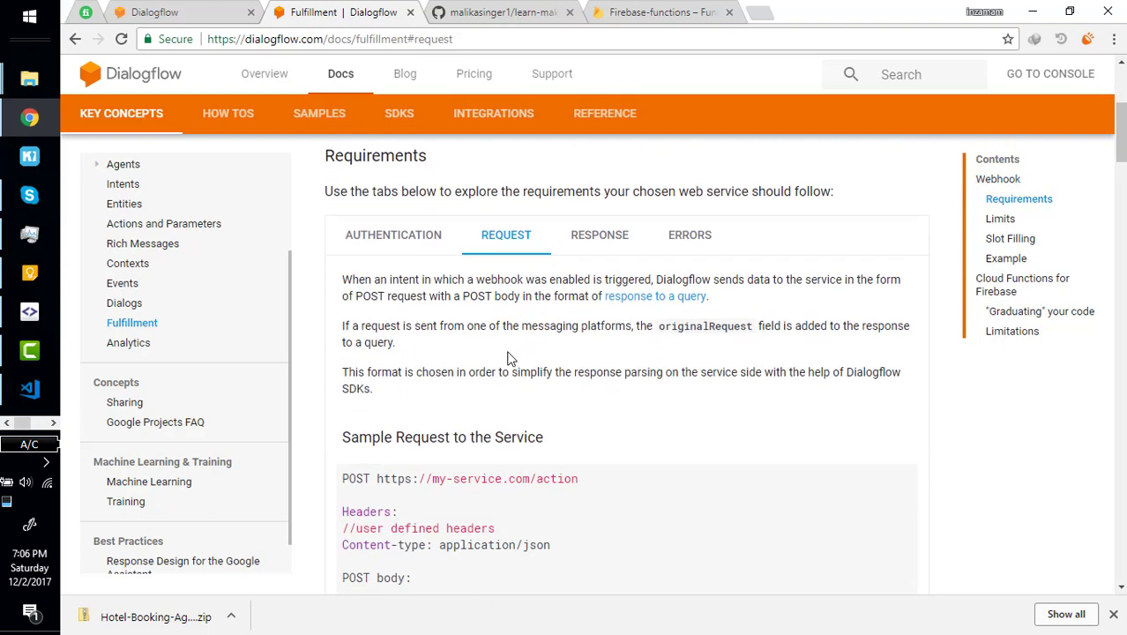
scroll(down, 3)
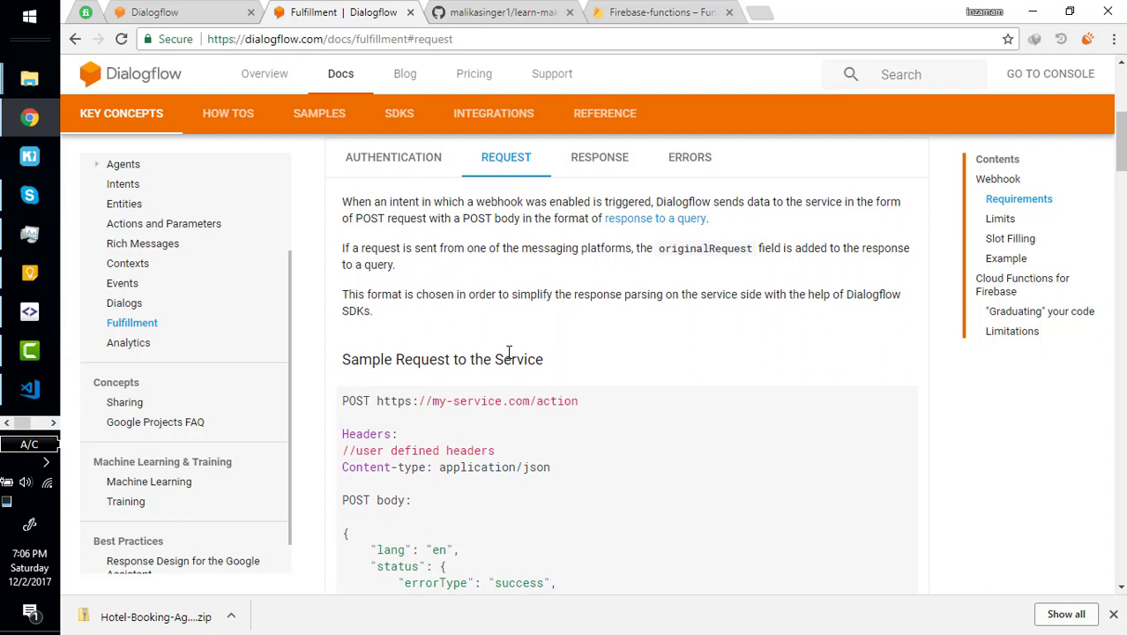
scroll(down, 3)
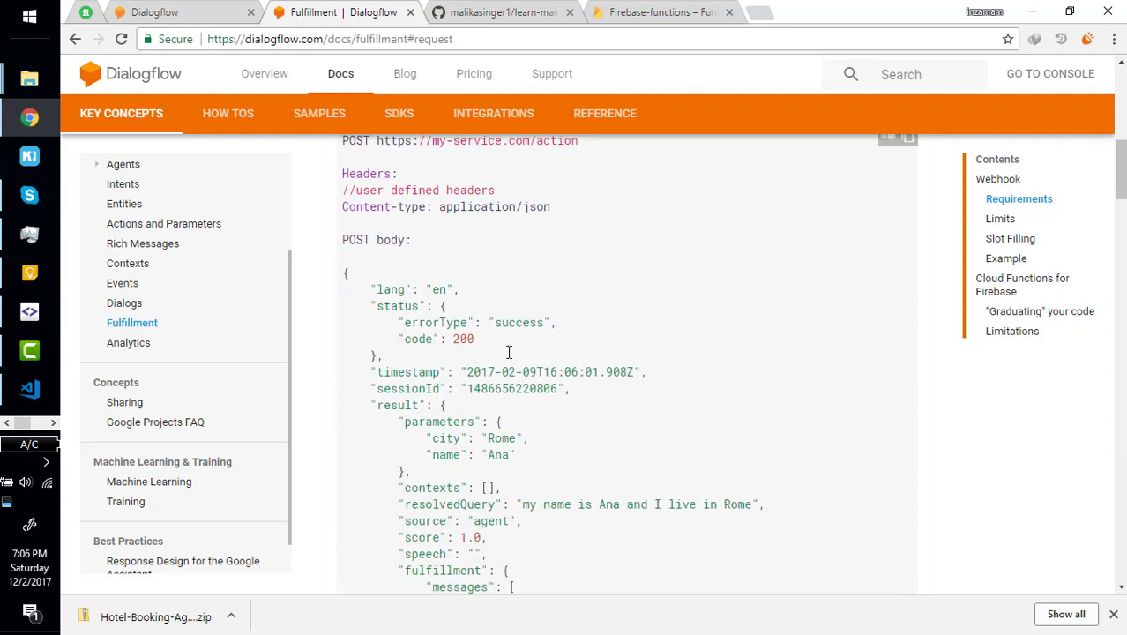
scroll(down, 3)
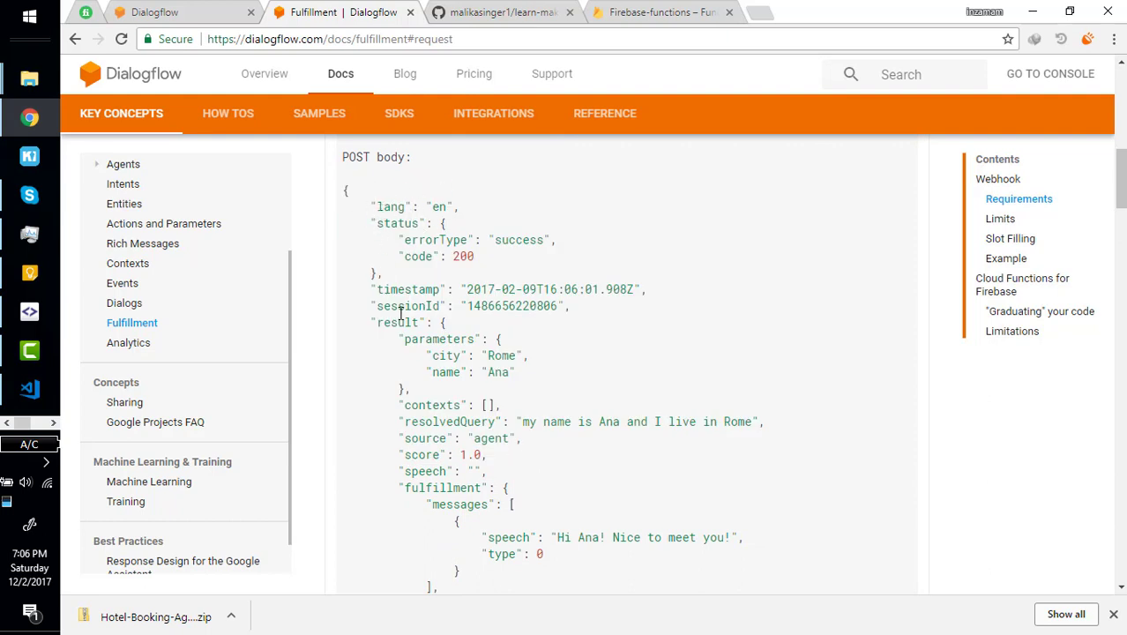
double_click(438, 339)
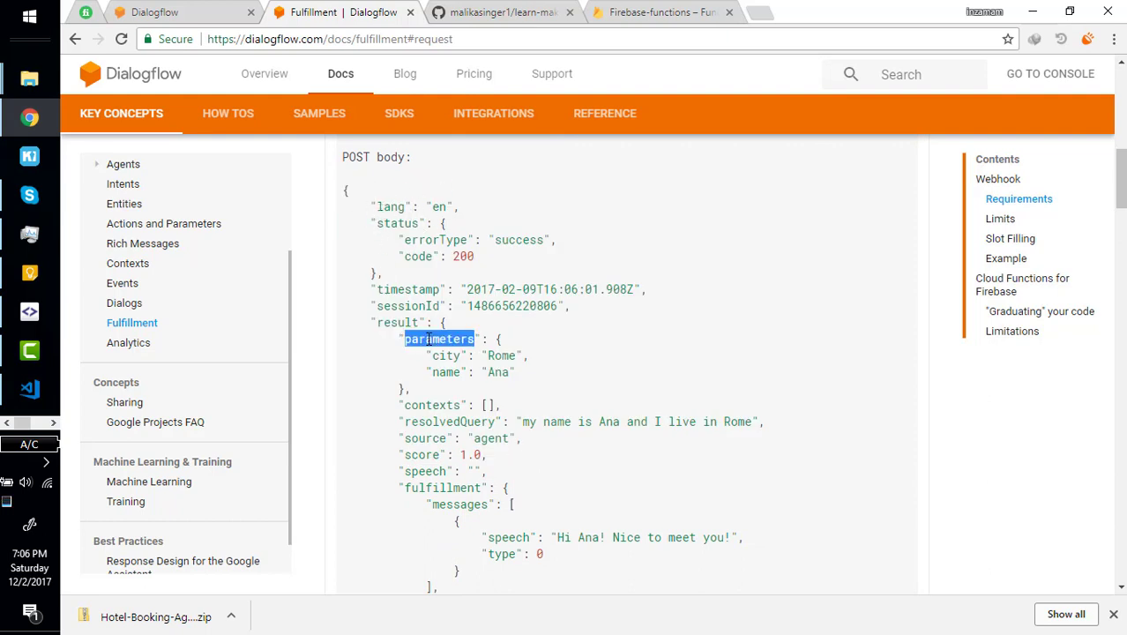
double_click(445, 356)
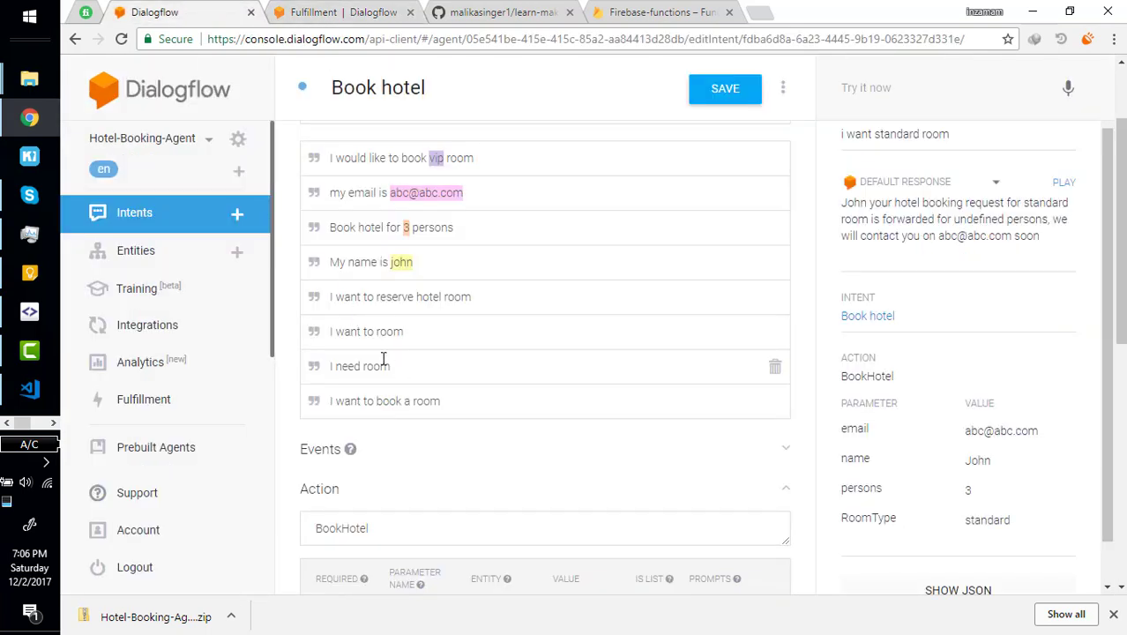
Leave the Book hotel test results and switch to index.js in Visual Studio Code
scroll(down, 3)
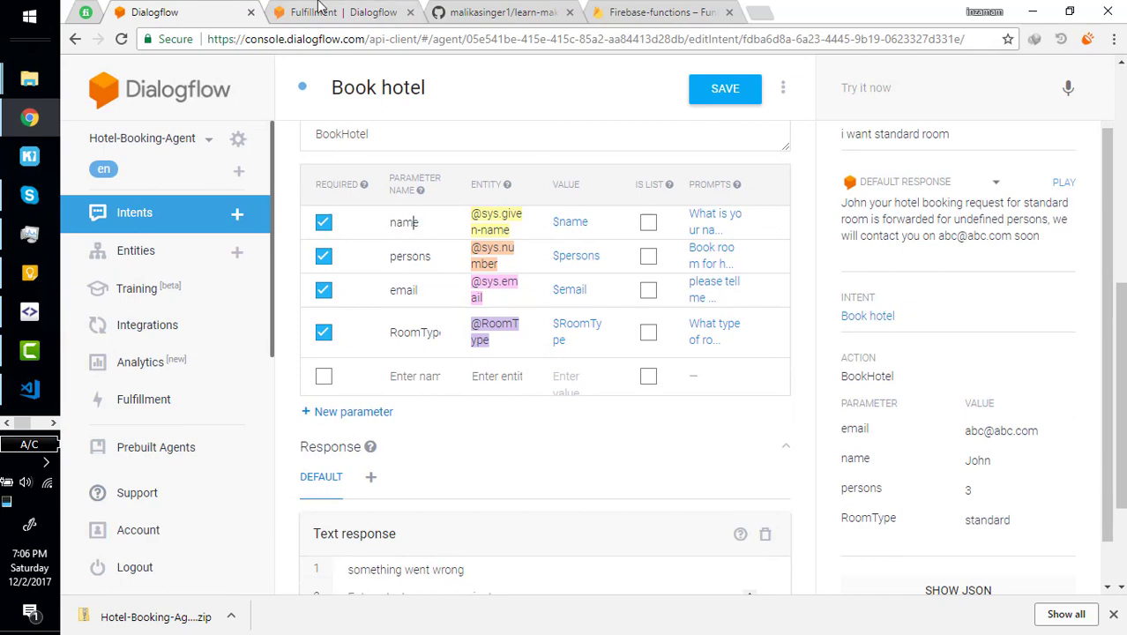
mouse_move(28, 390)
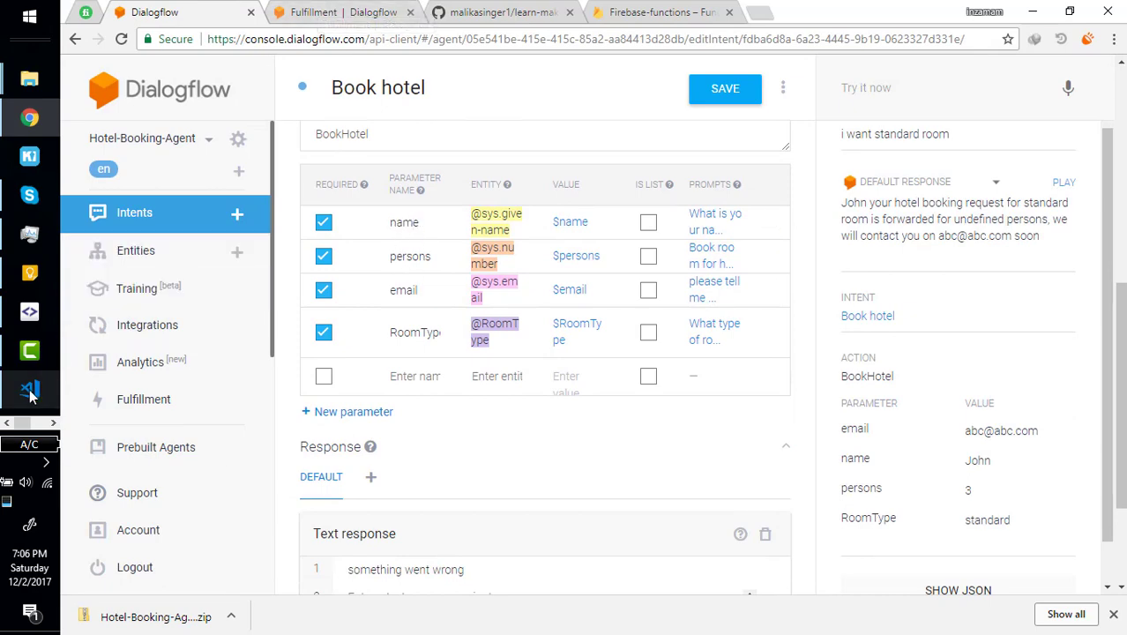
click(29, 390)
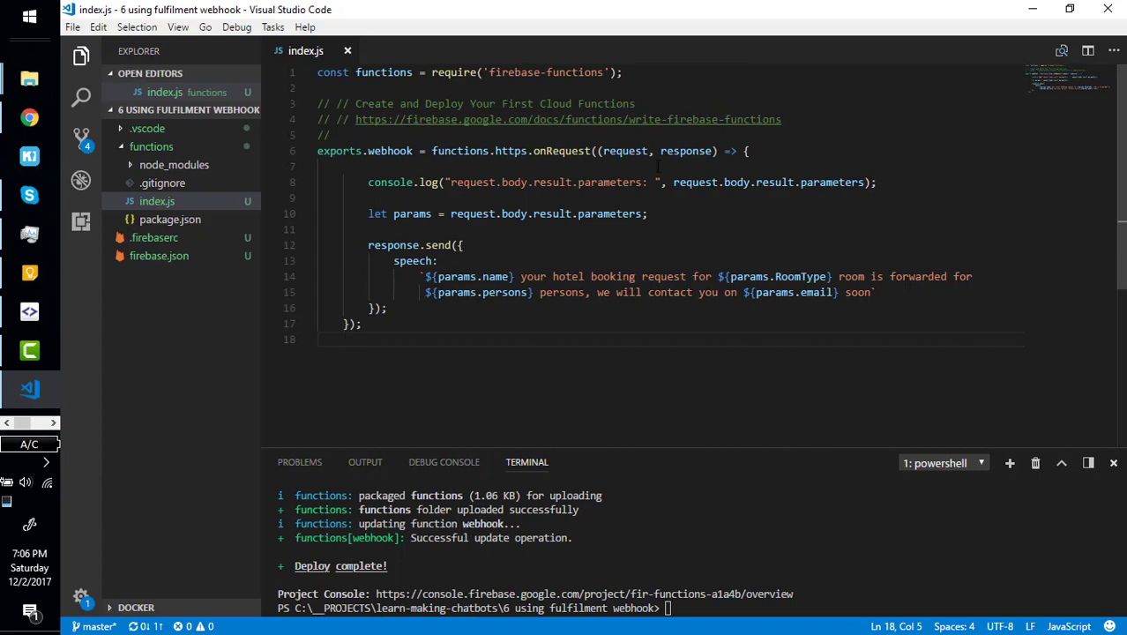
Add a commented-out sample parameters object { name: "john", persons: "3" } below the log line and save
double_click(738, 181)
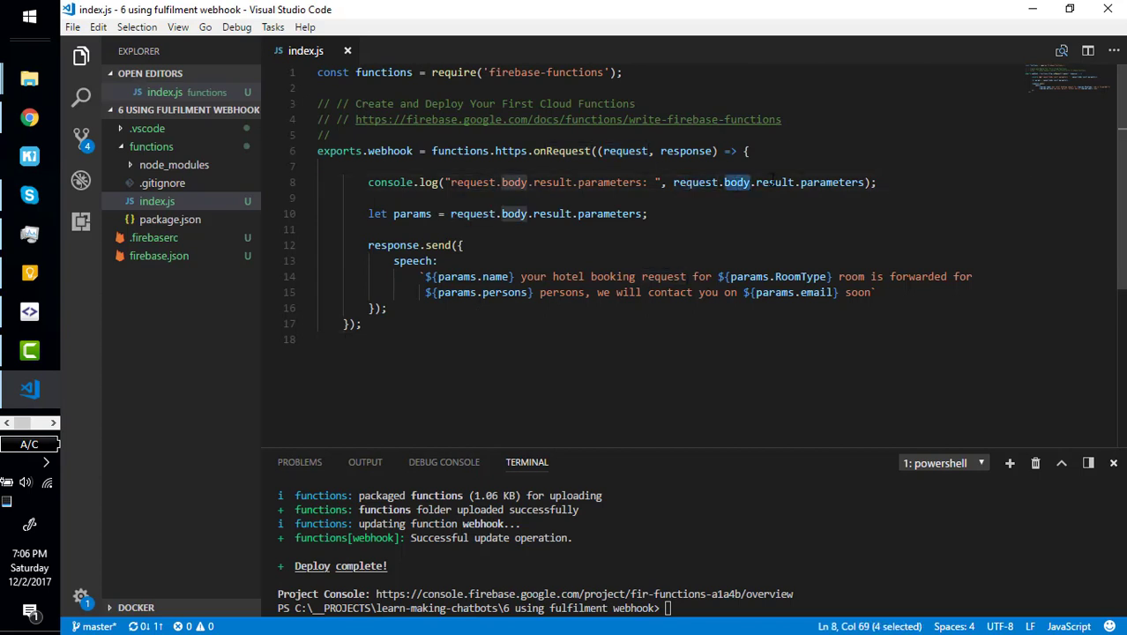
double_click(833, 182)
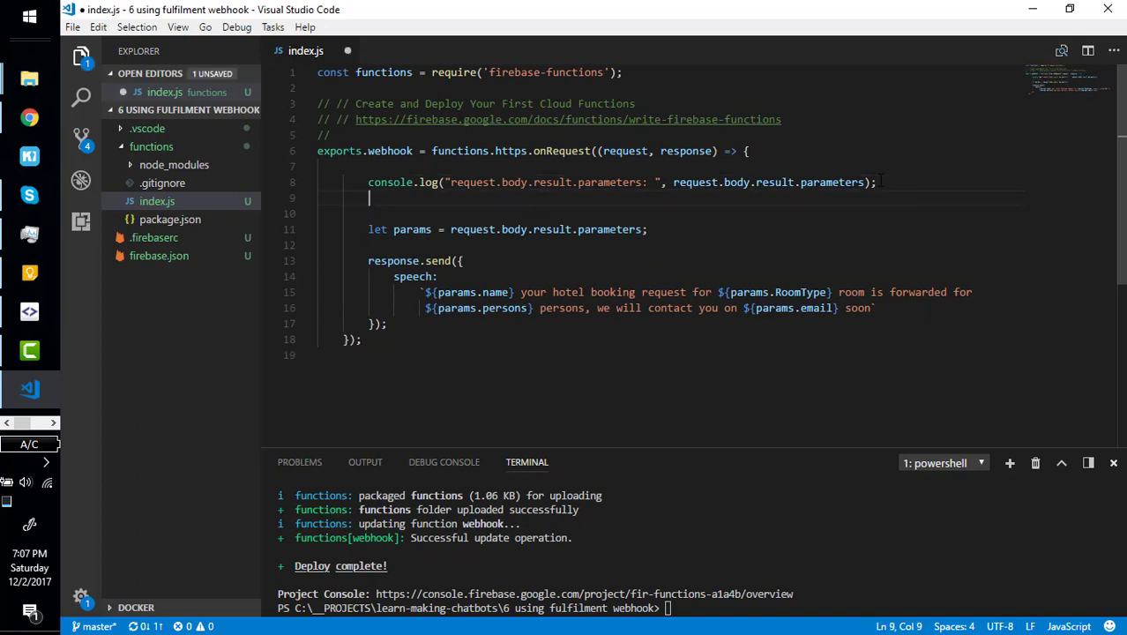
text({})
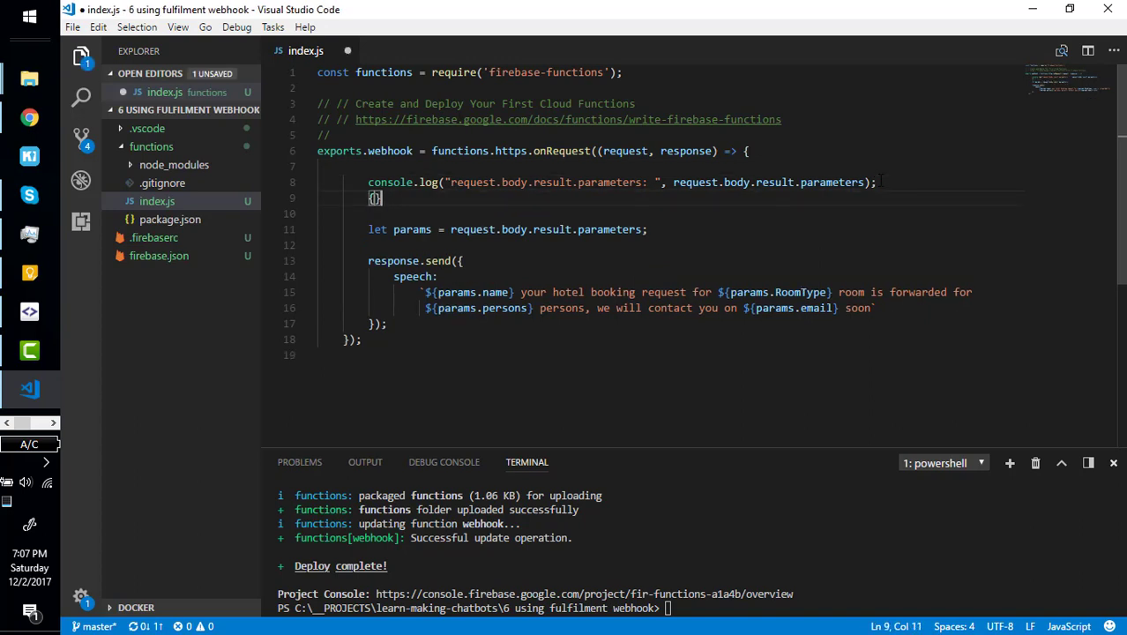
text(name: "john)
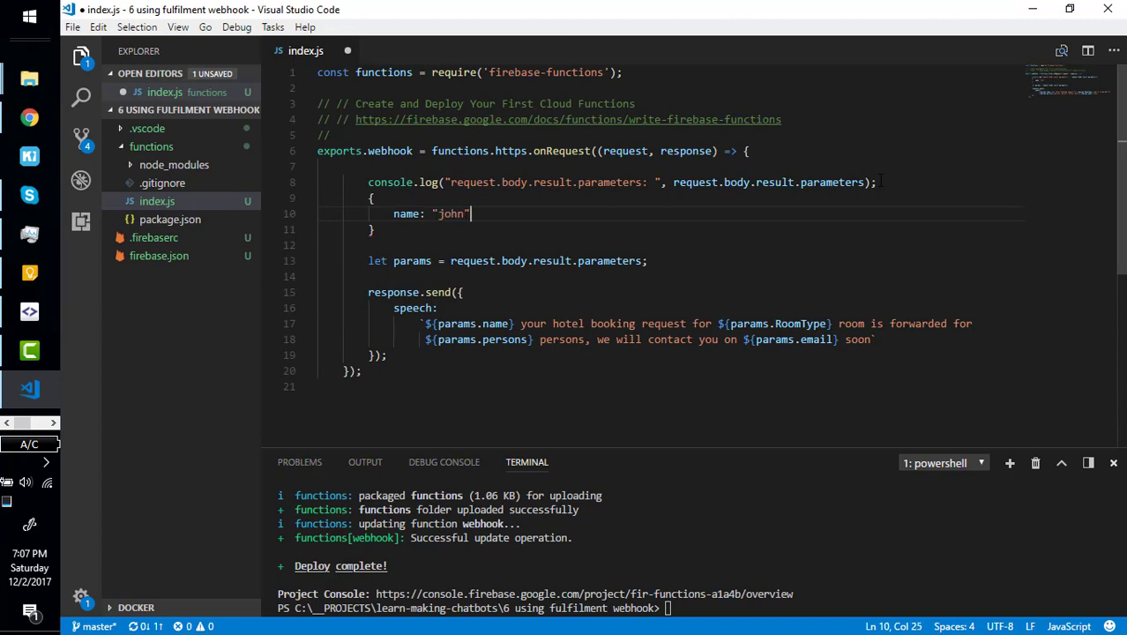
text(persons: 3)
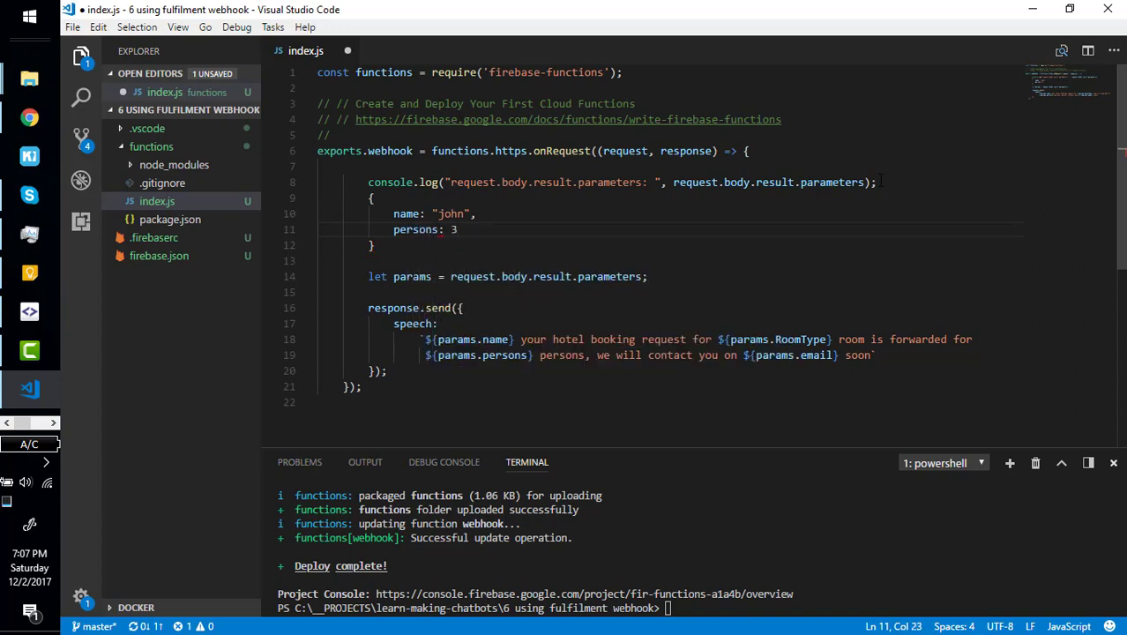
text("3)
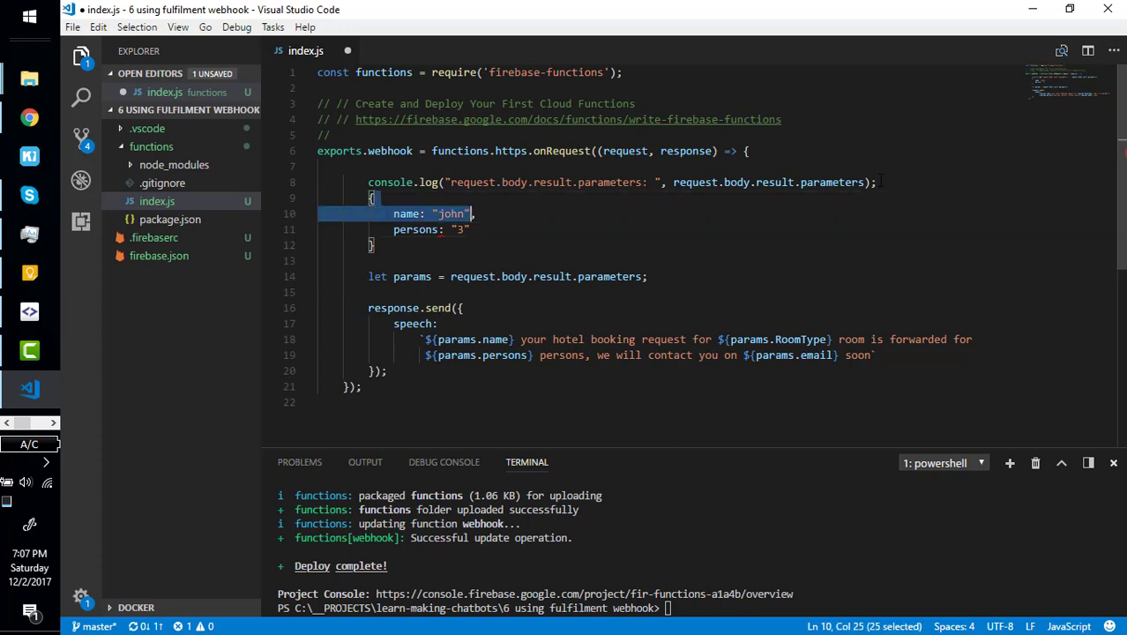
key(ctrl+/)
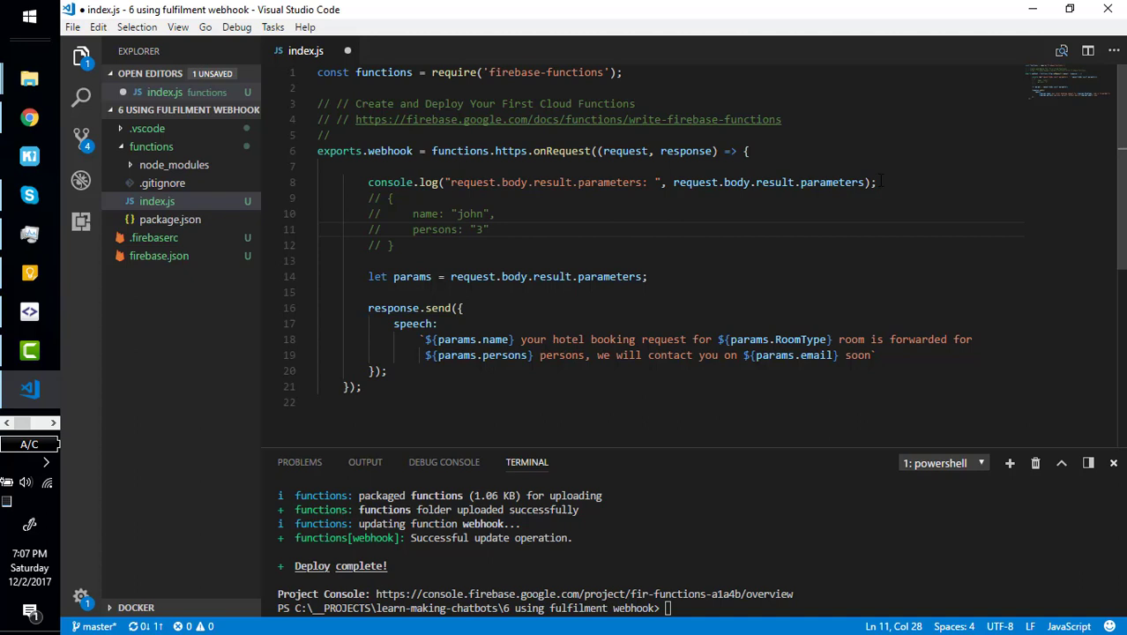
key(ctrl+s)
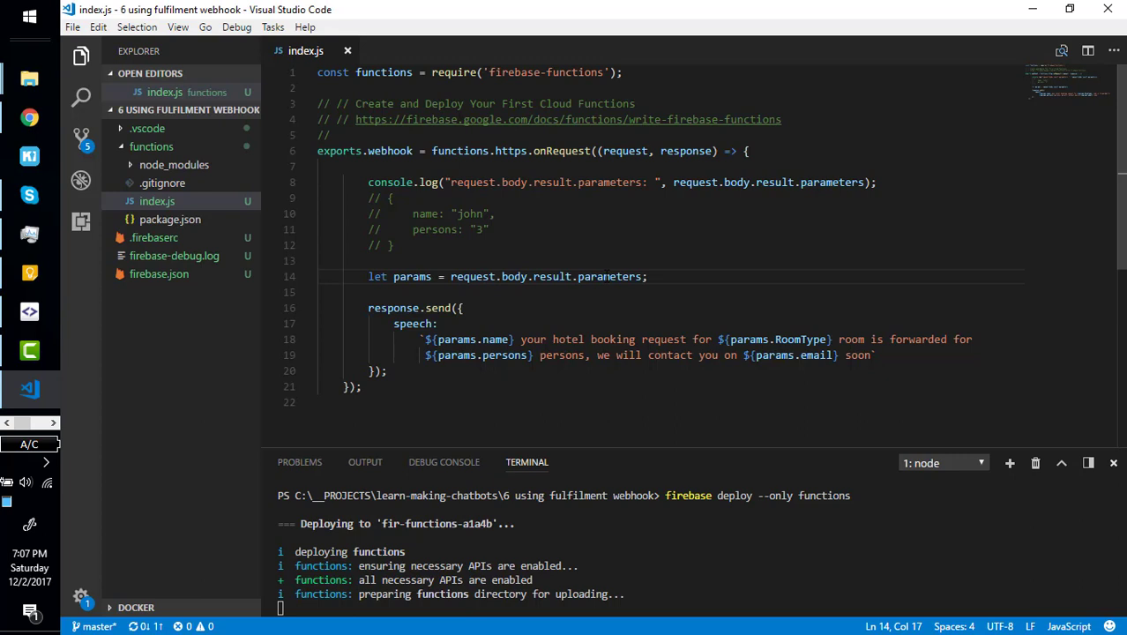
Highlight how response.send builds the booking reply from the parameters, then return to Dialogflow
double_click(610, 275)
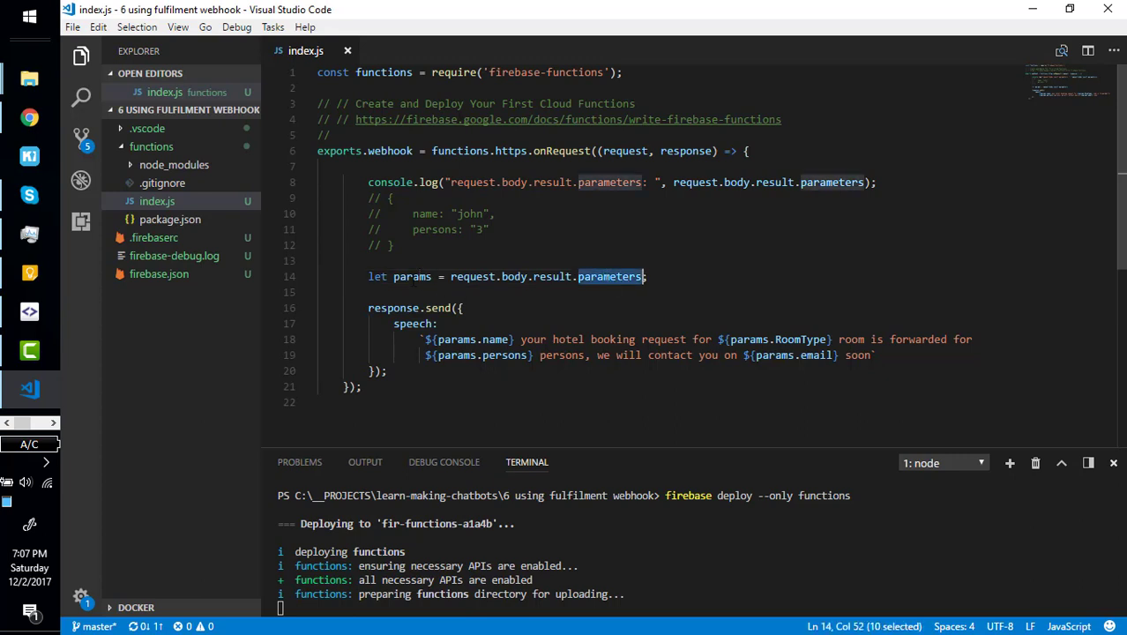
double_click(413, 275)
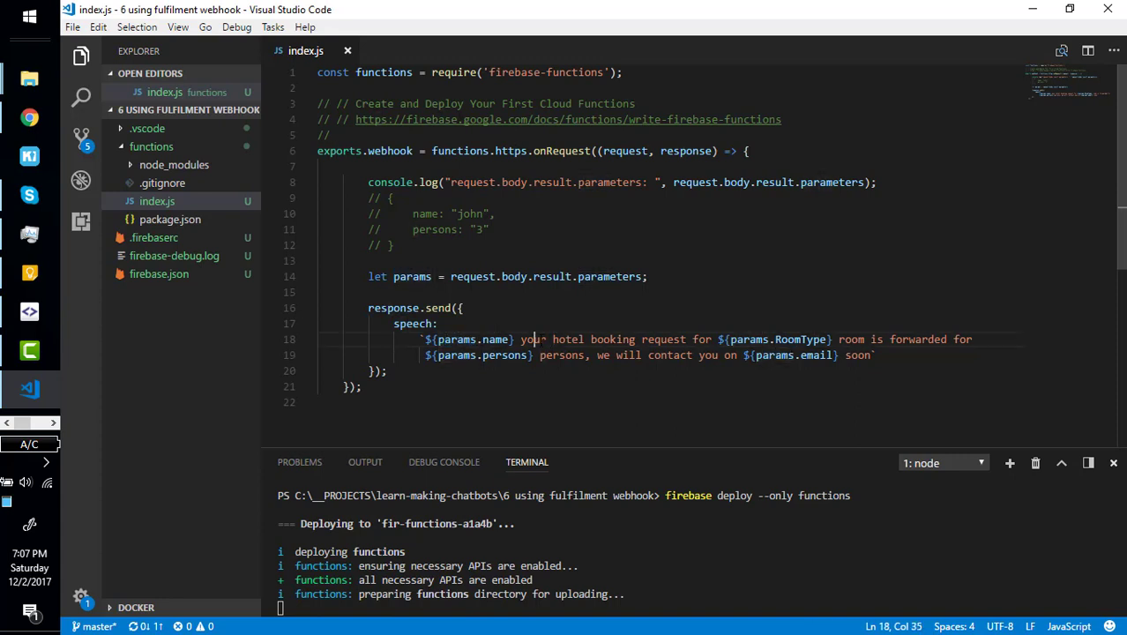
drag(521, 339, 703, 339)
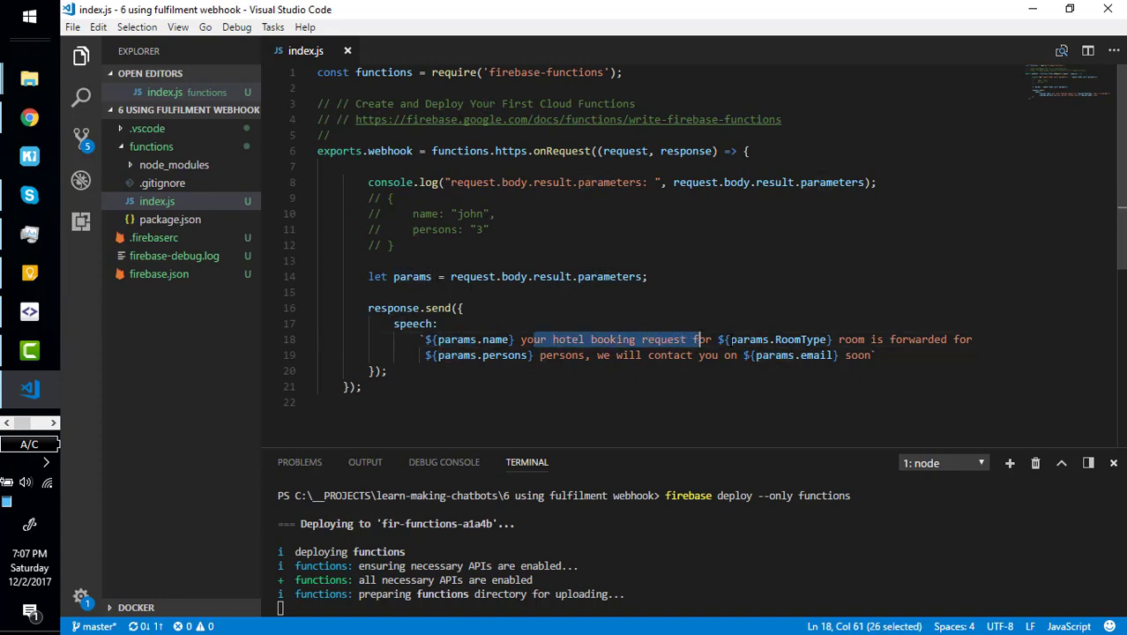
click(850, 339)
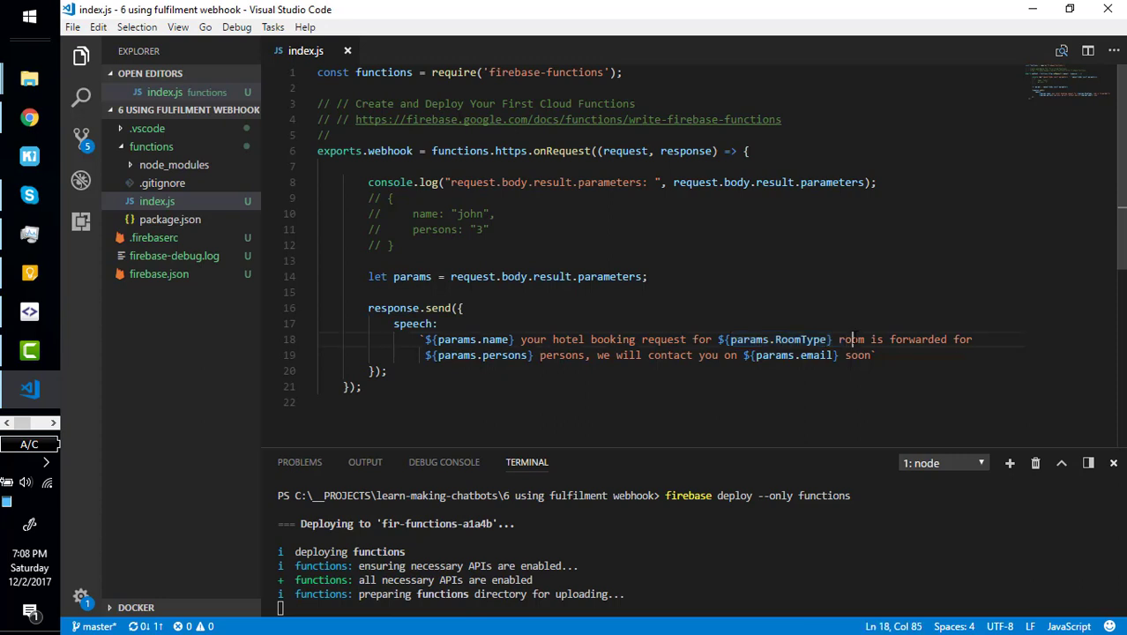
double_click(918, 338)
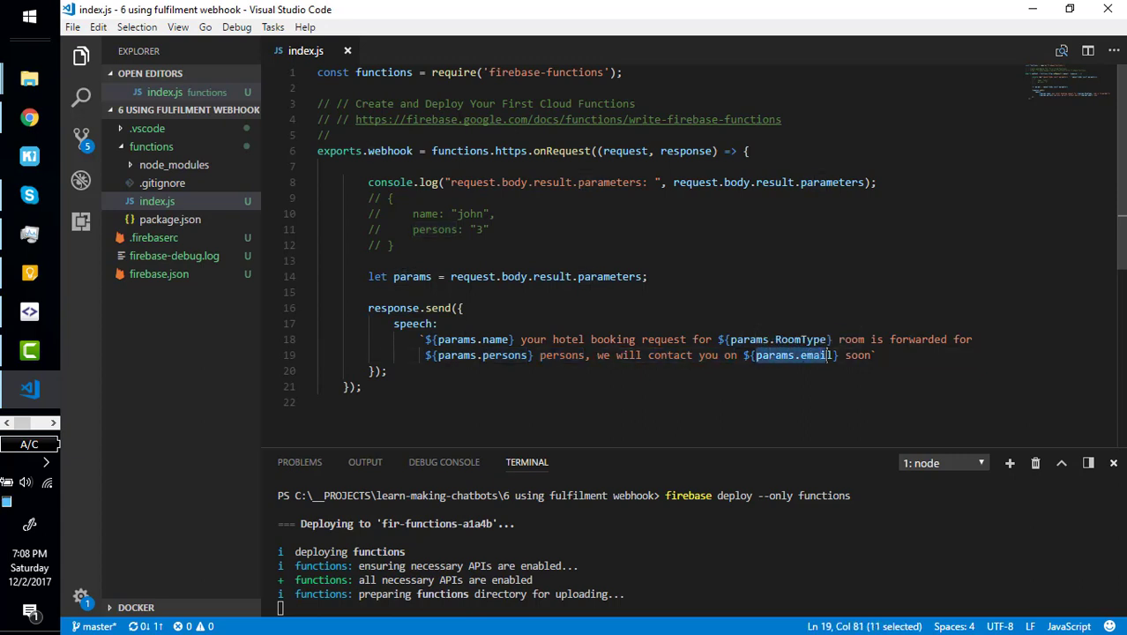
key(shift+Right)
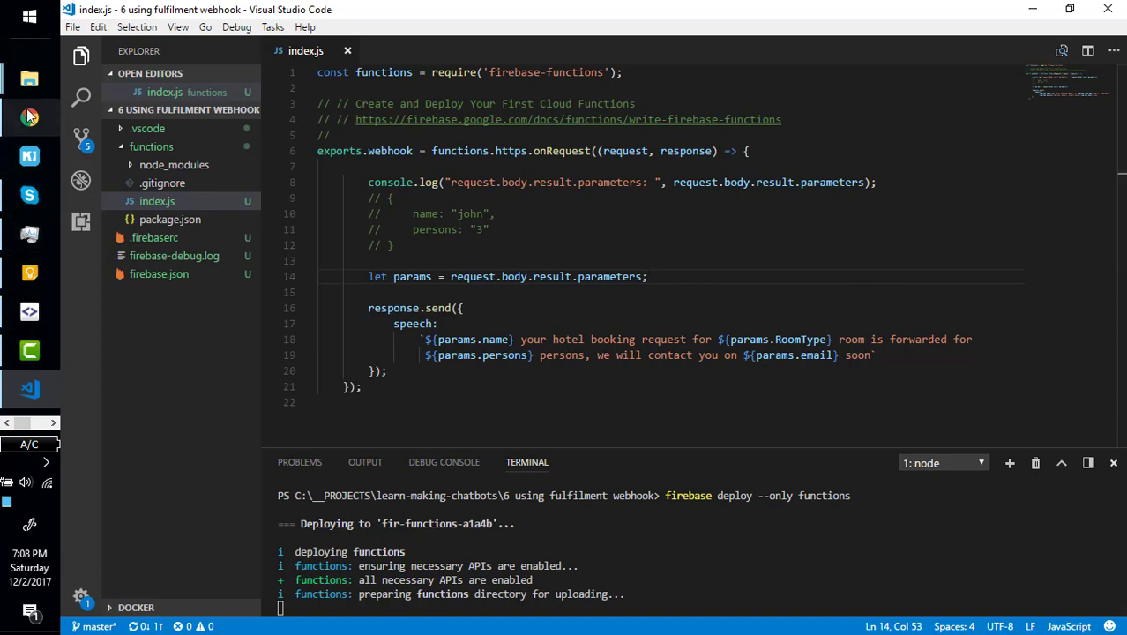
click(28, 117)
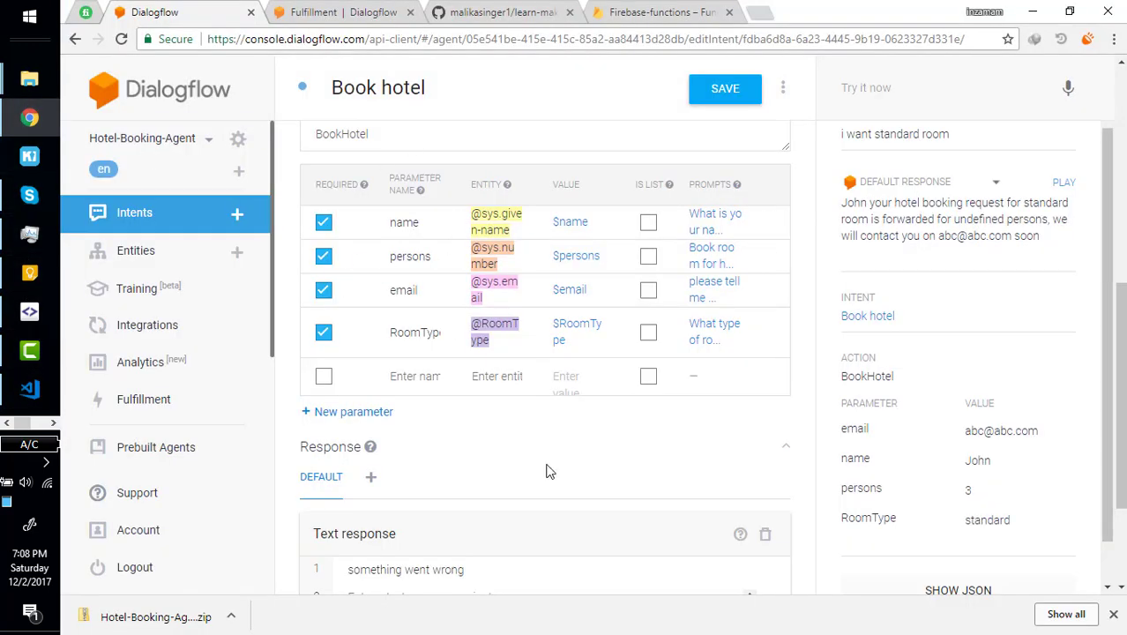
Start a new test conversation with book hotel, my name is john and 3 persons
click(944, 89)
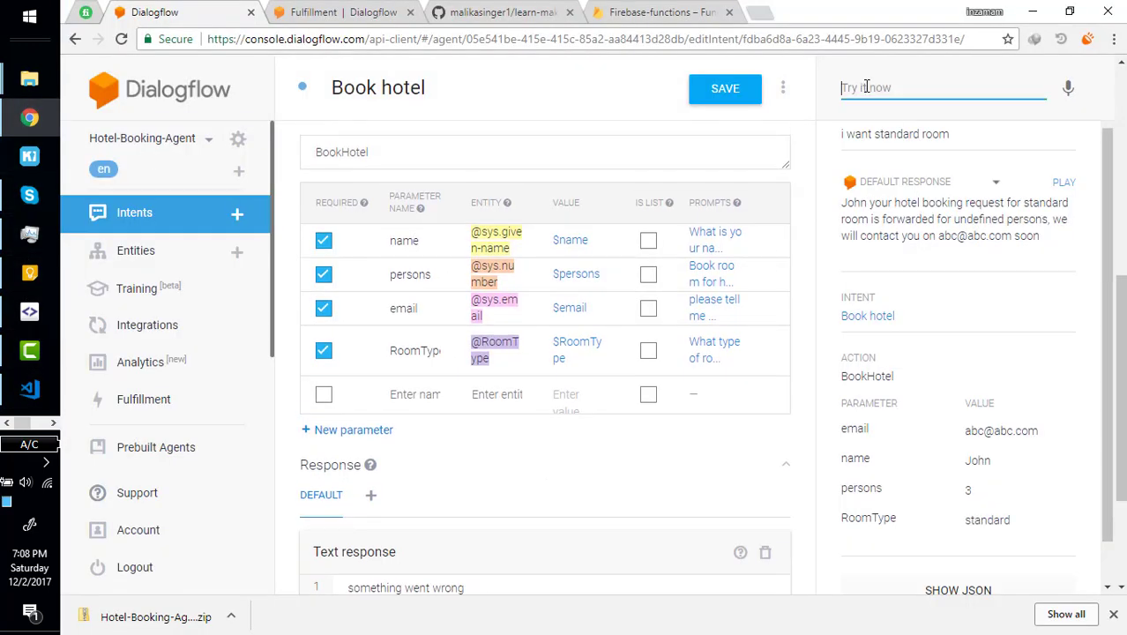
text(b)
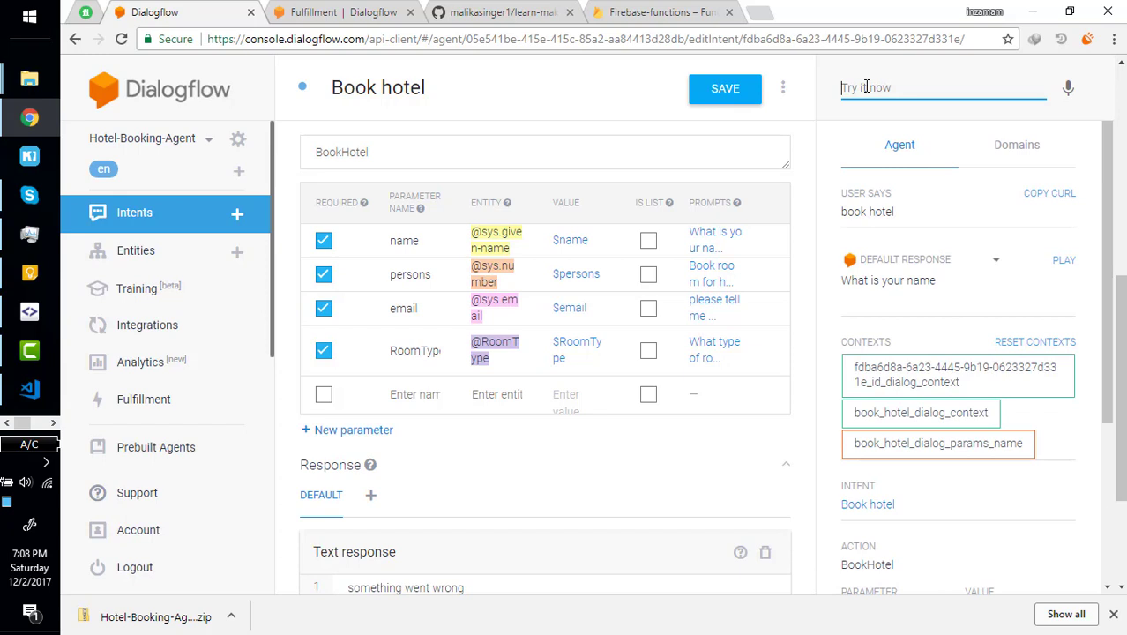
text(my)
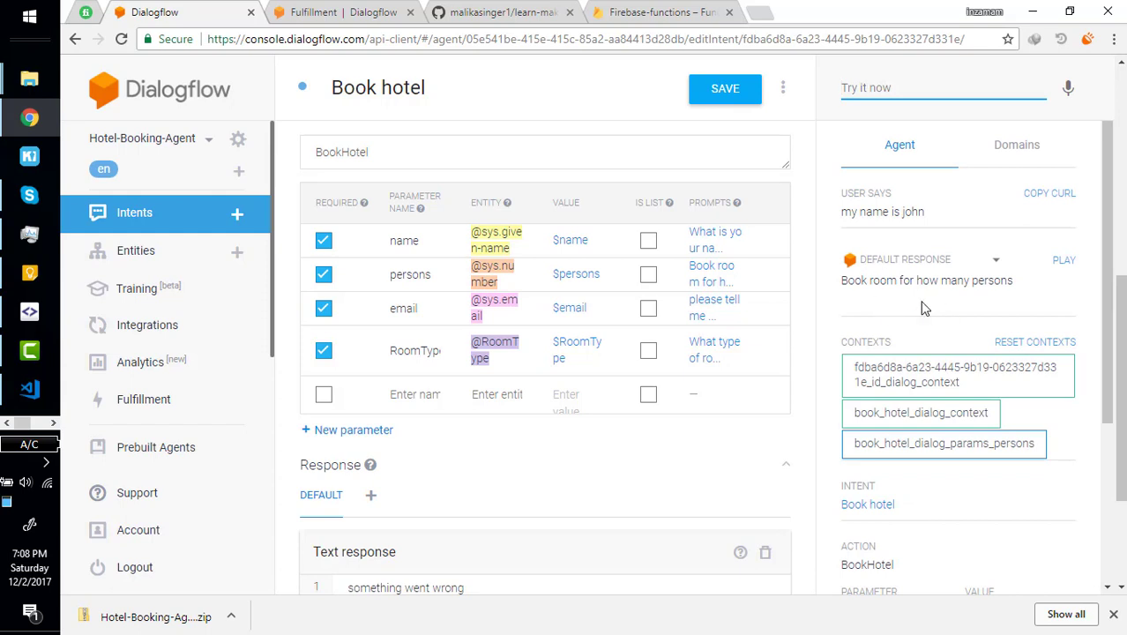
text(3 pe)
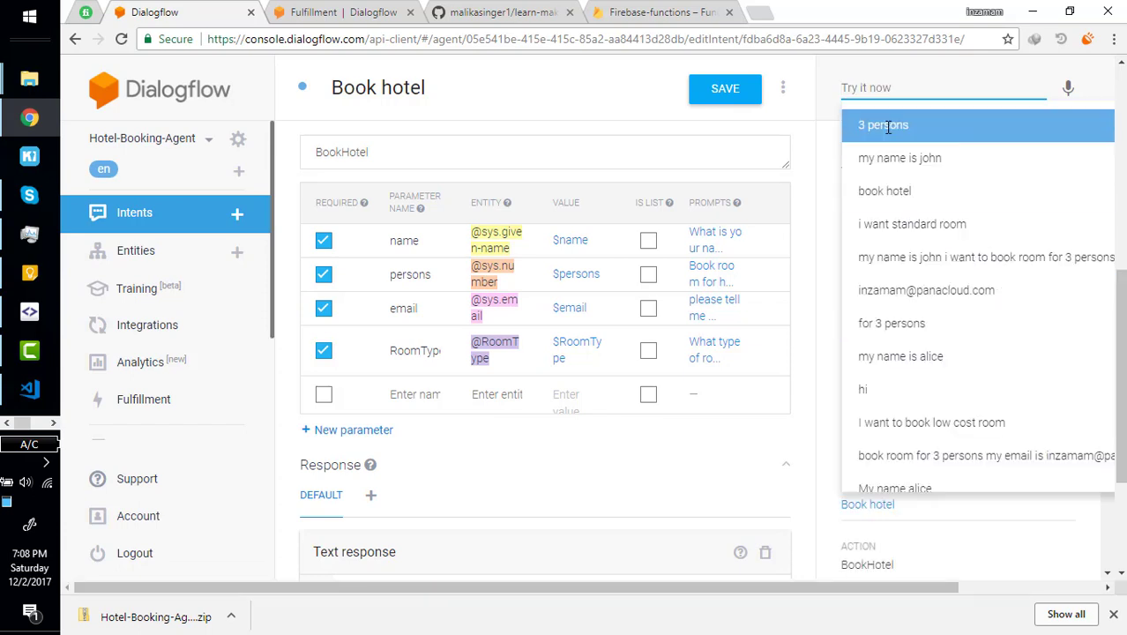
click(882, 123)
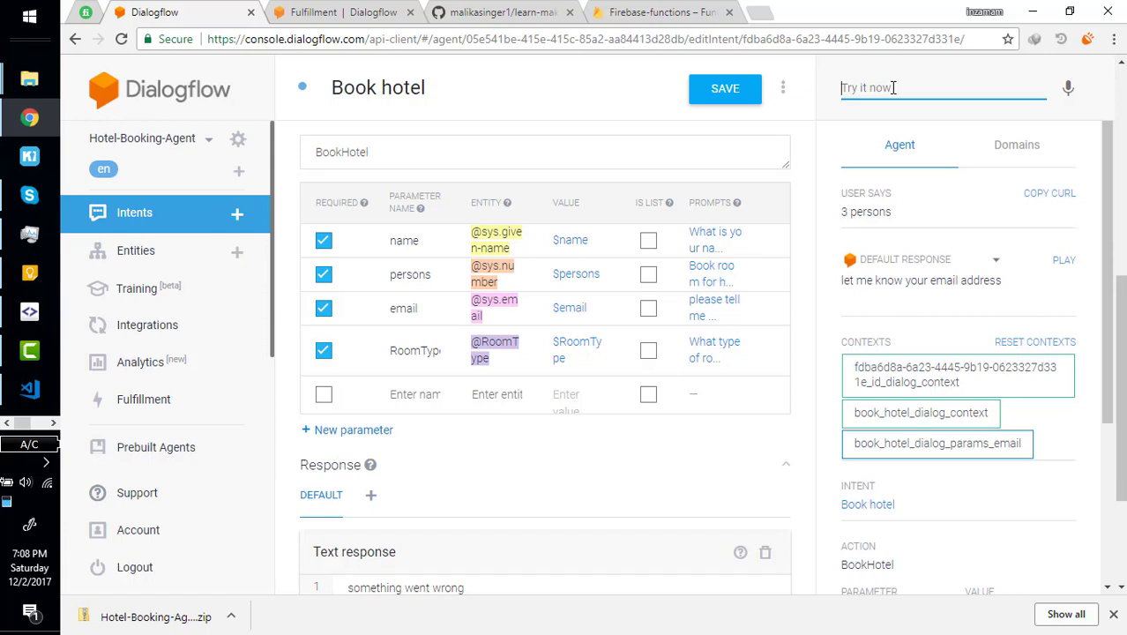
text(abc@a)
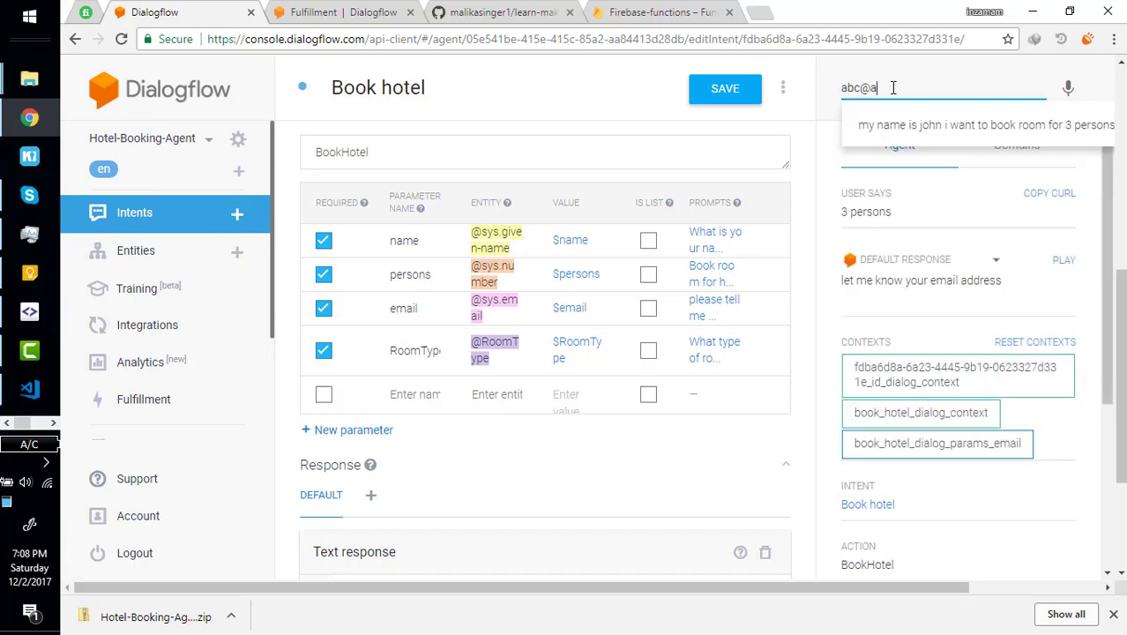
text(bc.com)
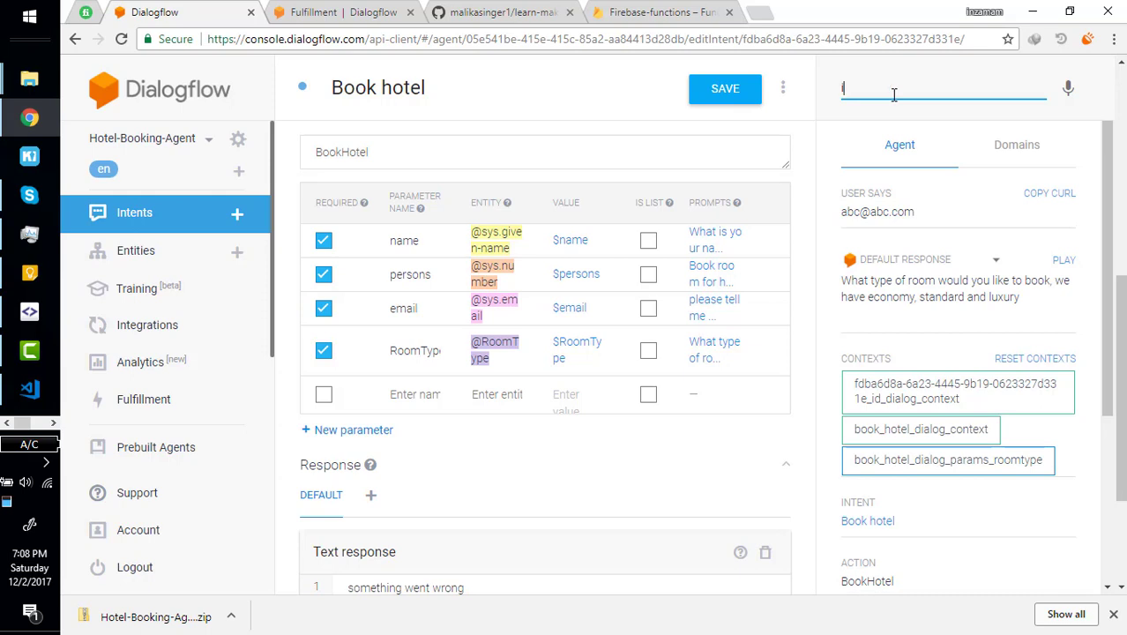
text(i w)
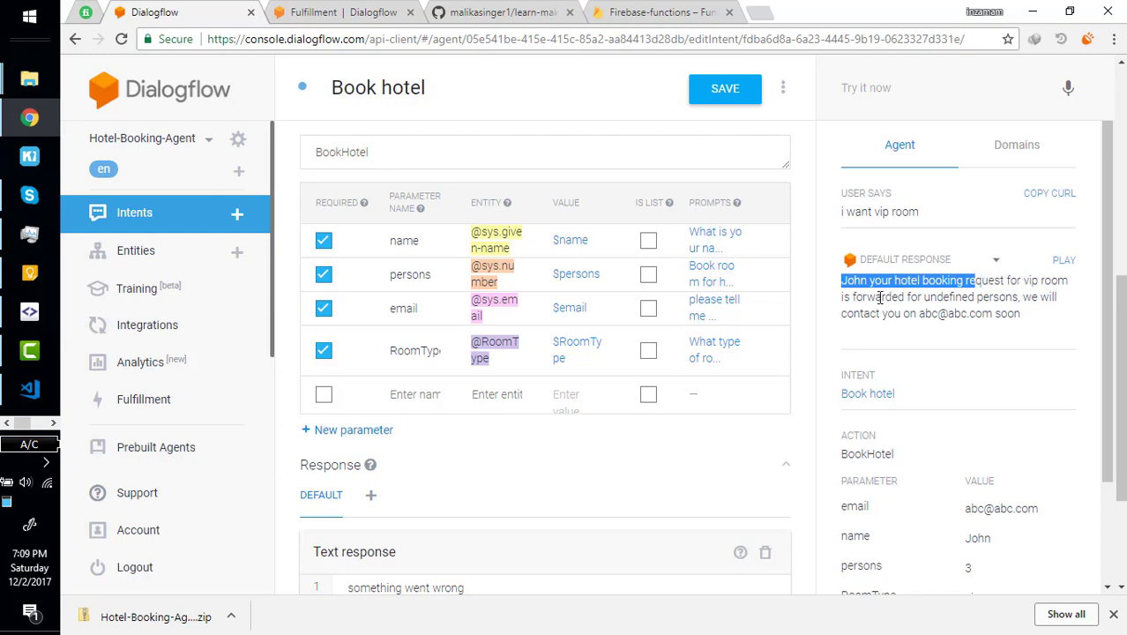
double_click(949, 296)
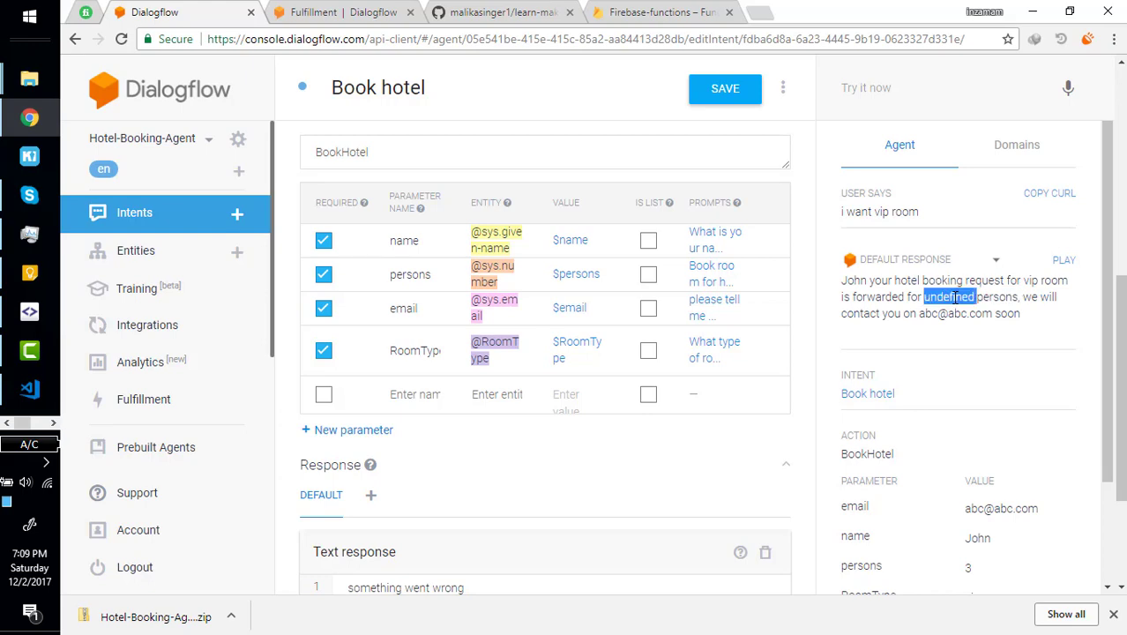
click(28, 390)
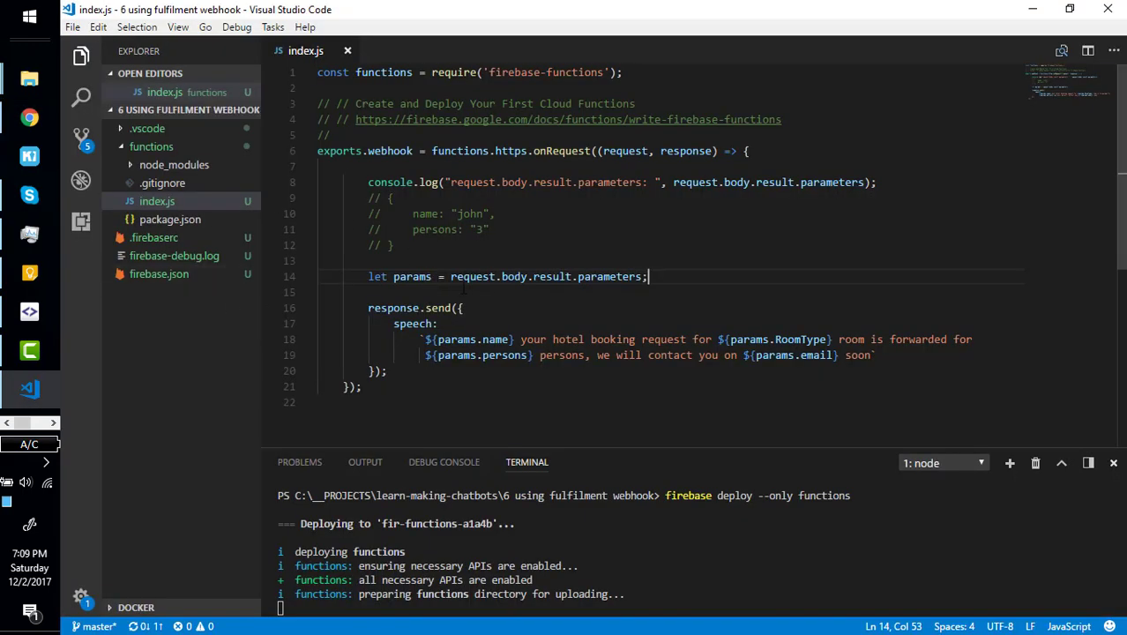
Review the Book hotel test reply showing undefined persons and its Fulfillment section
click(522, 355)
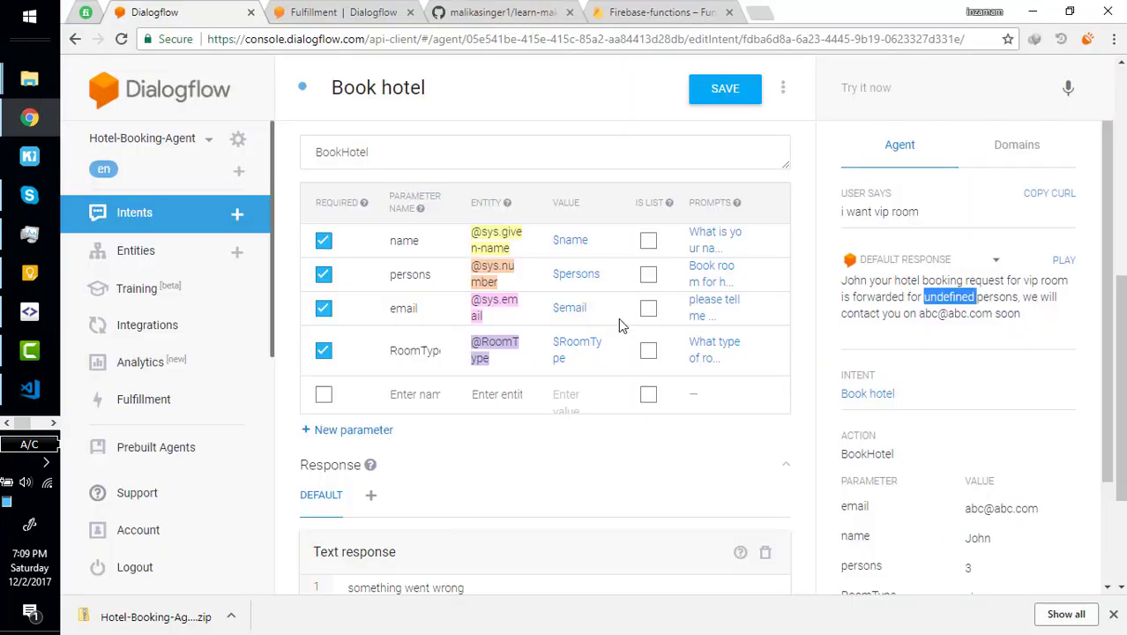
double_click(998, 296)
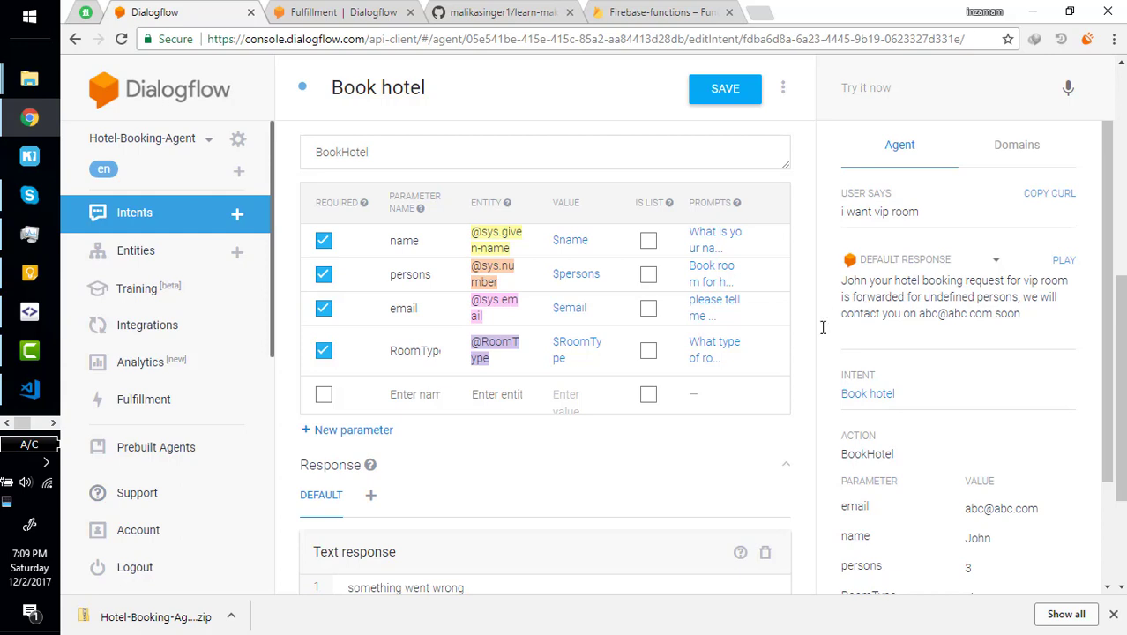
scroll(down, 3)
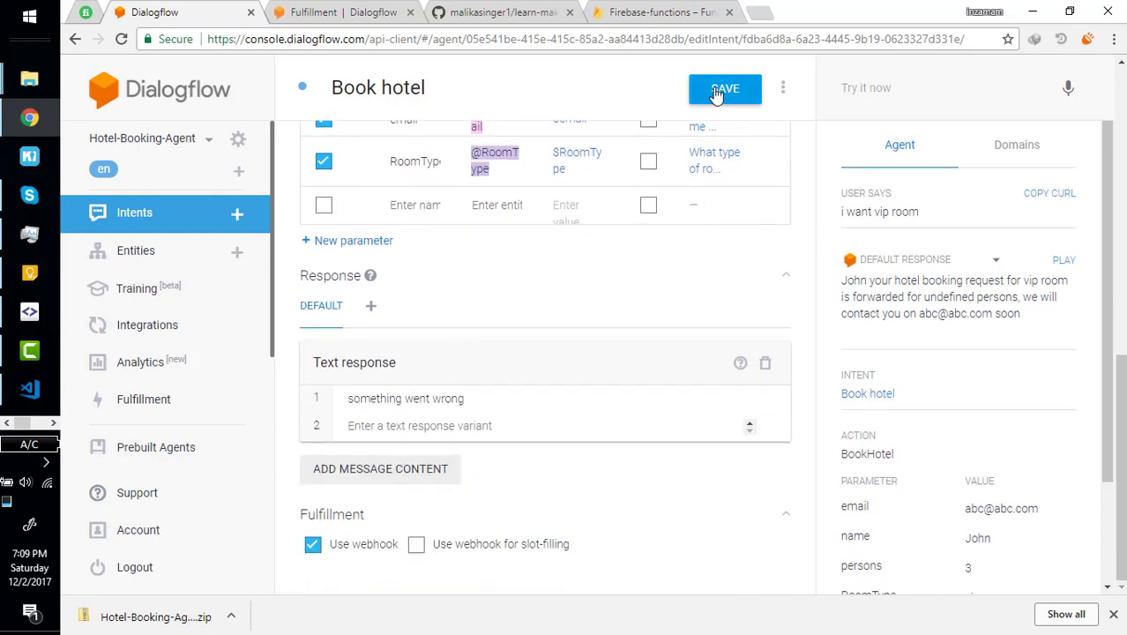
Retype 'name' in params.name, let the deploy complete, and return to the Dialogflow test console
click(28, 390)
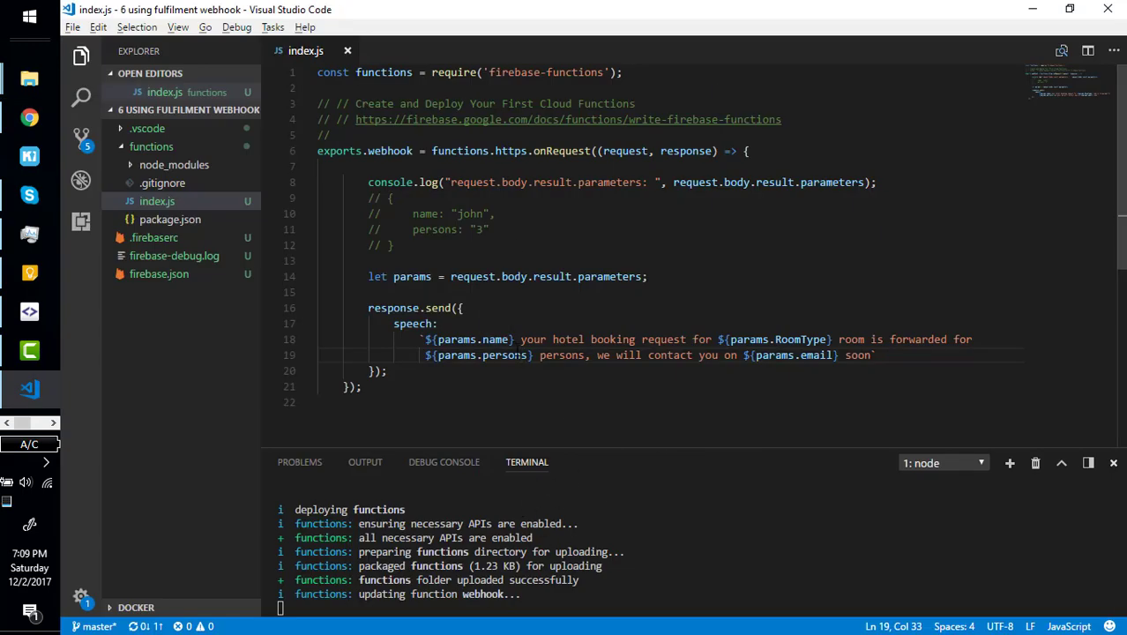
double_click(496, 338)
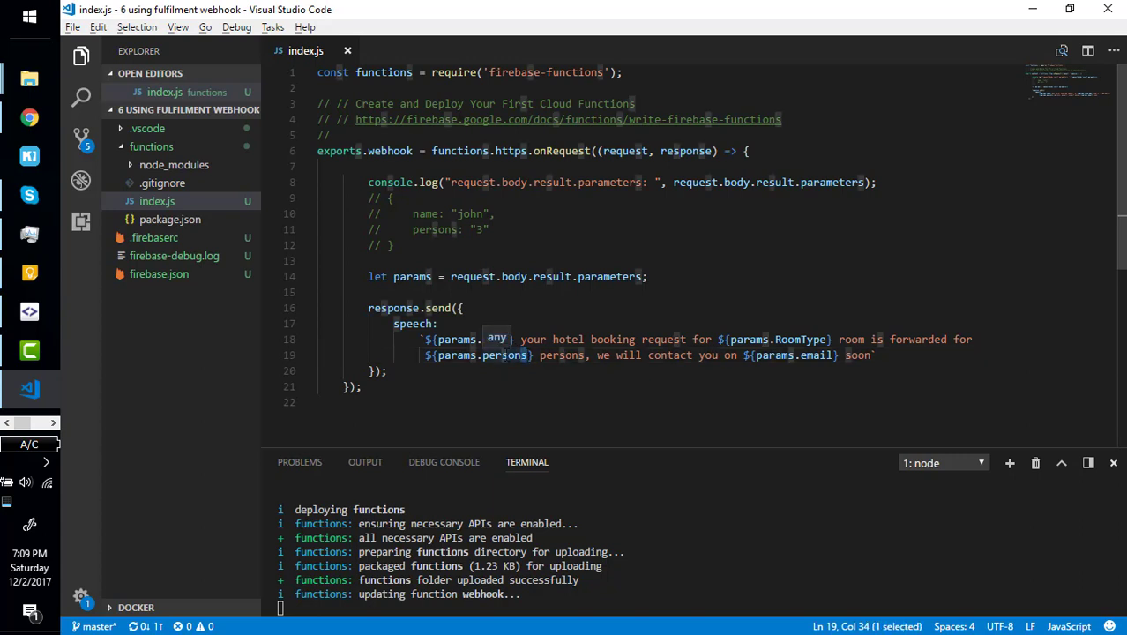
text(name)
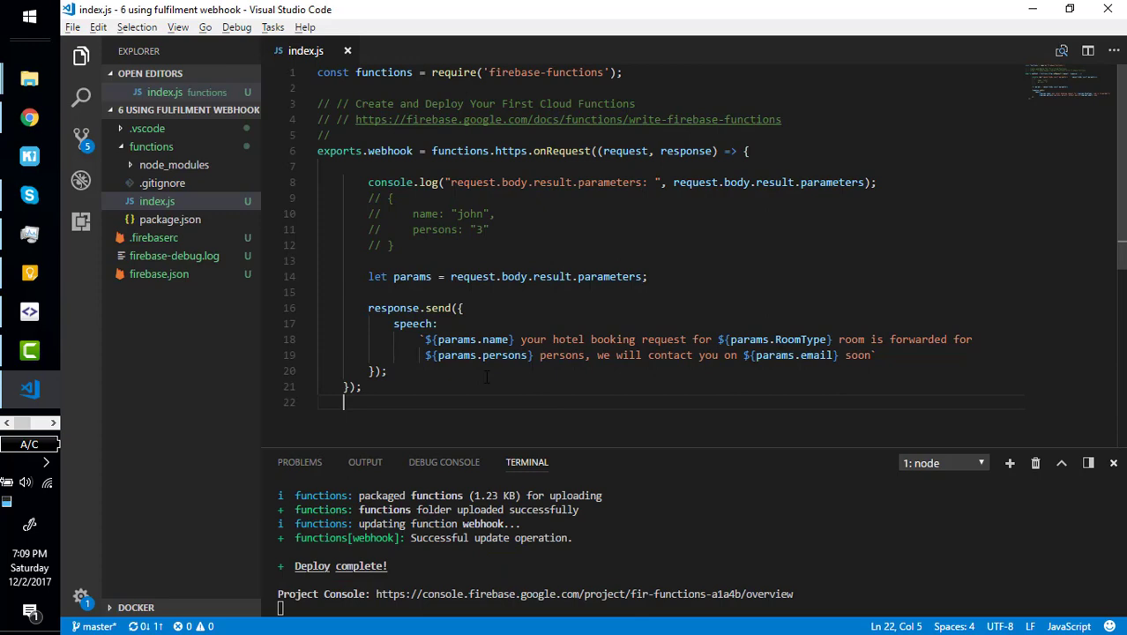
click(942, 463)
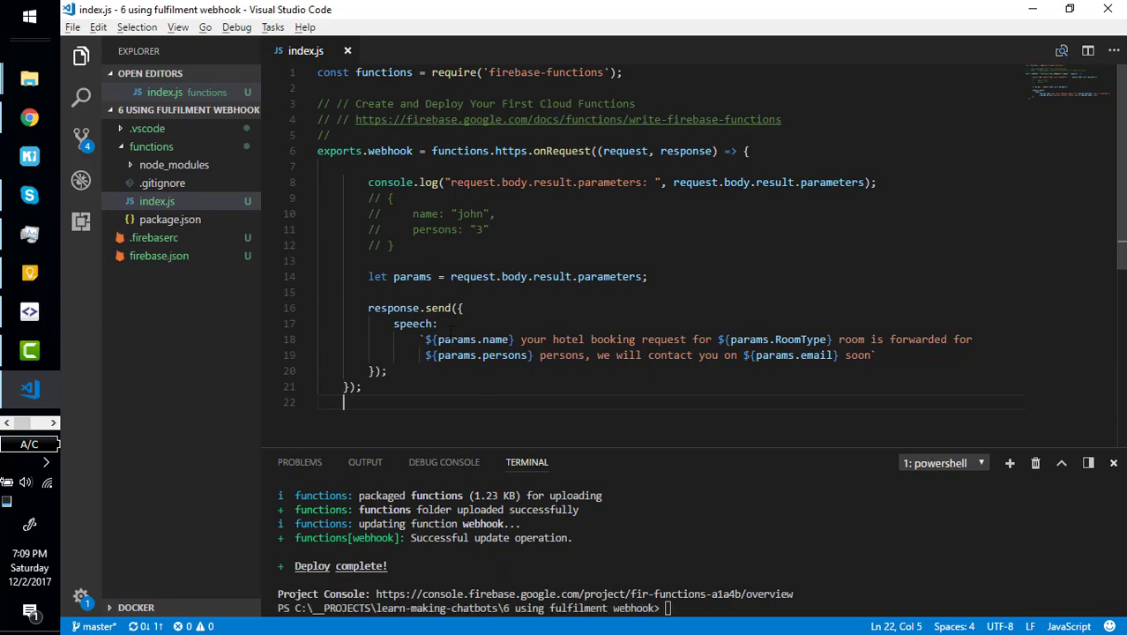
click(177, 11)
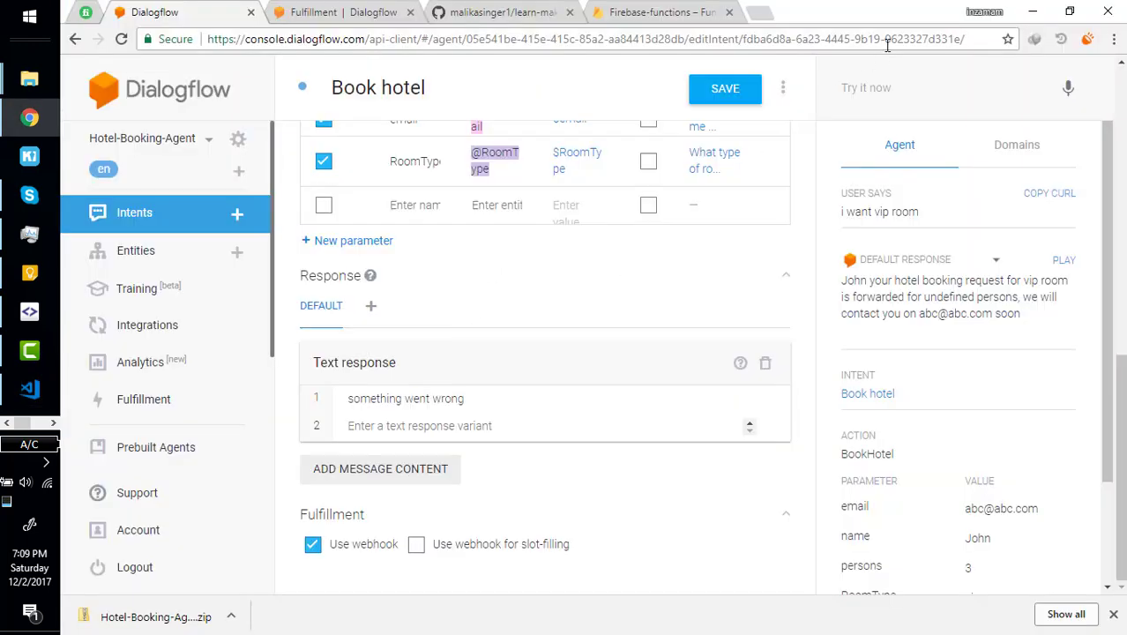
click(944, 88)
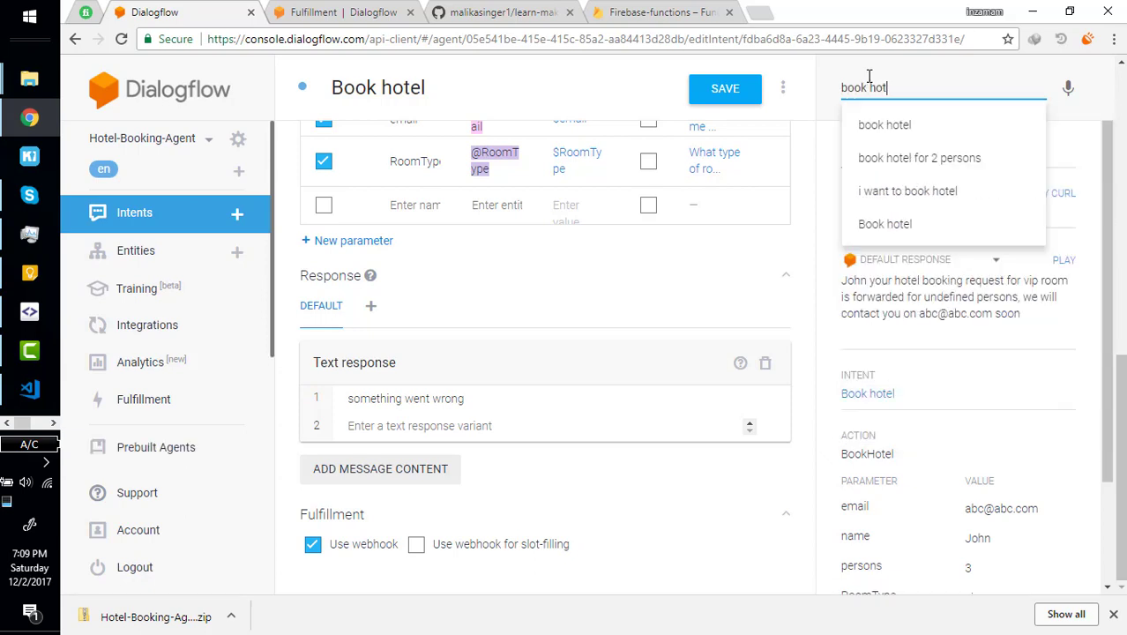
click(886, 123)
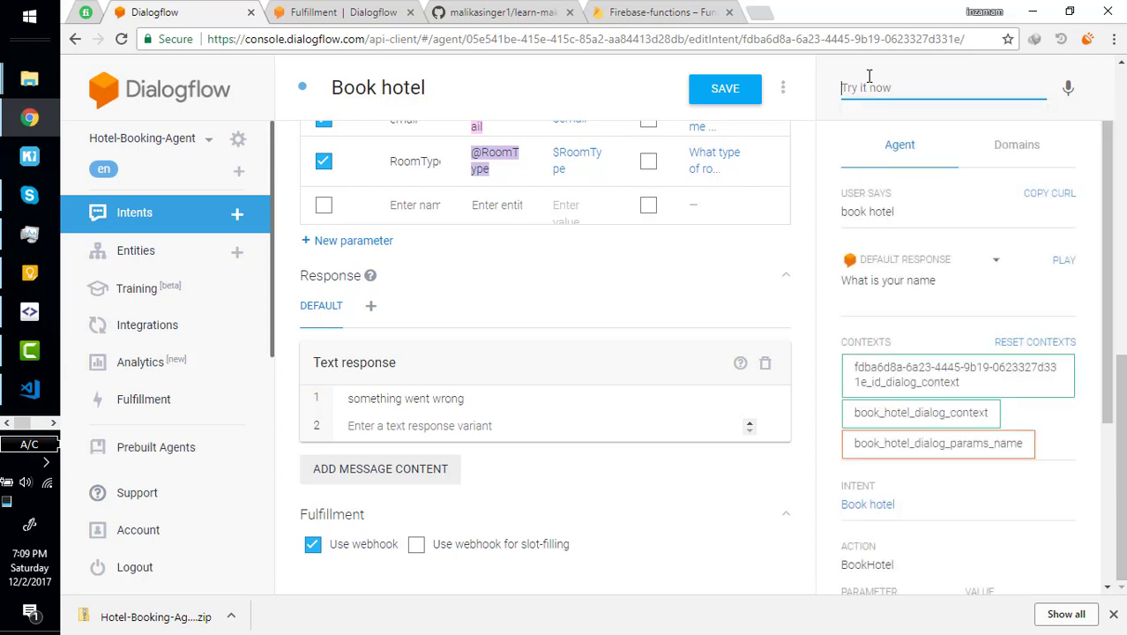
text(my name)
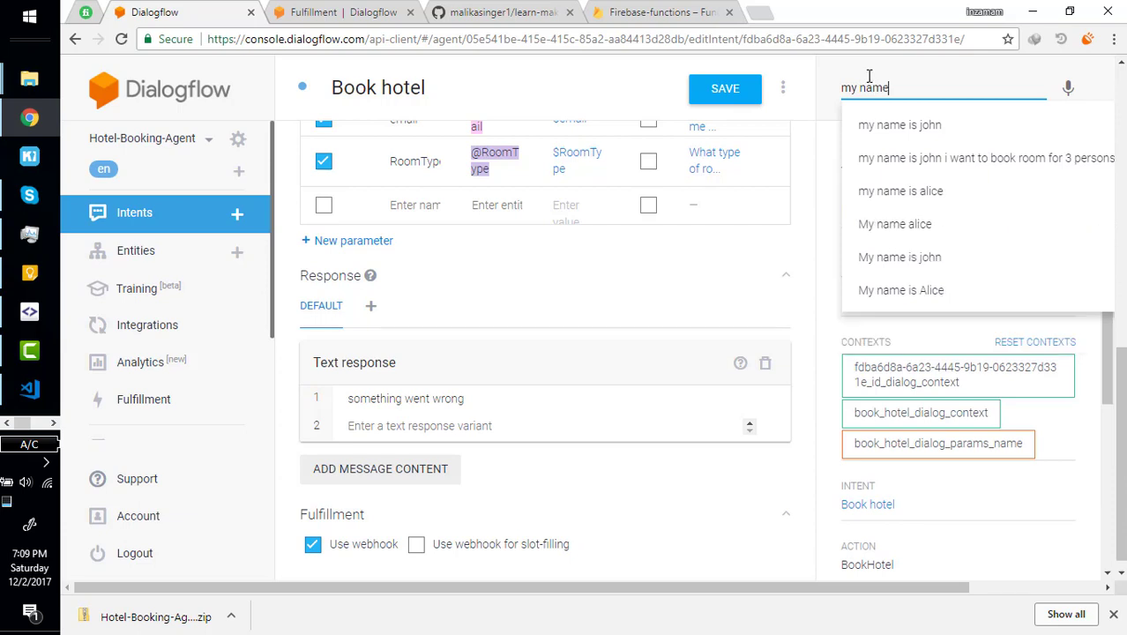
key(Return)
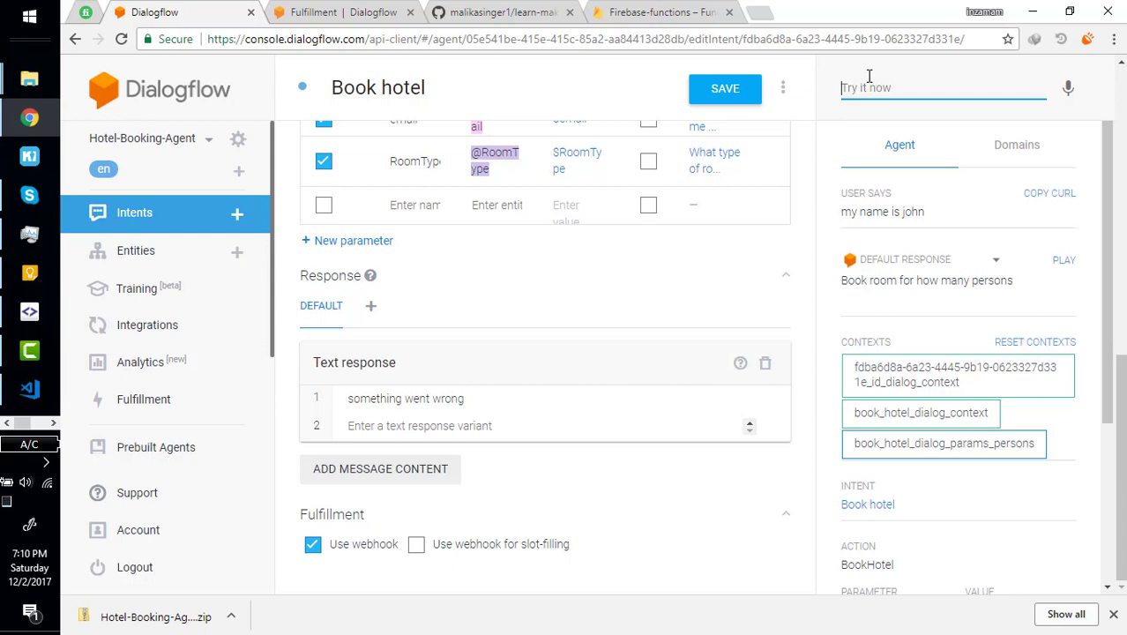
text(3 persons)
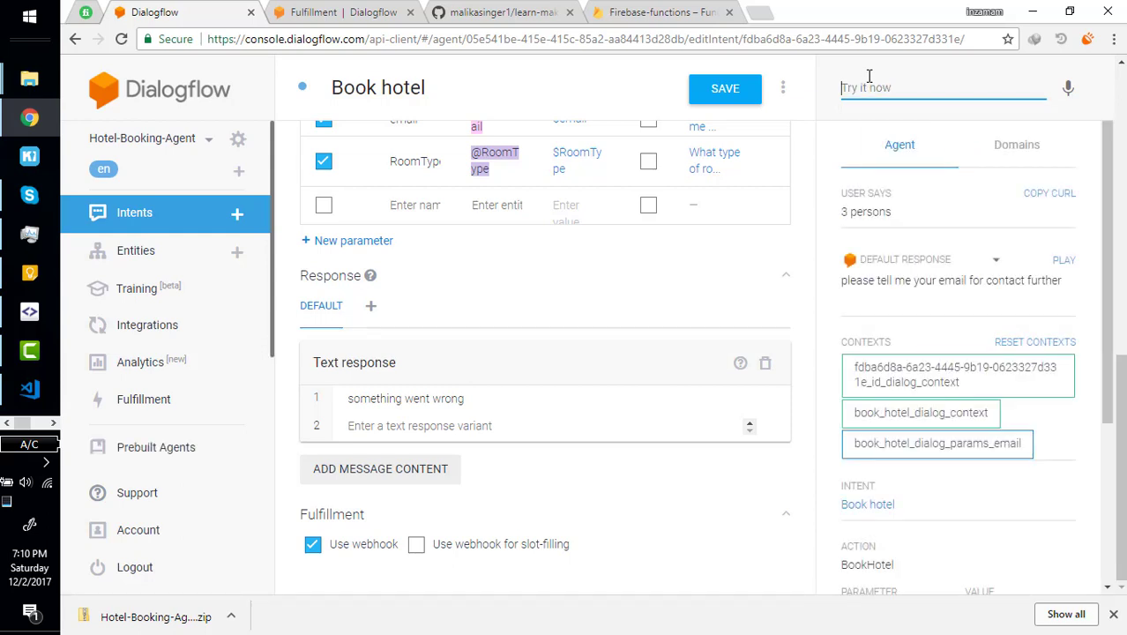
text(abc)
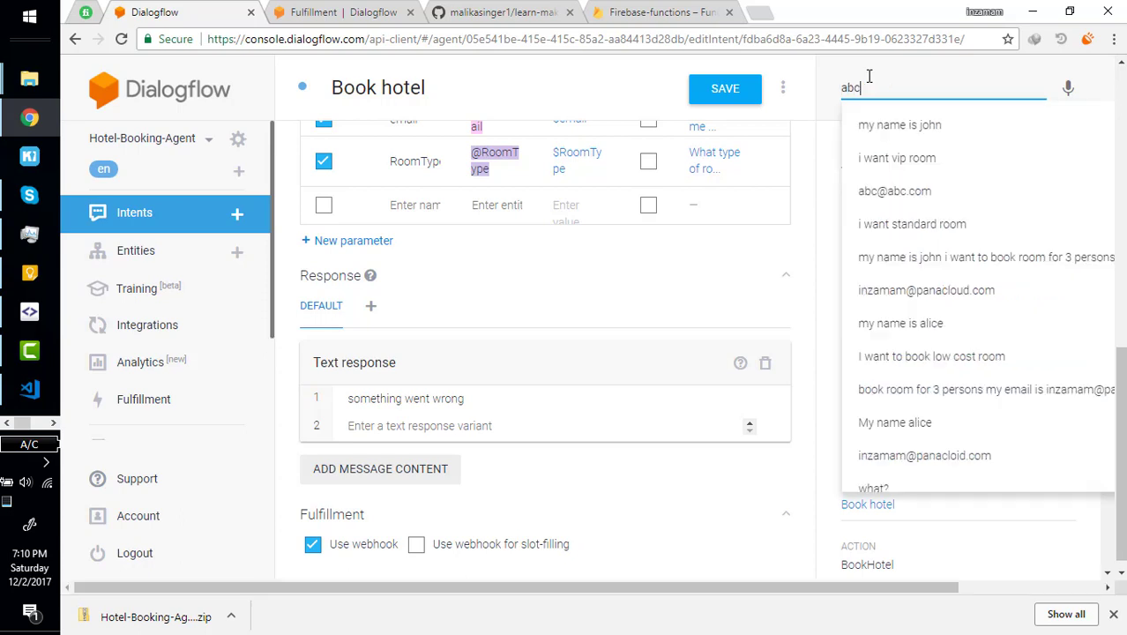
text(@abc)
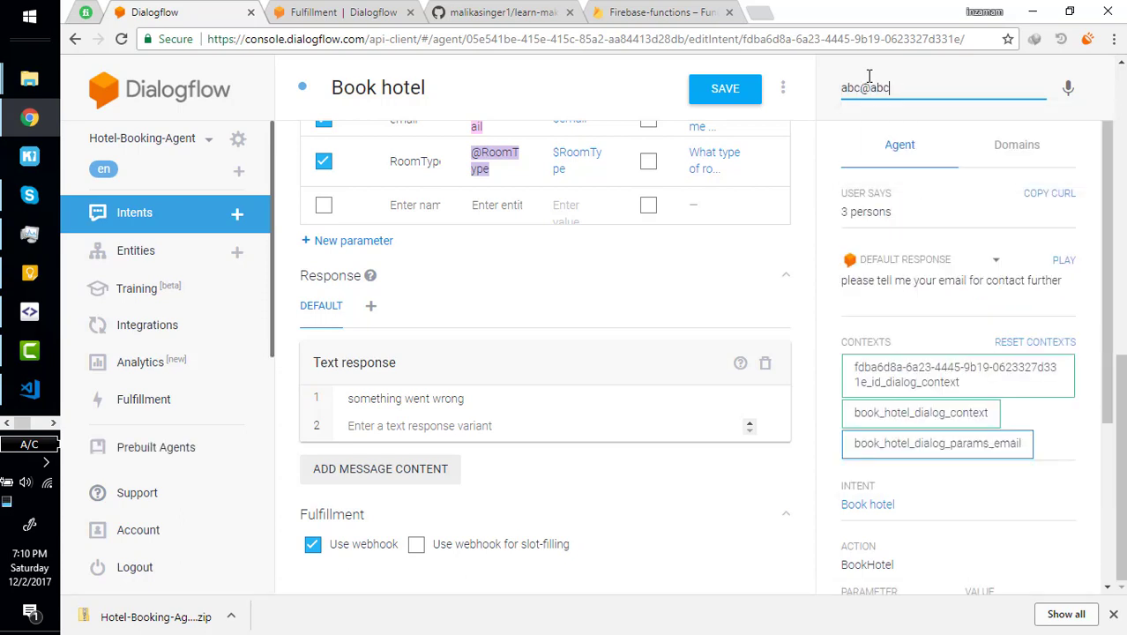
key(Return)
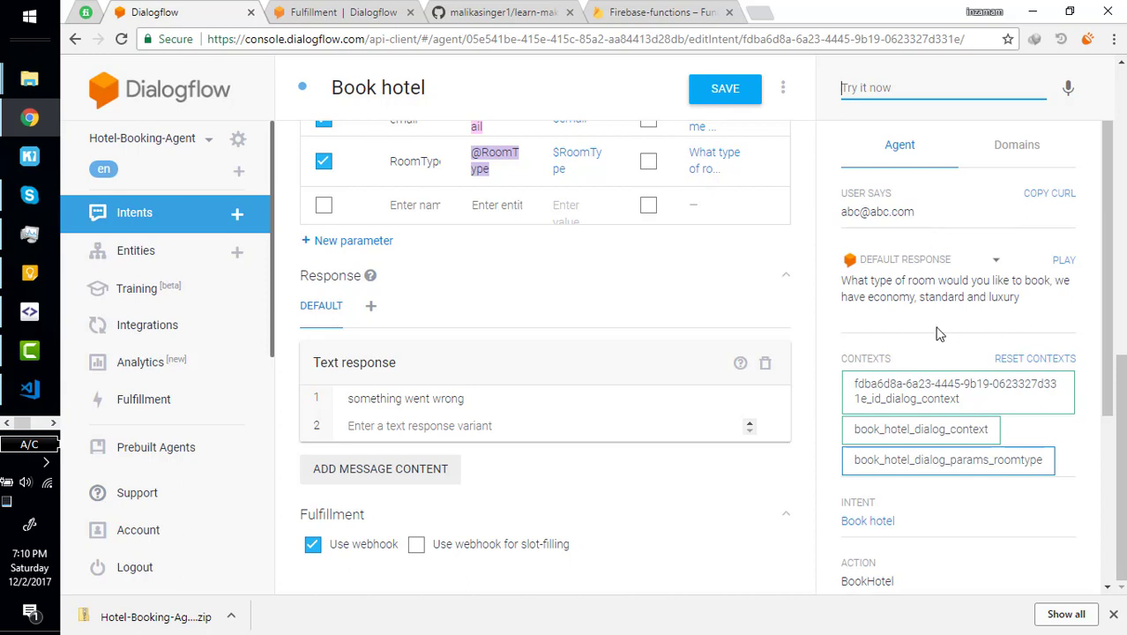
Request a standard room, check 3 persons in the webhook reply, and save index.js
text(i want to book standar)
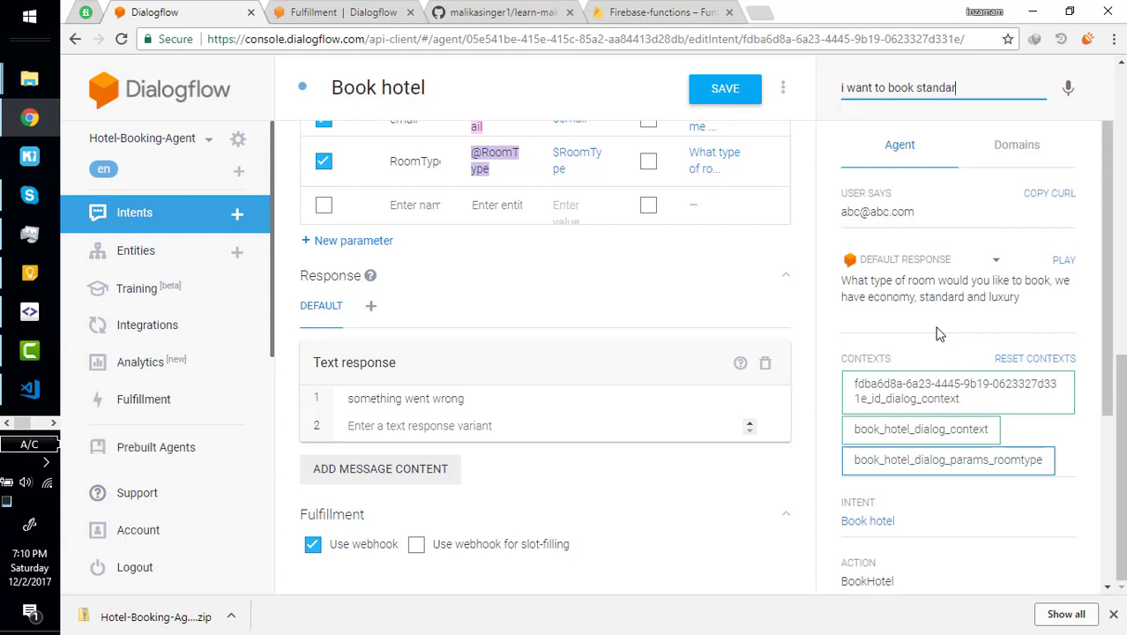
key(Return)
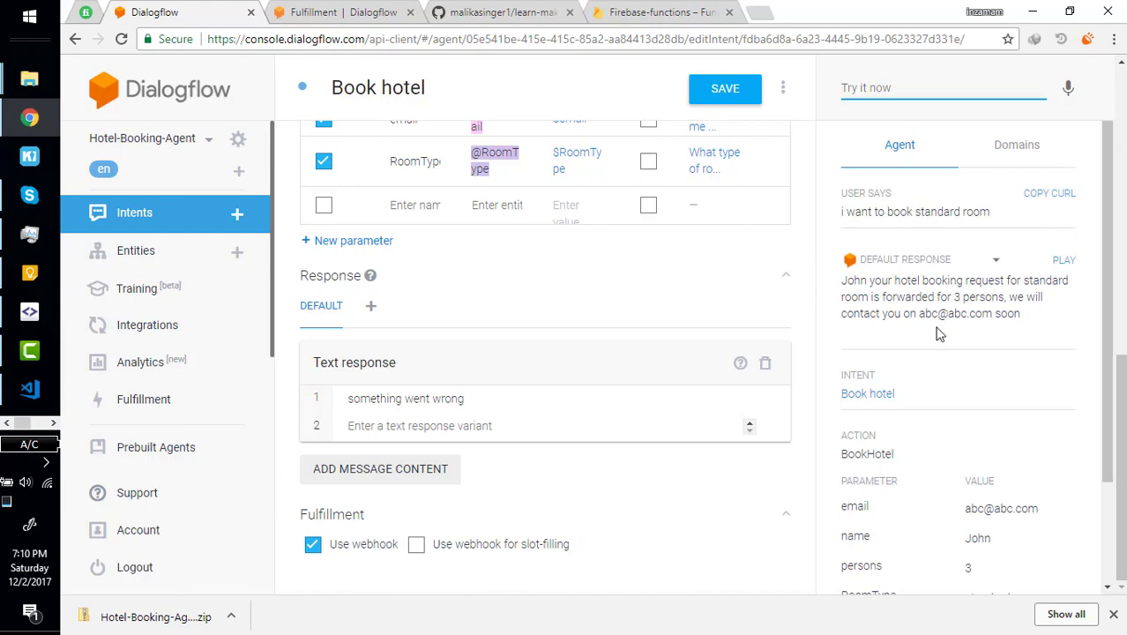
double_click(955, 296)
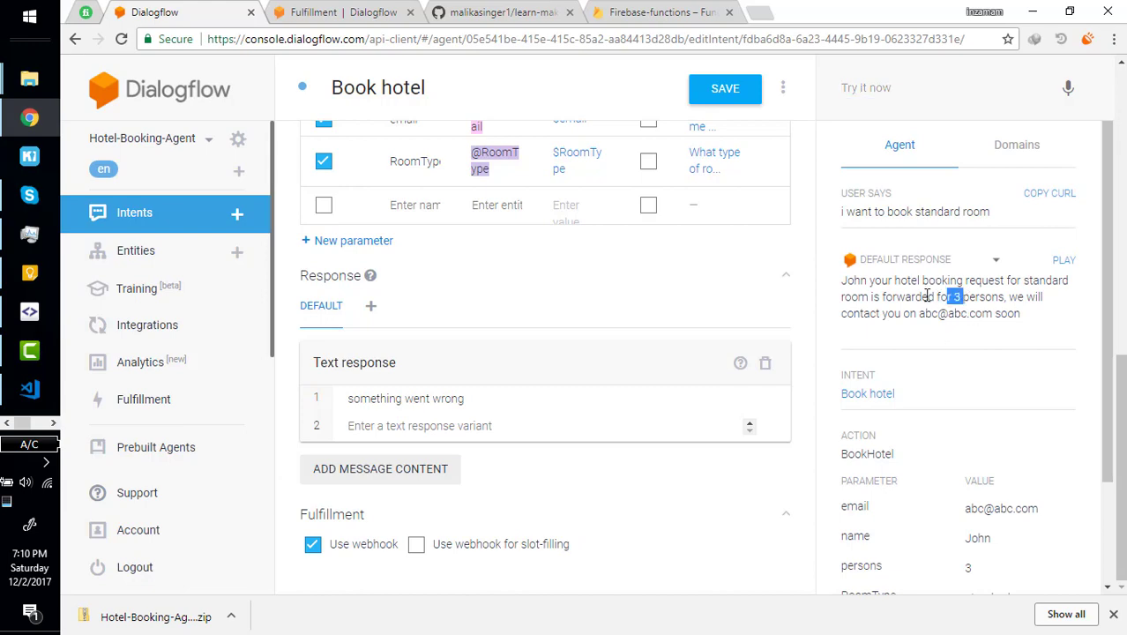
click(28, 390)
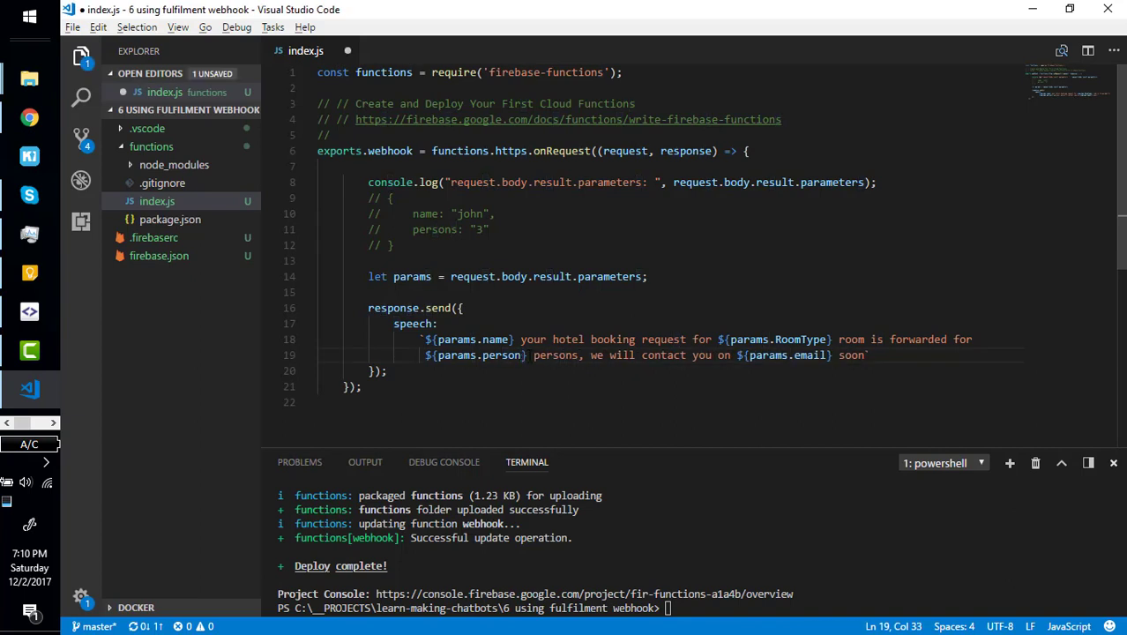
text(s)
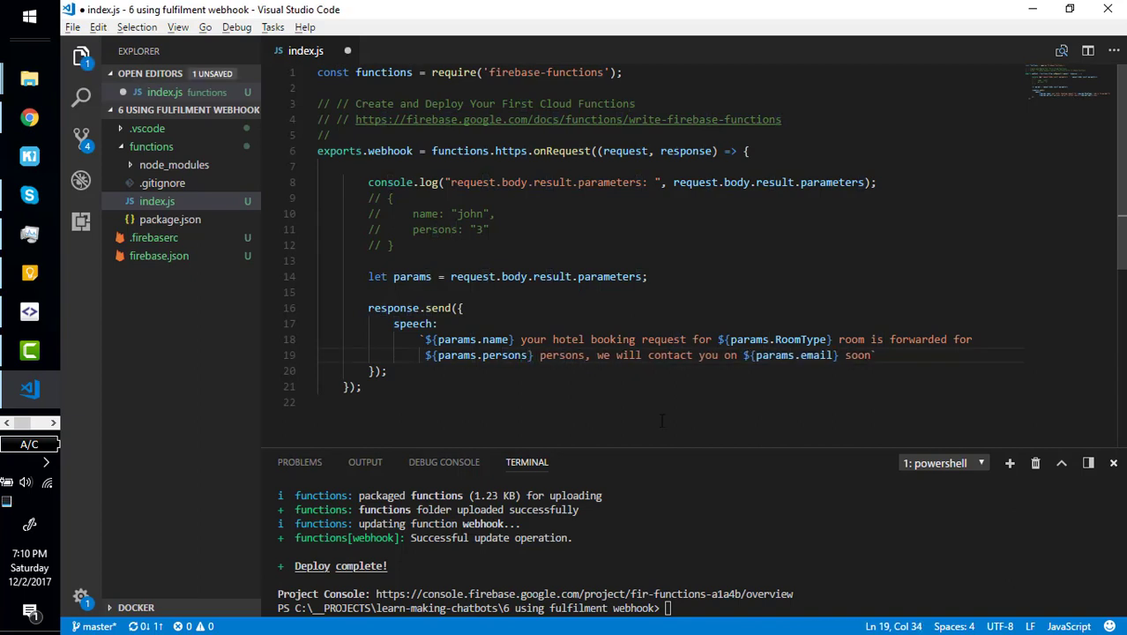
key(ctrl+s)
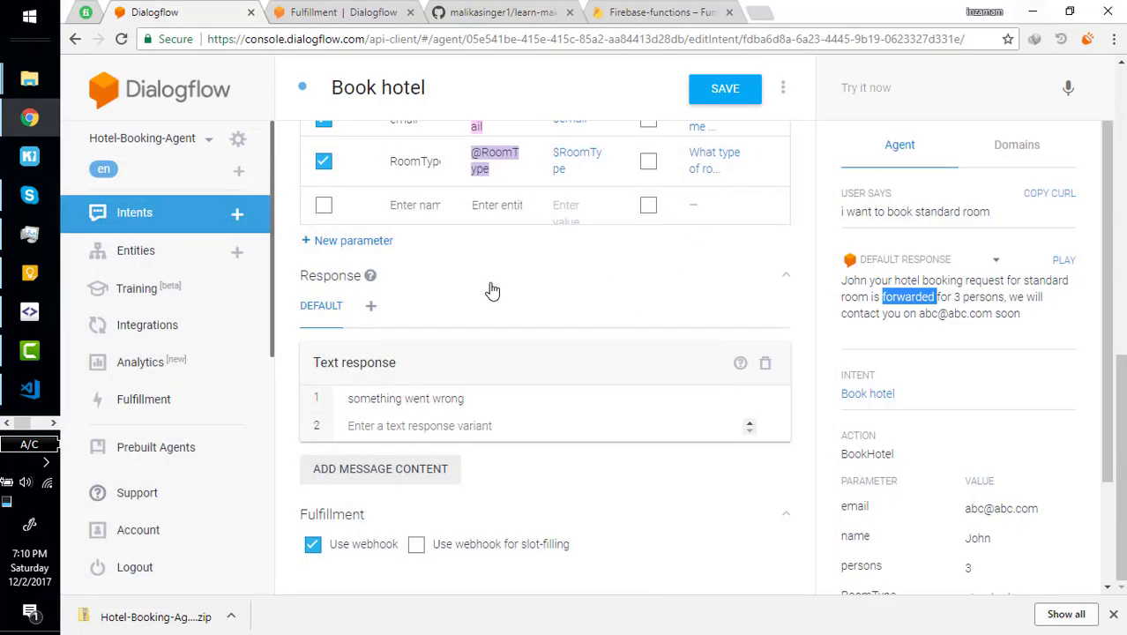
Revisit the Firebase logs, project folder and webhook code, then return to the Book hotel intent
scroll(up, 3)
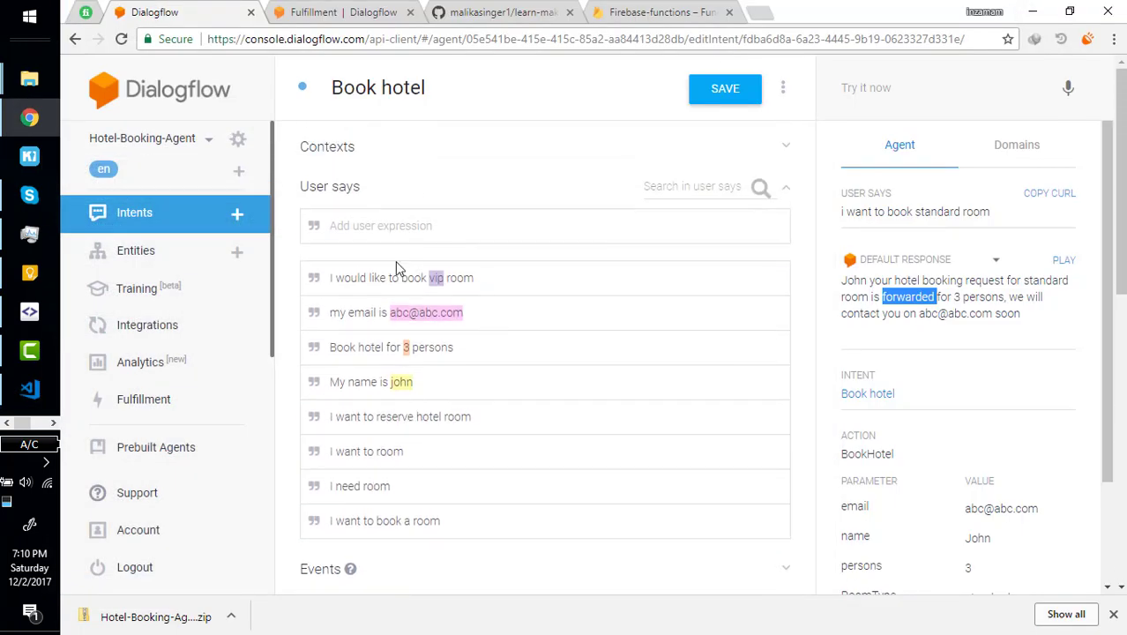
mouse_move(384, 12)
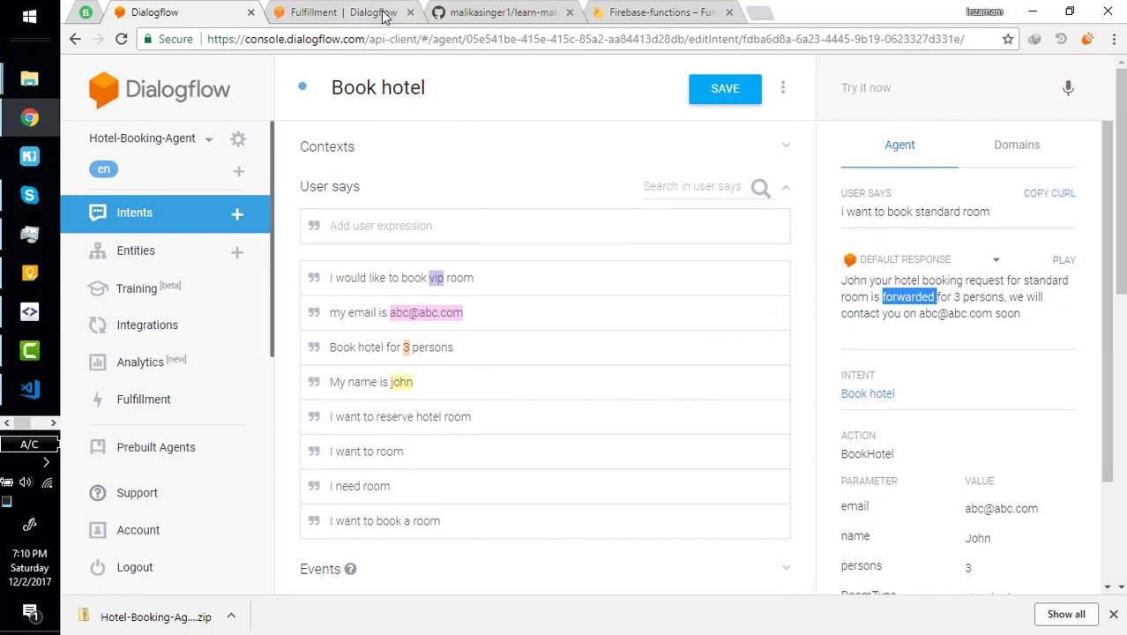
click(662, 10)
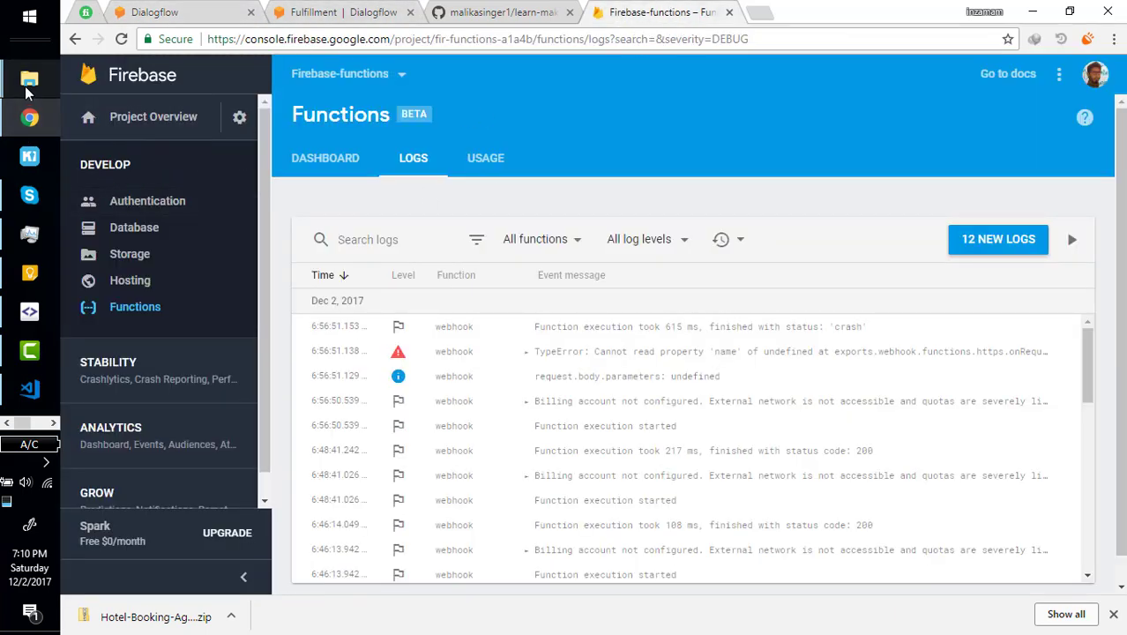
click(28, 78)
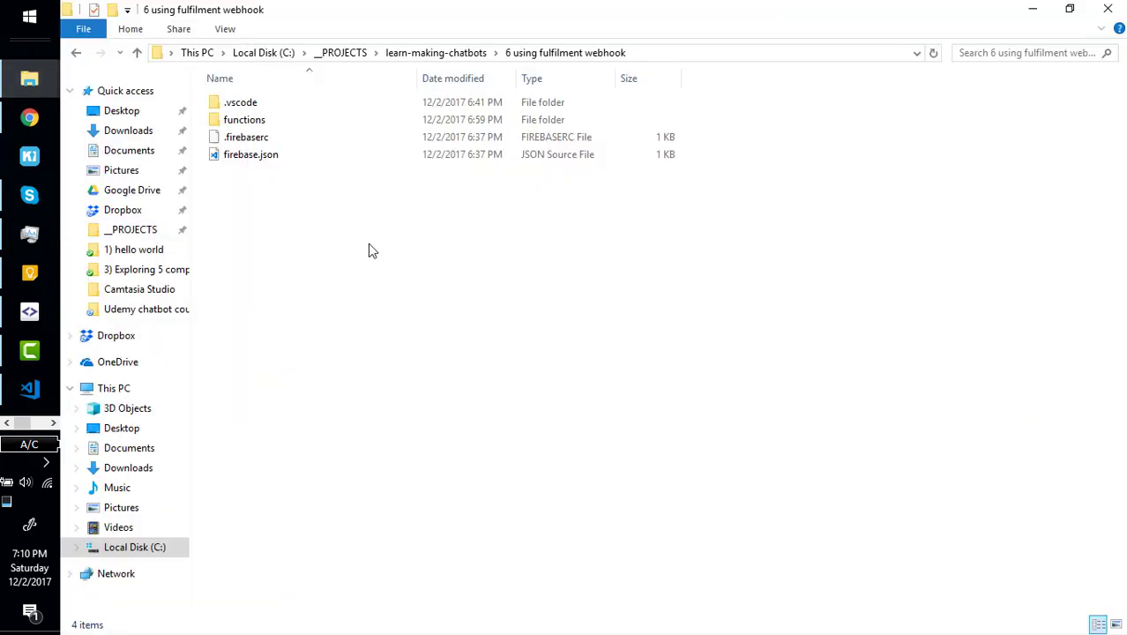
mouse_move(282, 335)
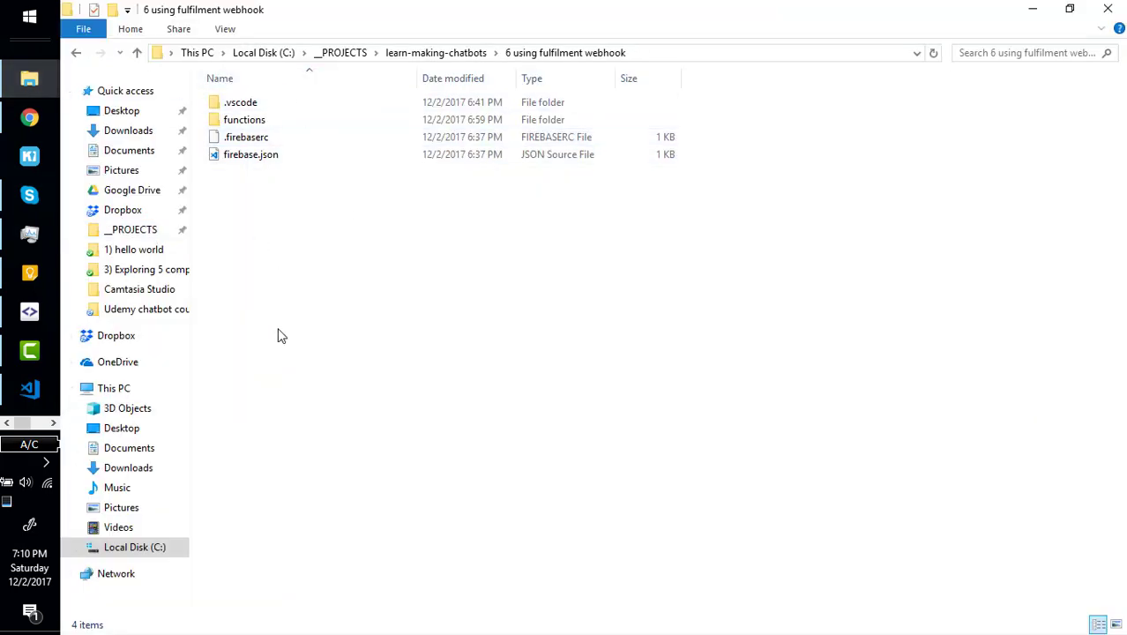
click(28, 389)
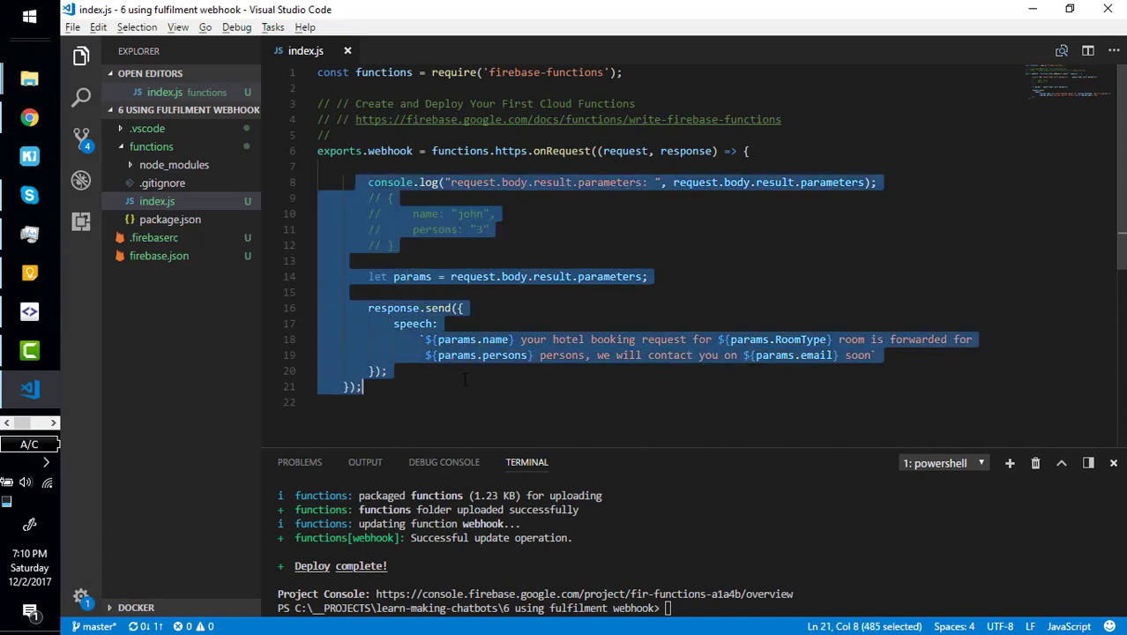
click(349, 418)
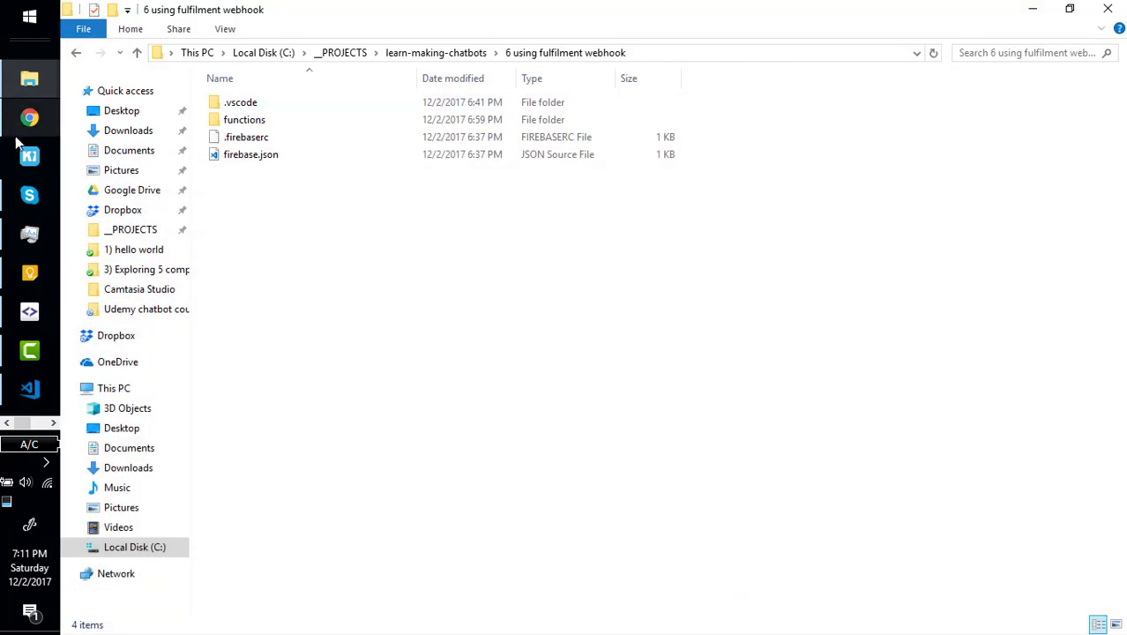
mouse_move(28, 351)
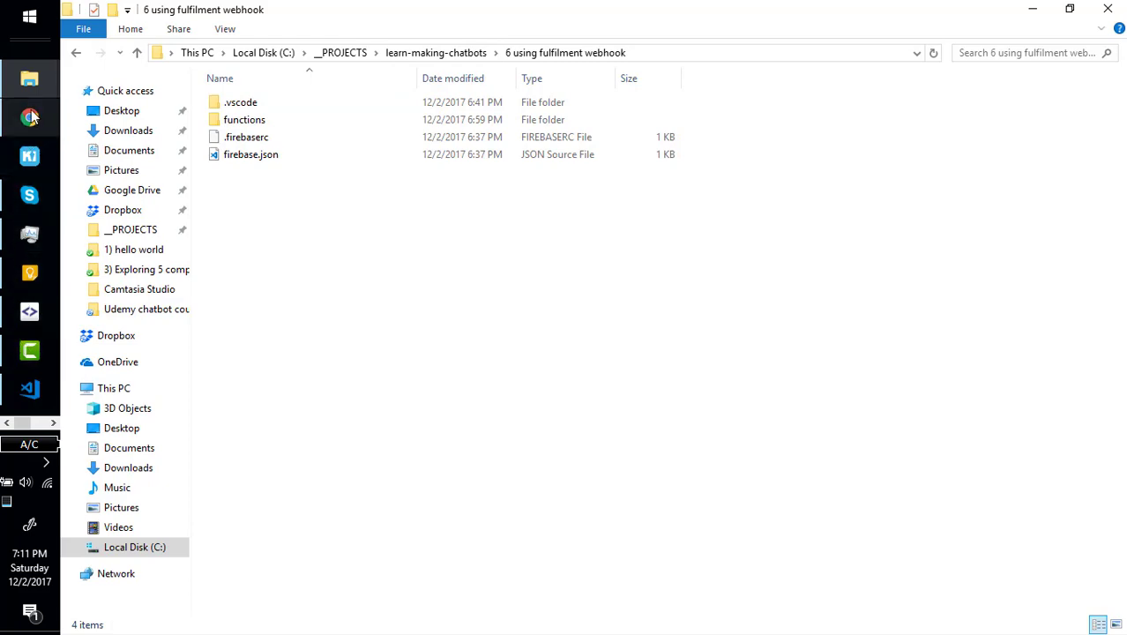
click(28, 116)
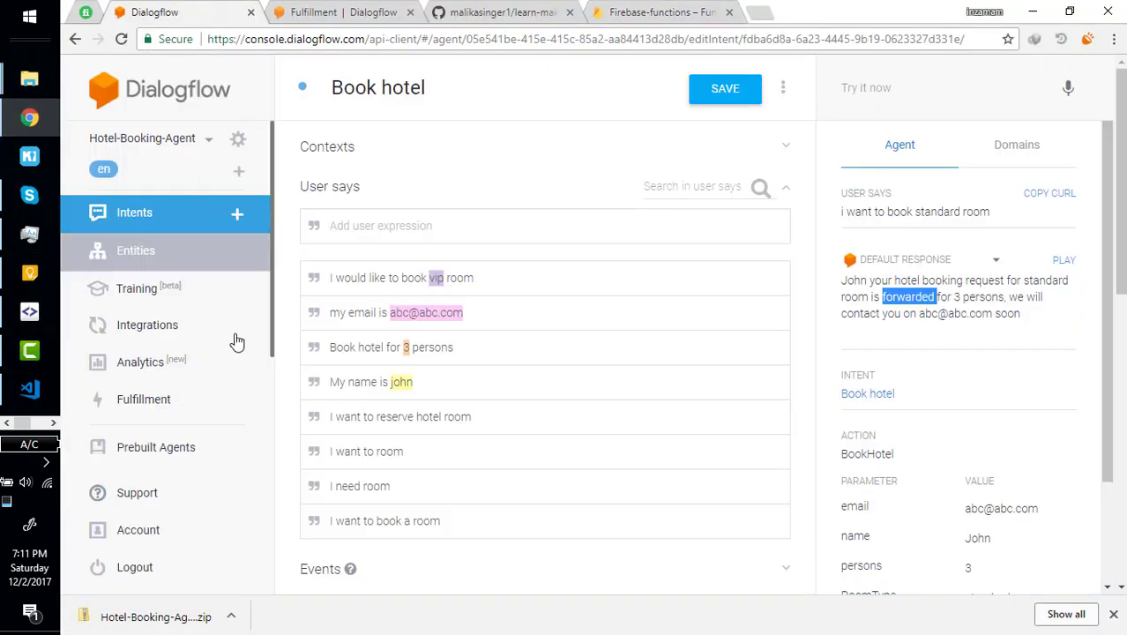
Check the agent's Fulfillment webhook address and reopen the Book hotel intent
click(143, 399)
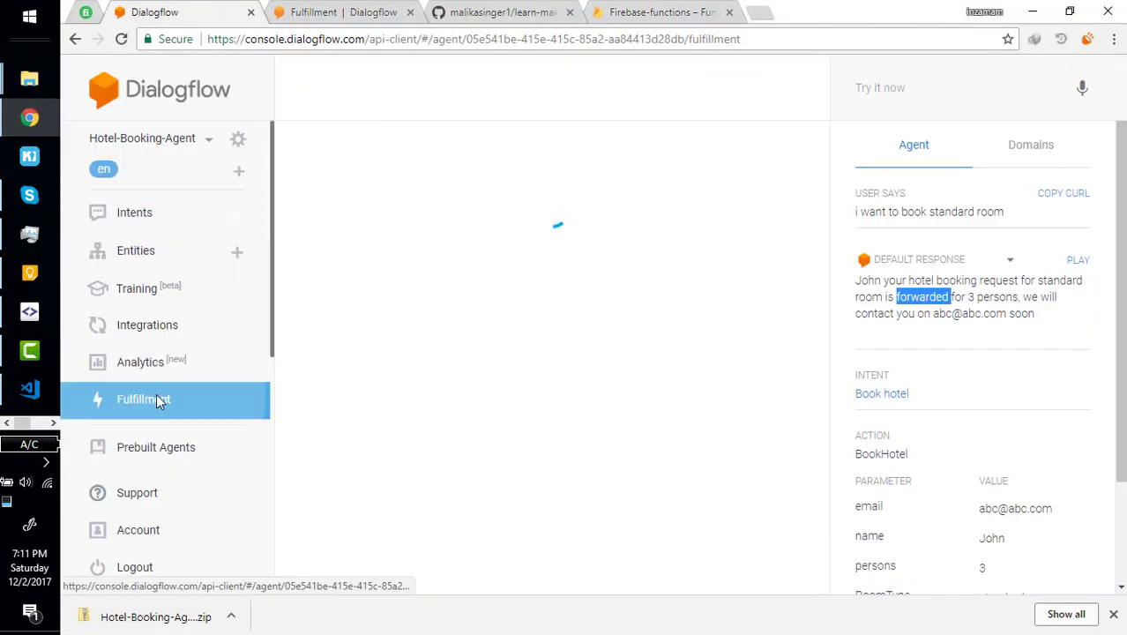
click(145, 399)
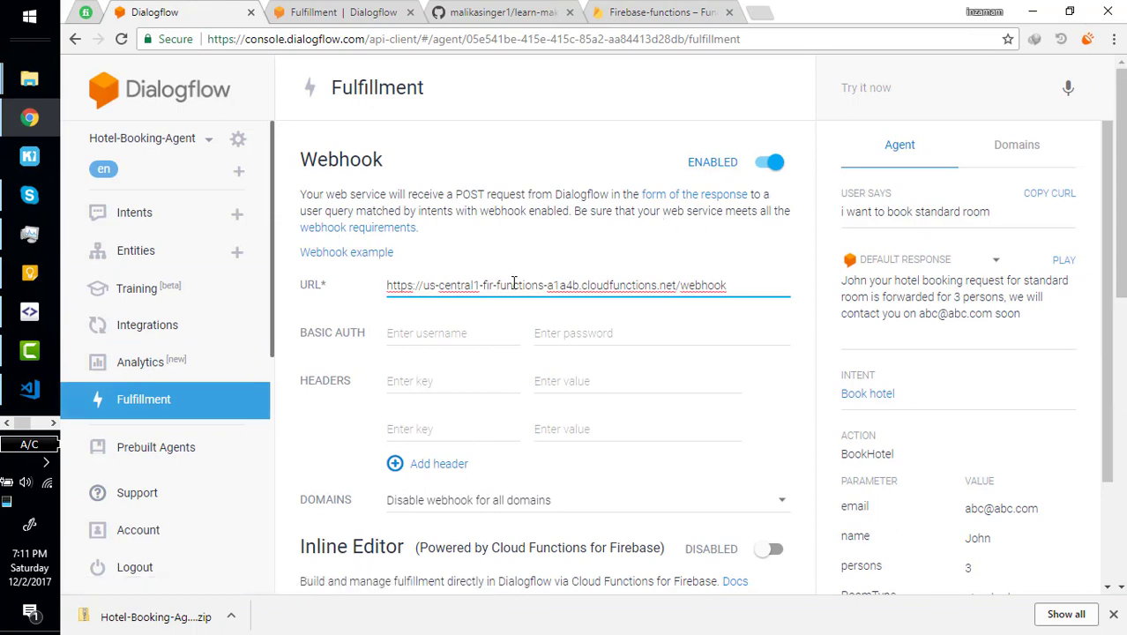
click(134, 212)
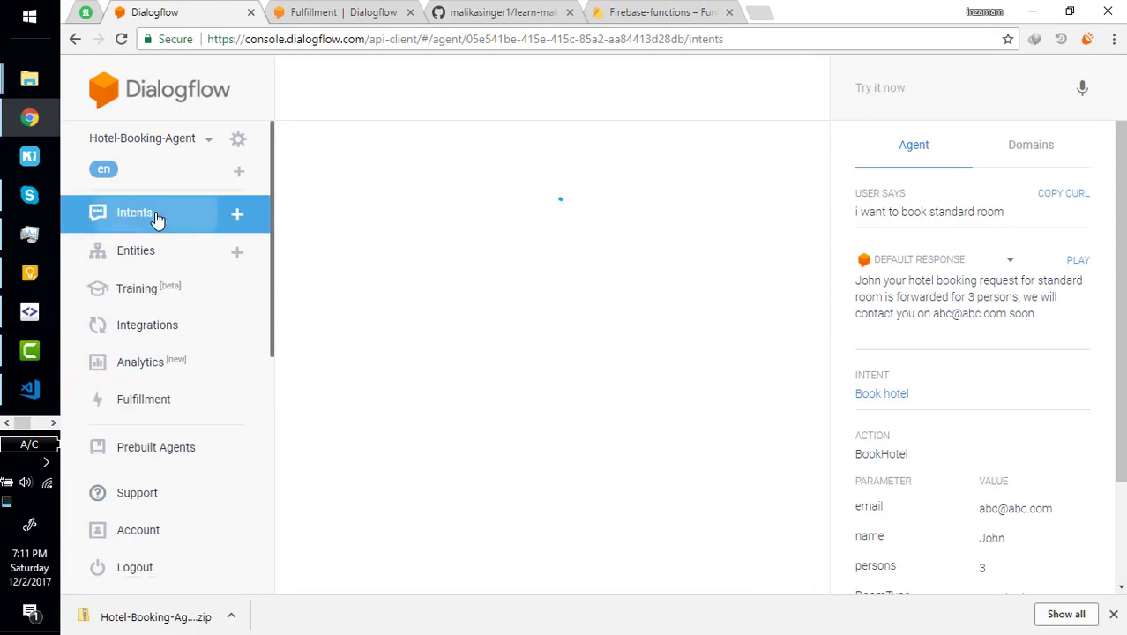
click(134, 212)
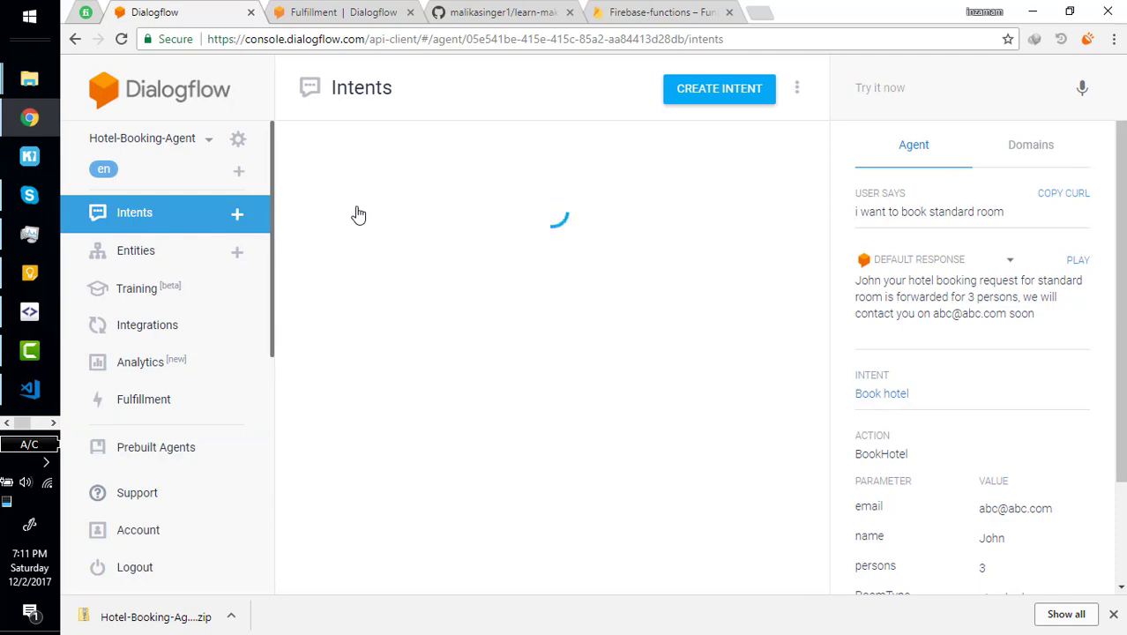
click(882, 394)
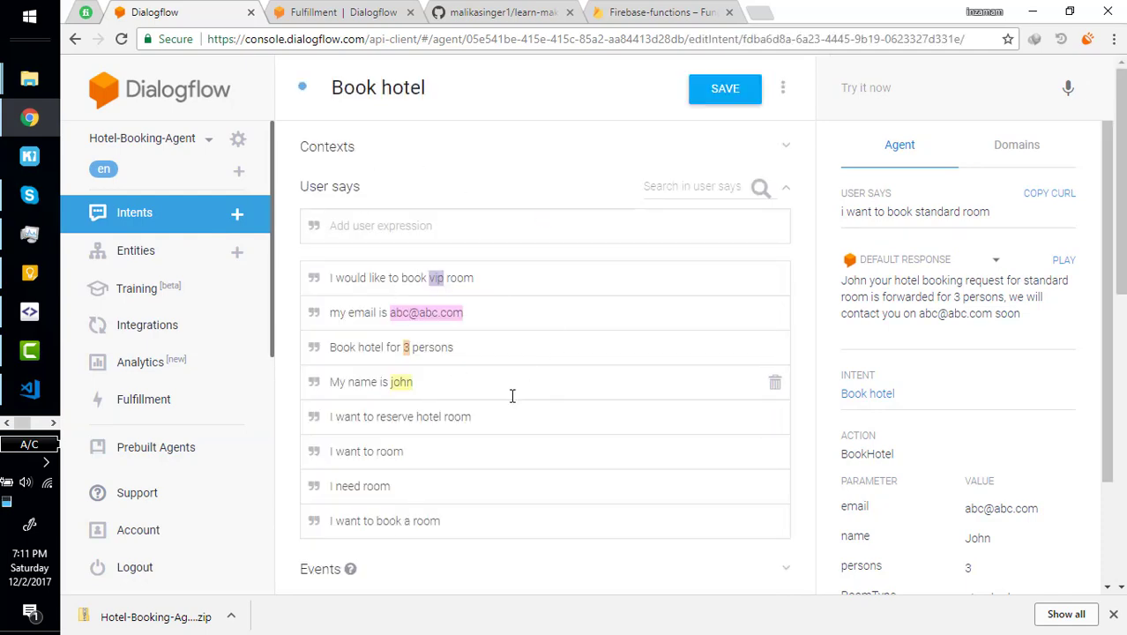
Enable webhook fulfillment for the Book hotel intent and save it
scroll(down, 3)
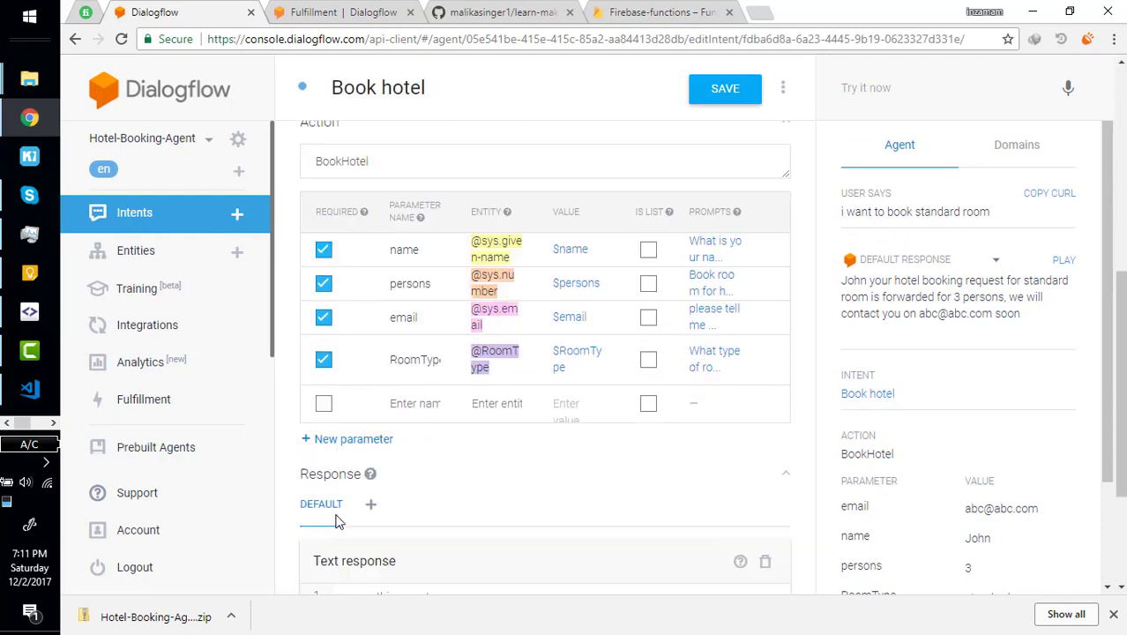
scroll(down, 3)
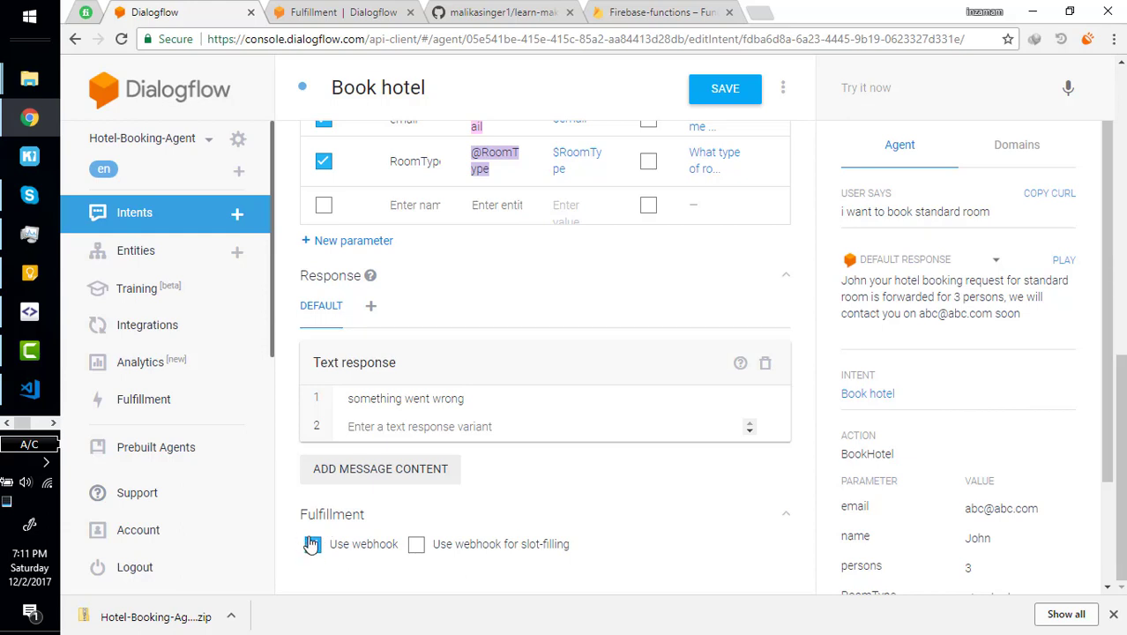
click(313, 544)
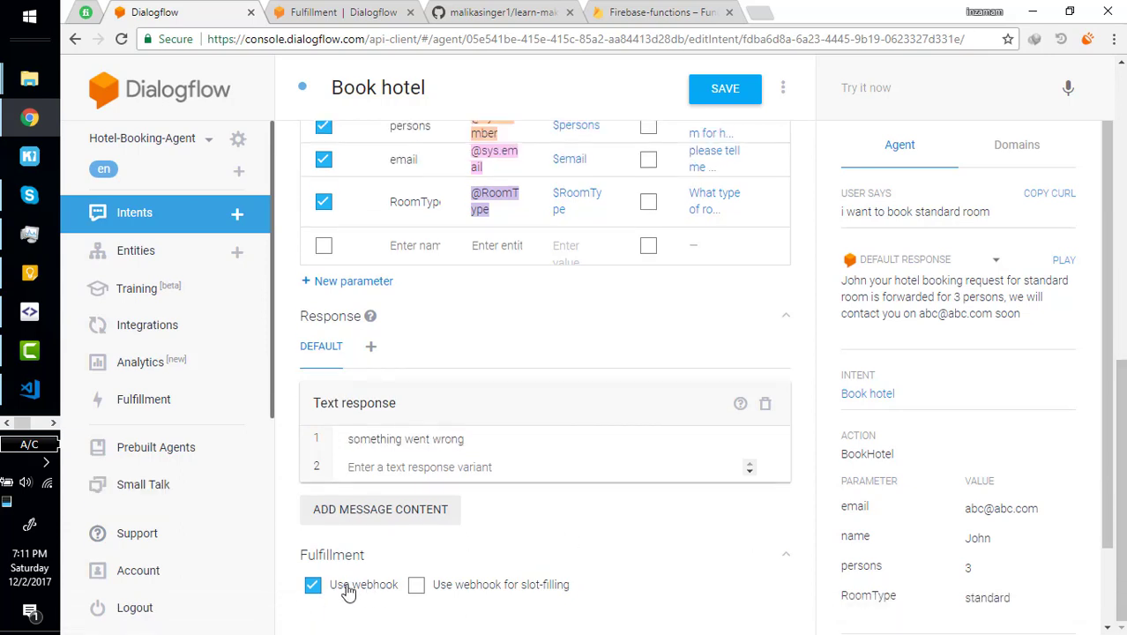
mouse_move(492, 494)
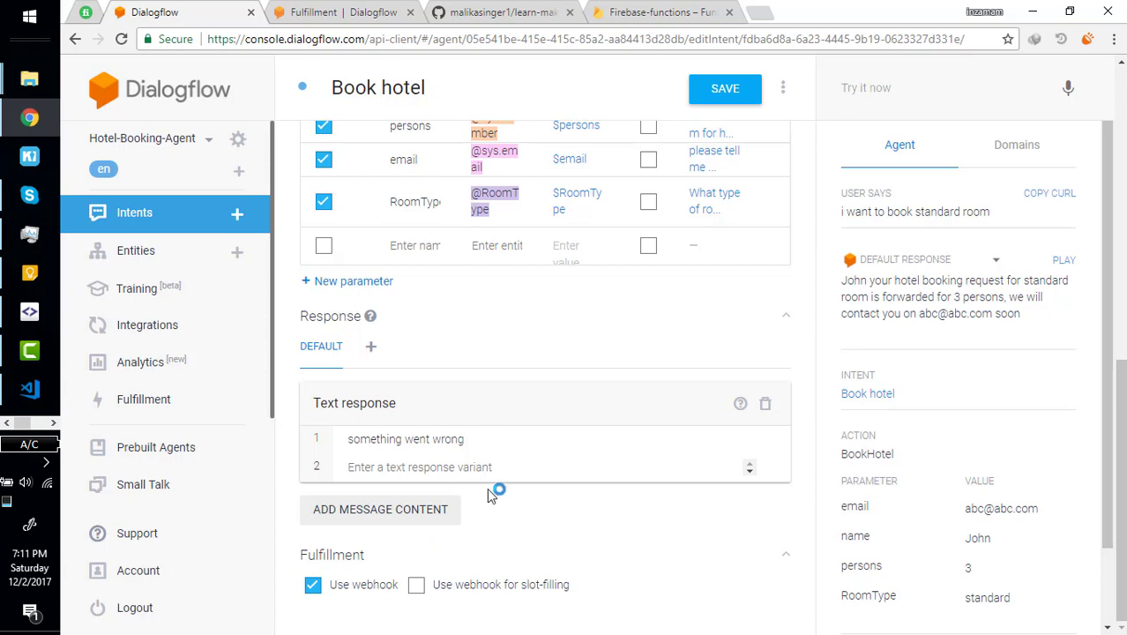
scroll(up, 3)
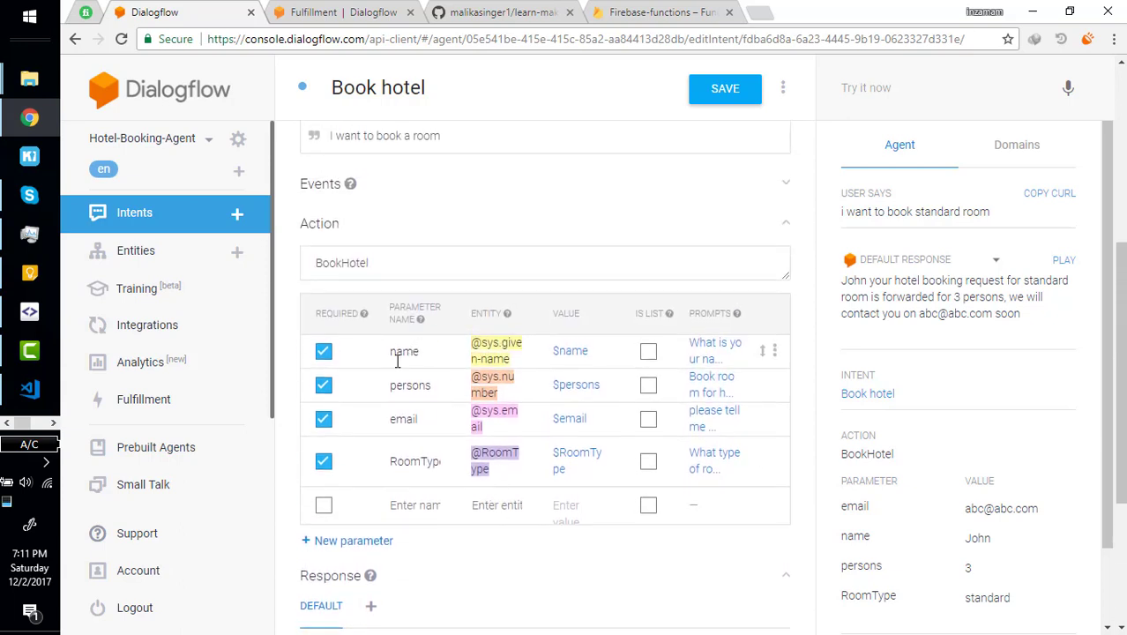
scroll(up, 3)
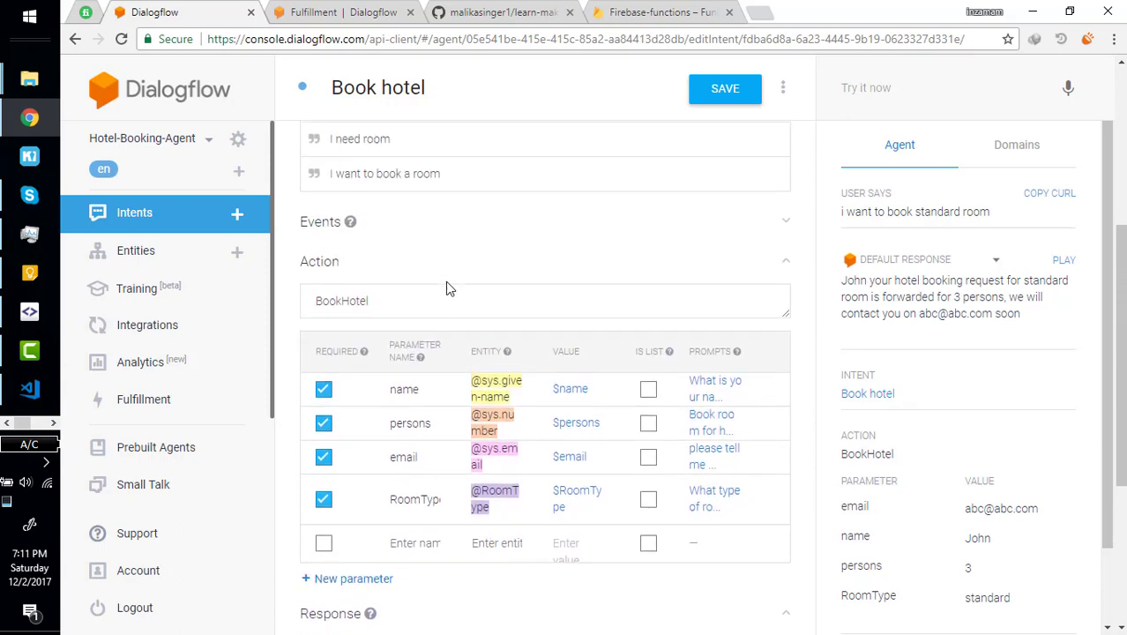
scroll(up, 3)
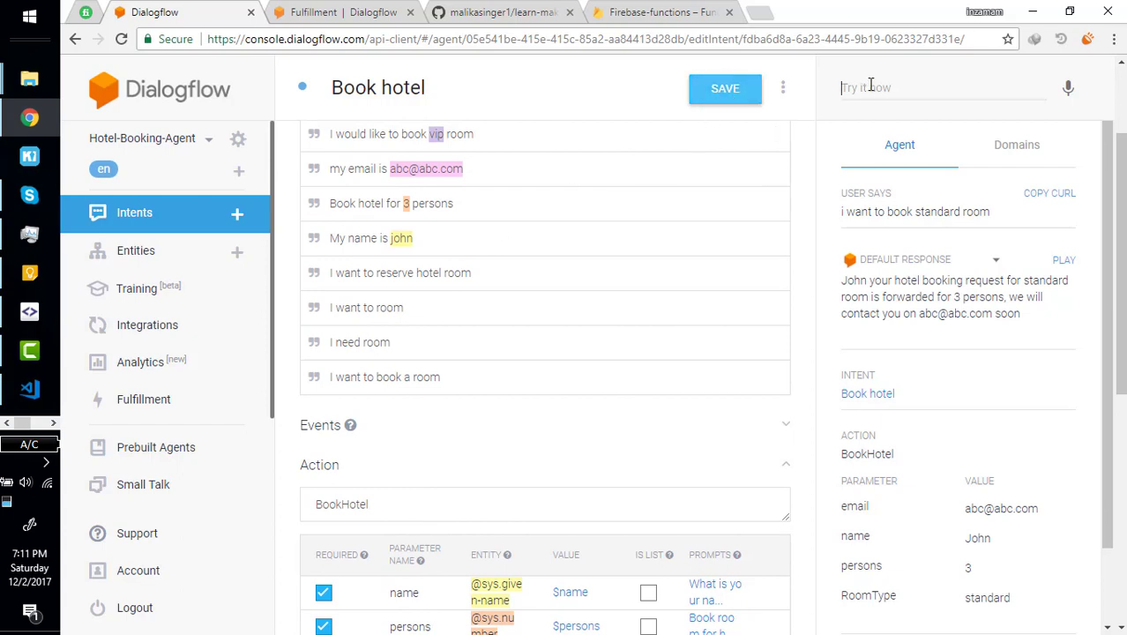
click(724, 88)
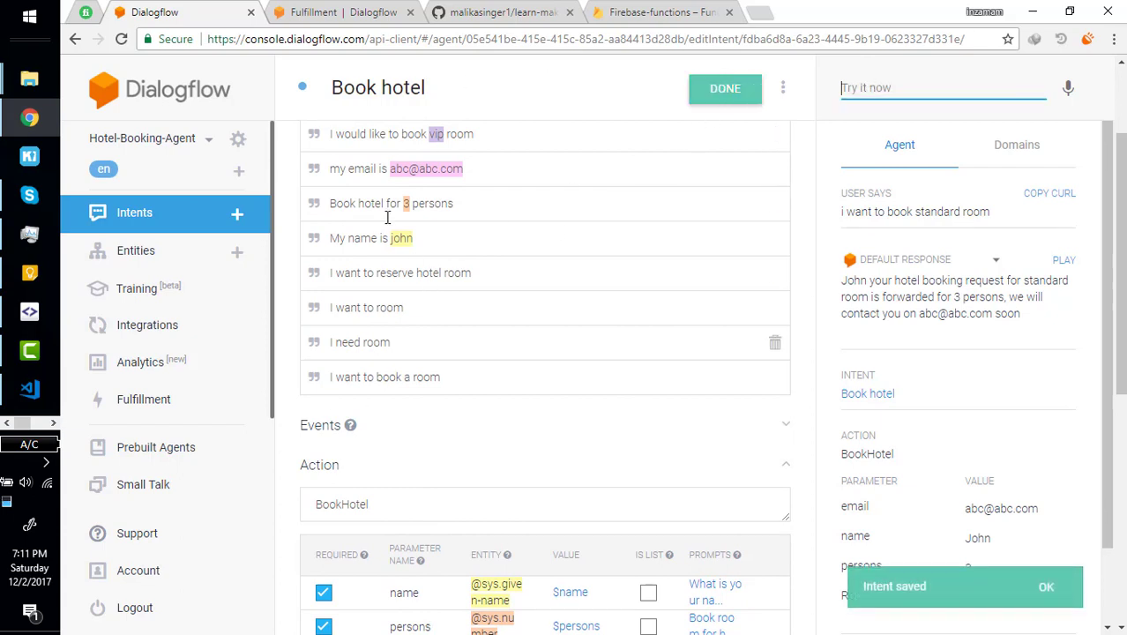
scroll(up, 3)
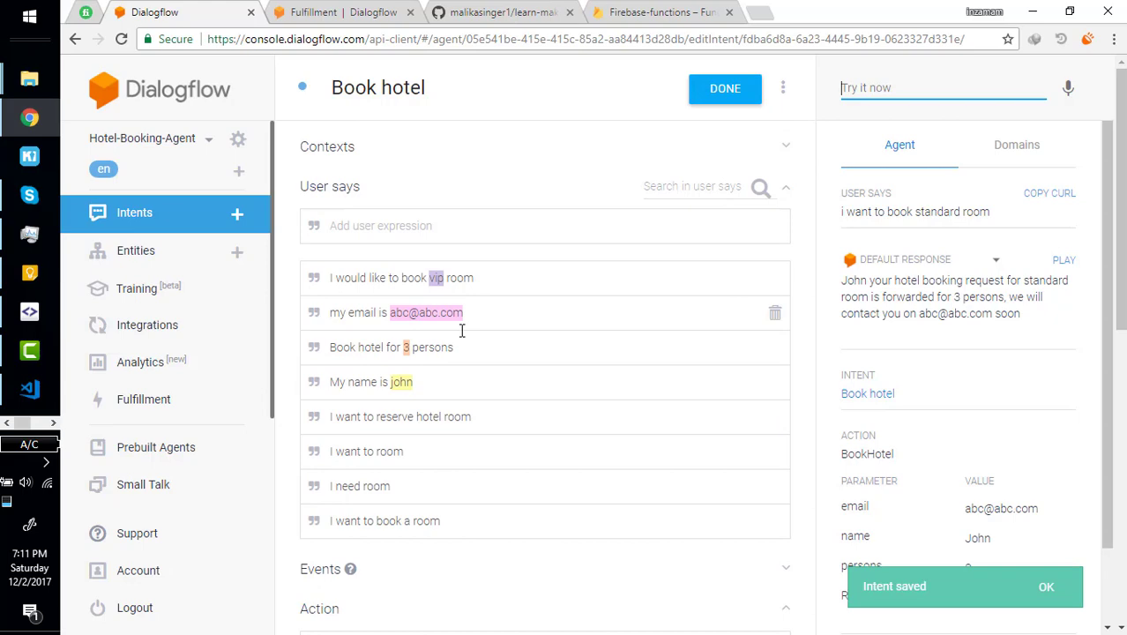
click(29, 390)
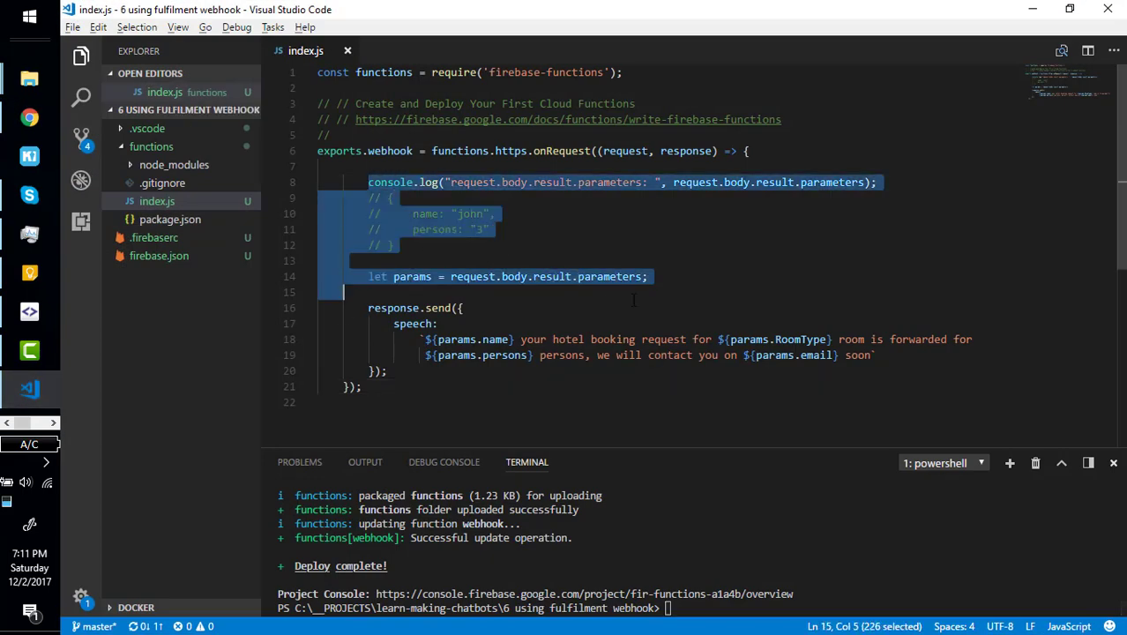
Switch to the Firebase project console in the browser
click(459, 307)
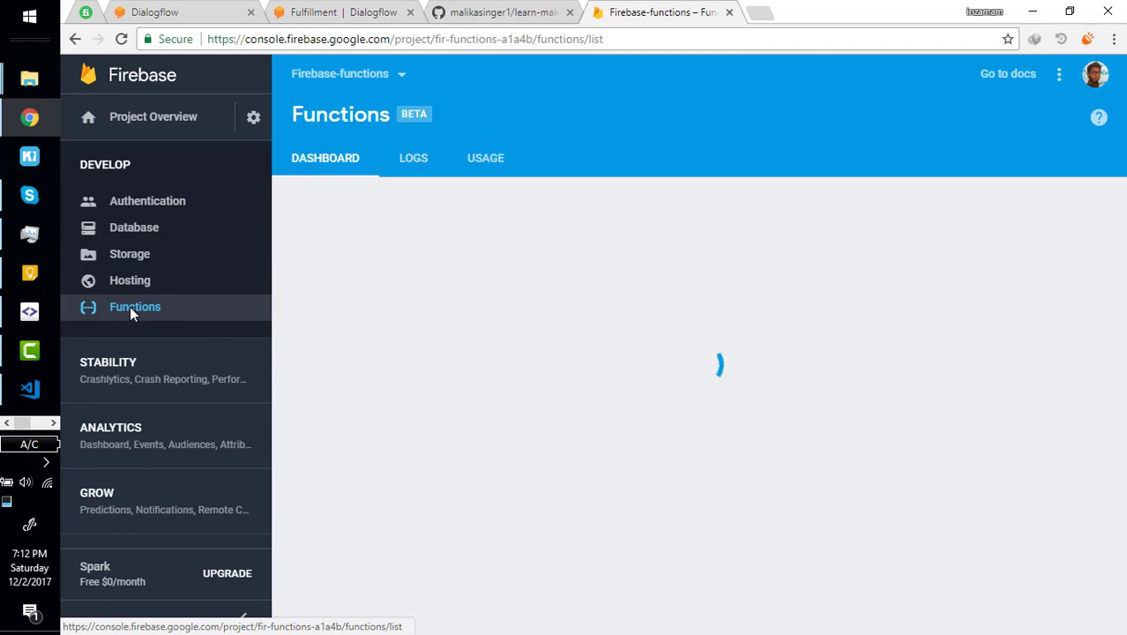
mouse_move(480, 335)
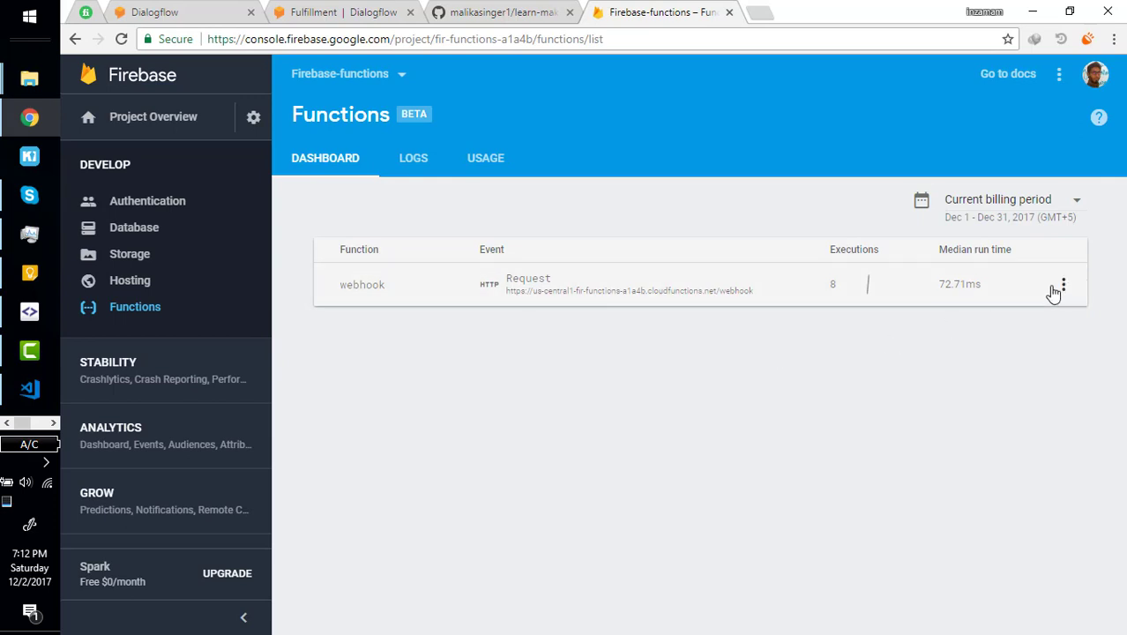
View the webhook function's logs listing the booking parameters, then return to Dialogflow
click(1062, 284)
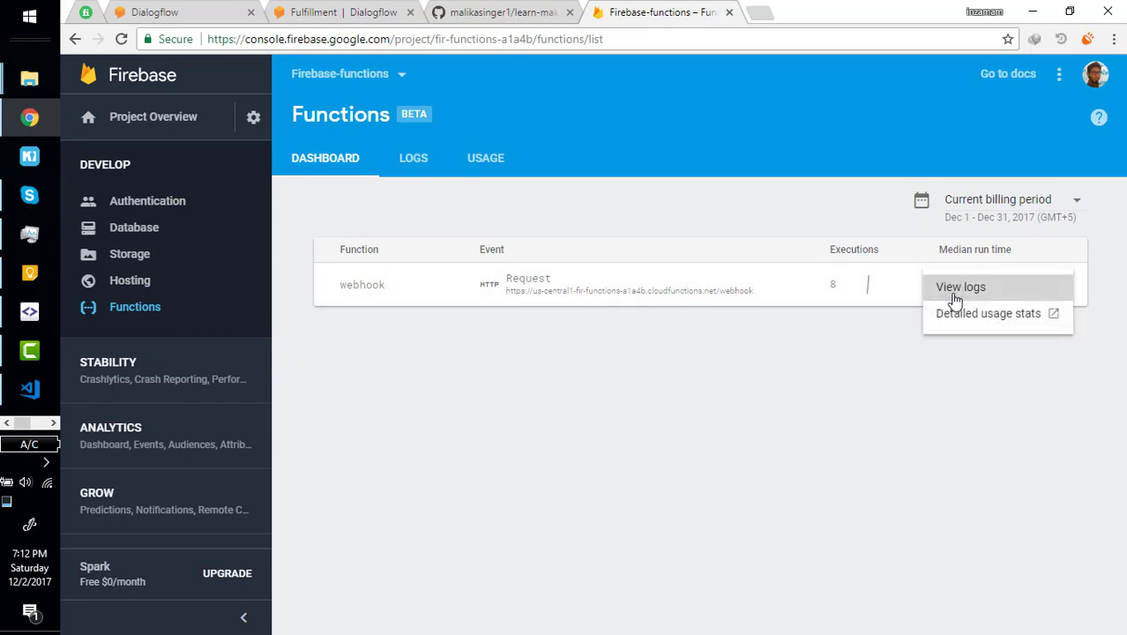
click(960, 285)
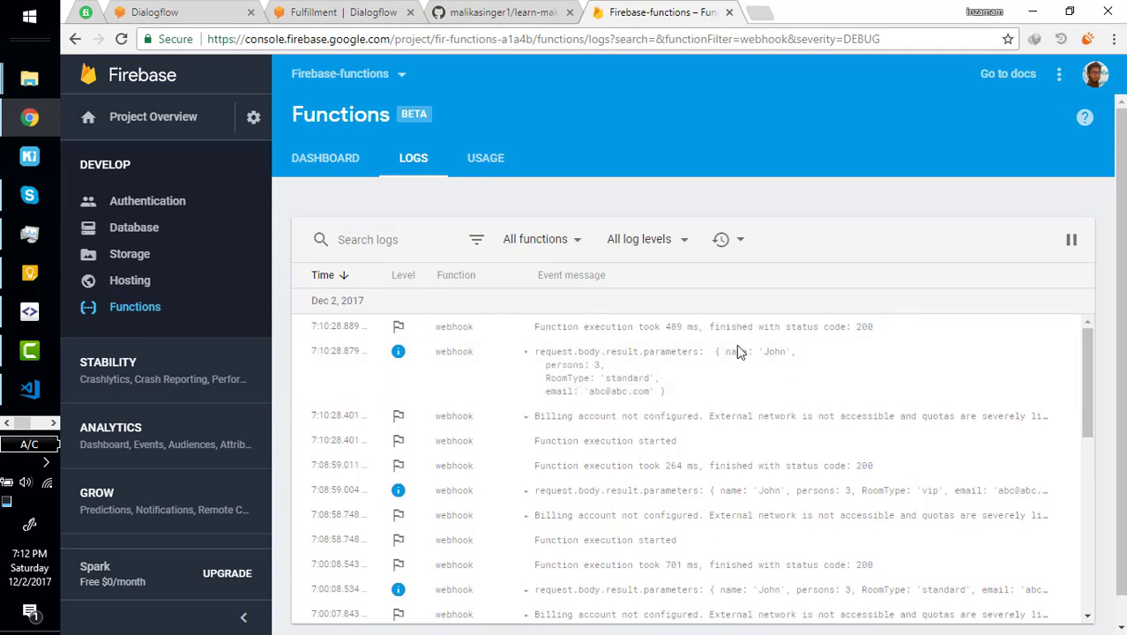
mouse_move(819, 342)
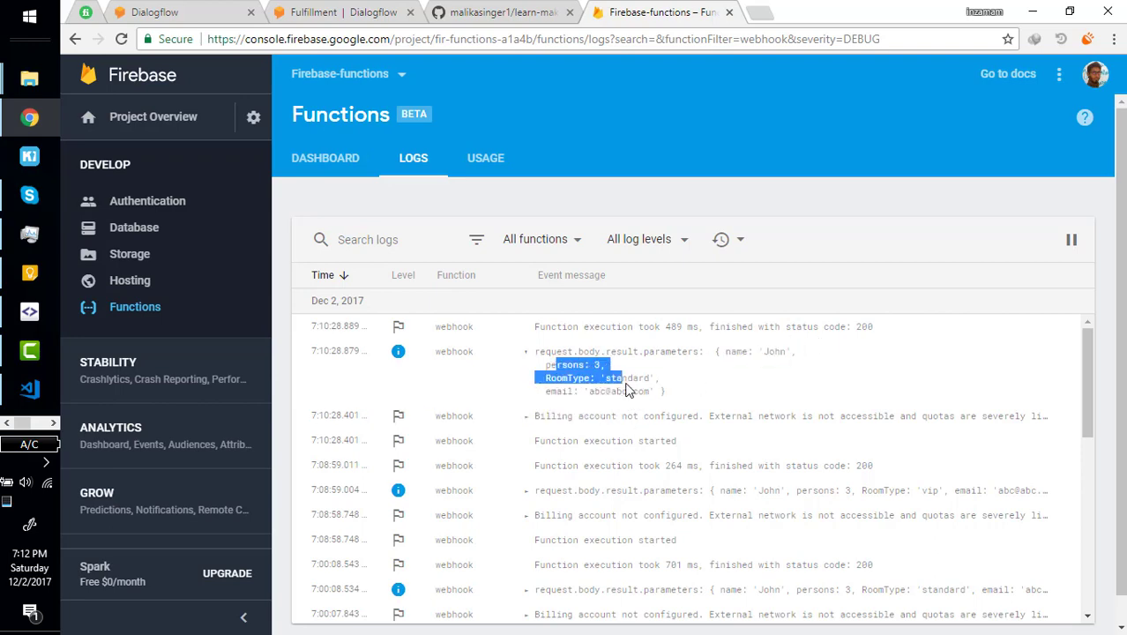
click(155, 10)
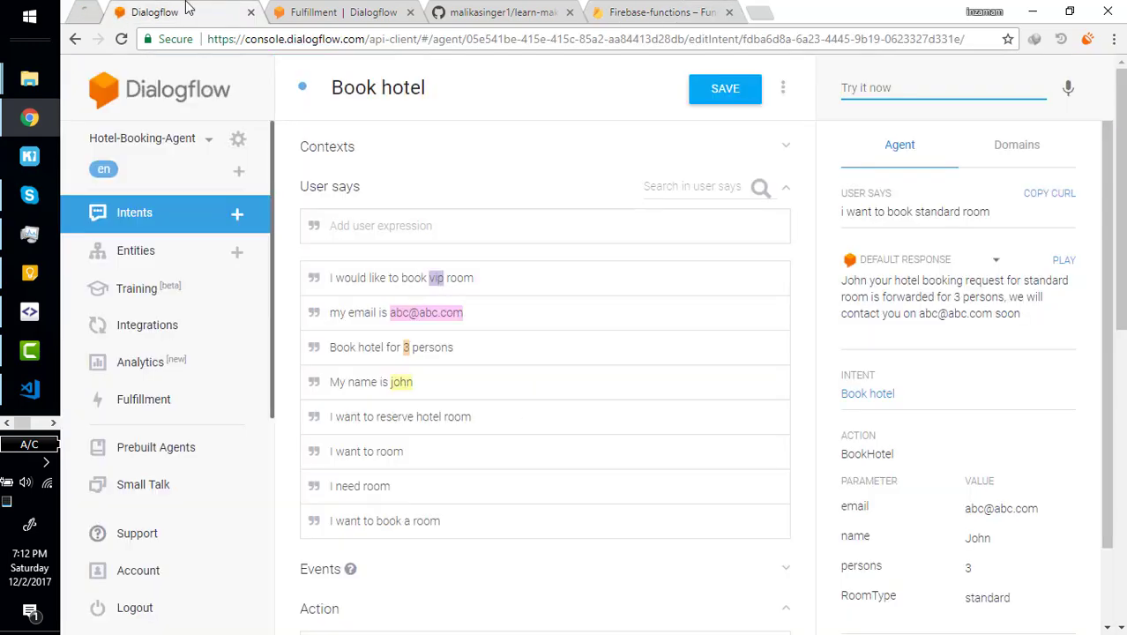